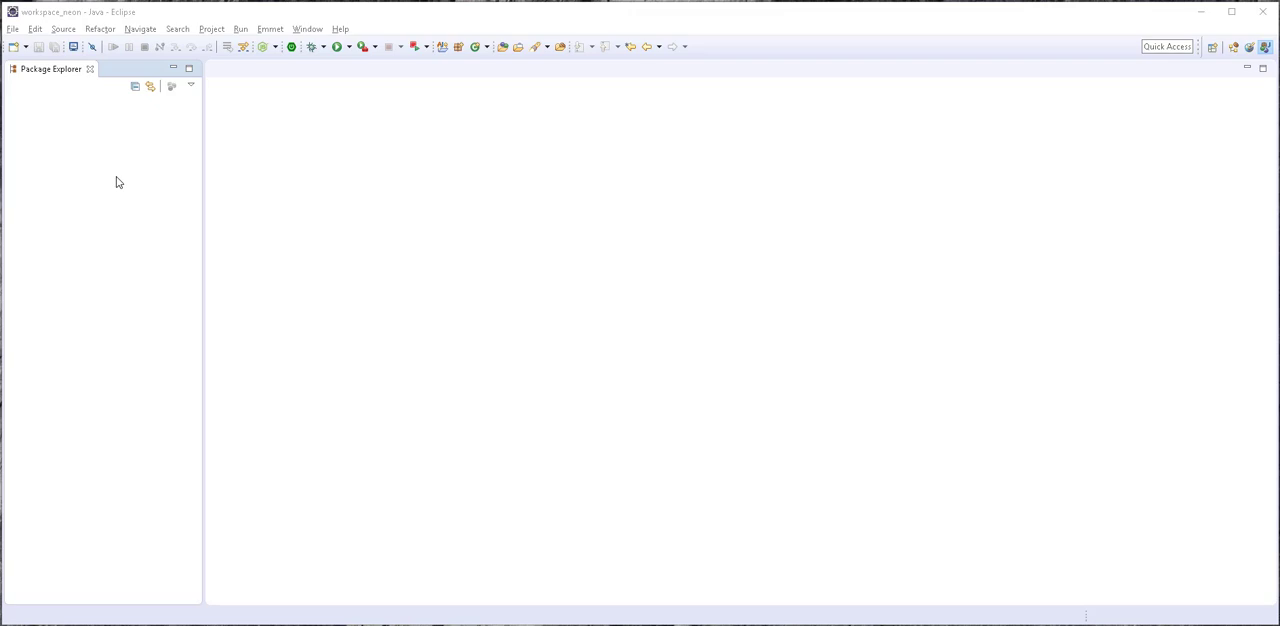
mouse_move(100, 144)
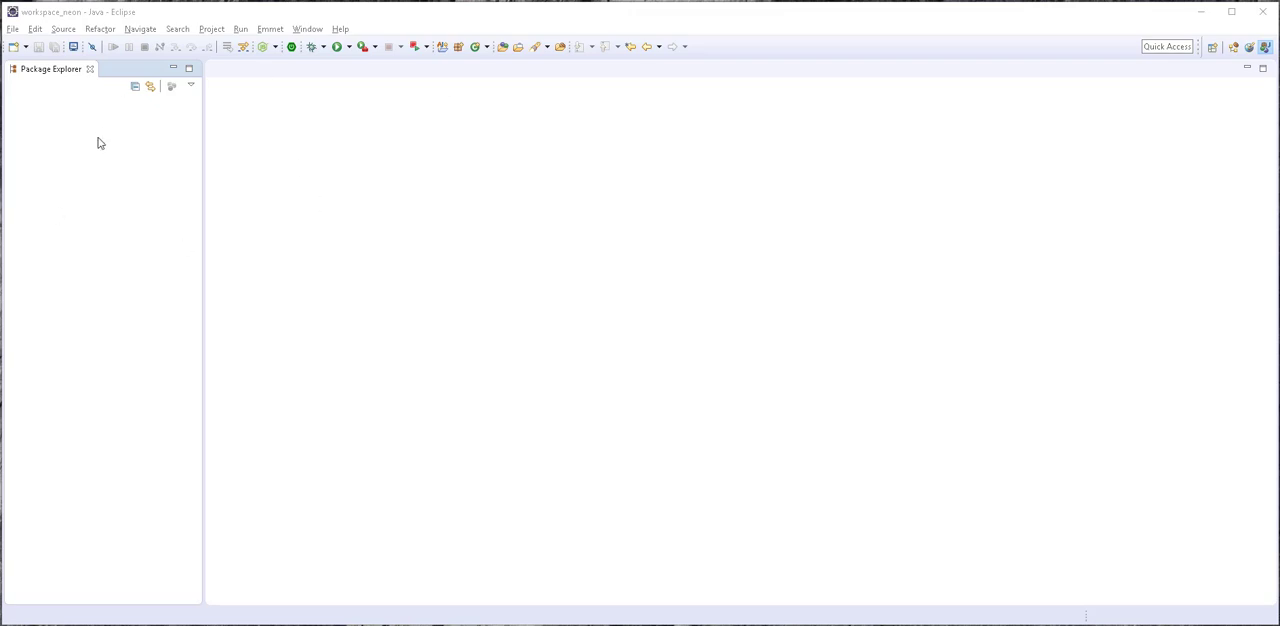
mouse_move(64, 116)
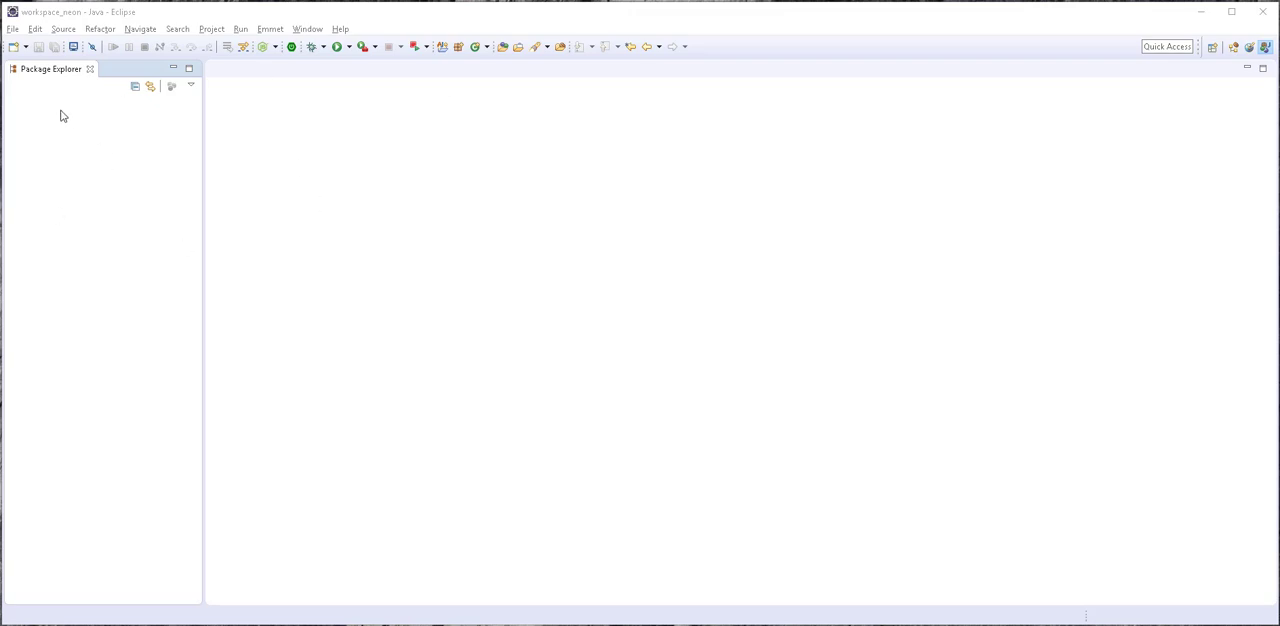
Step: Start a new Spring Starter project and name it ValidationBackend
right_click(64, 116)
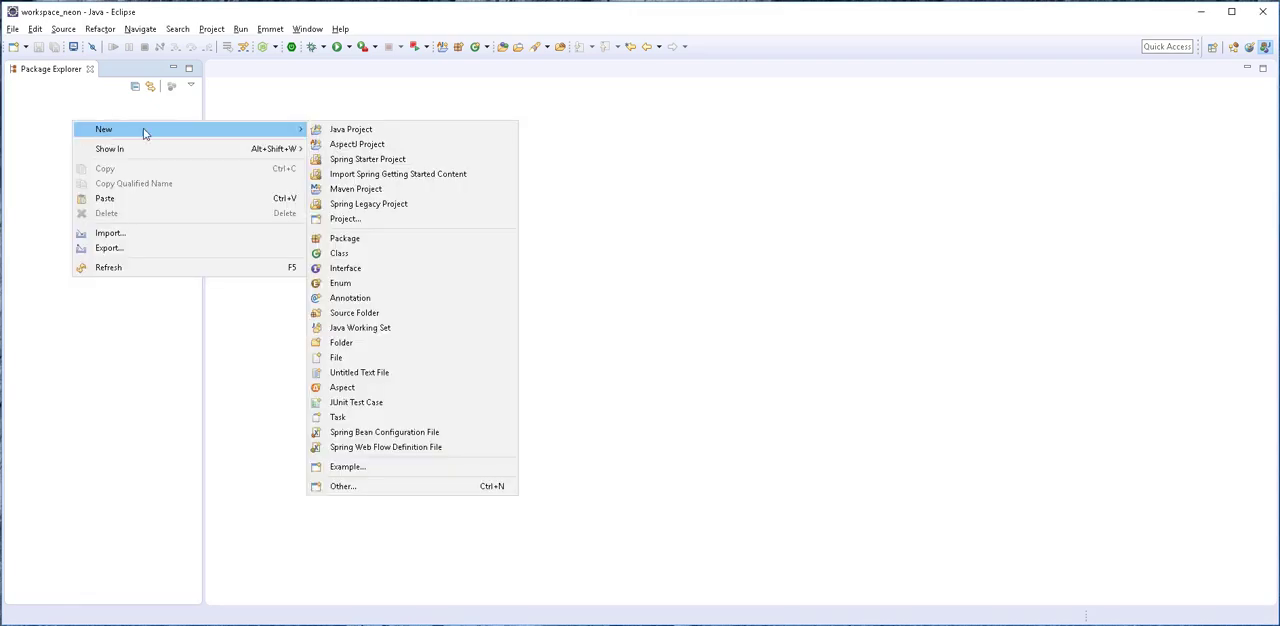
mouse_move(392, 160)
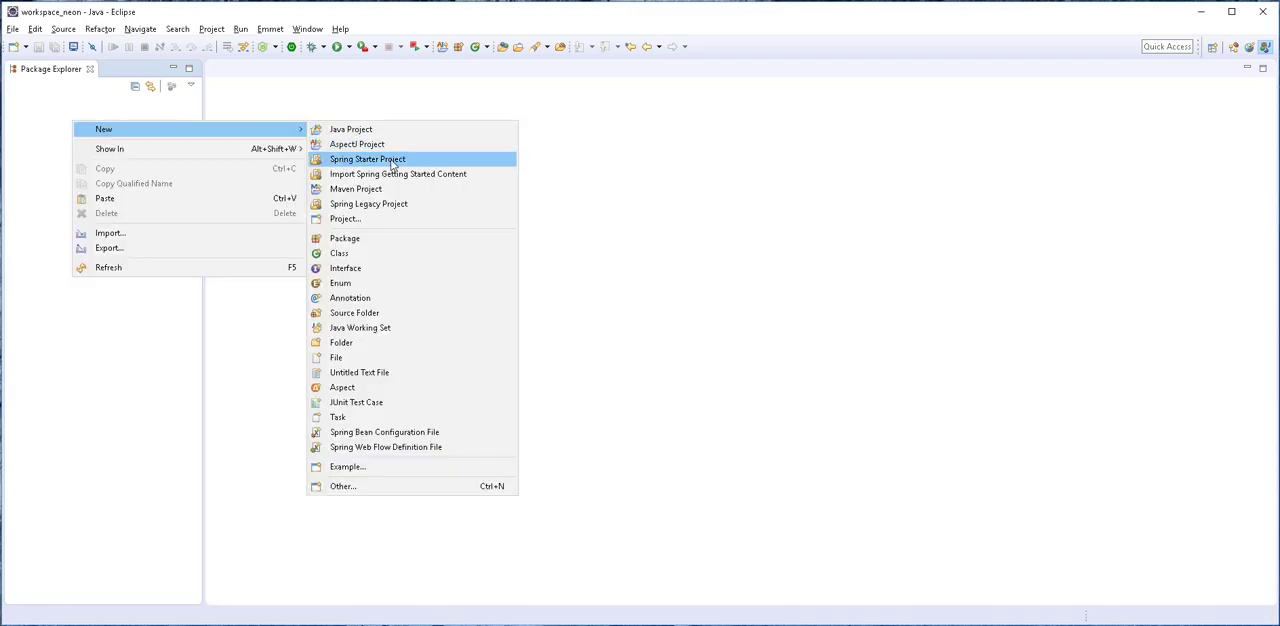
click(368, 160)
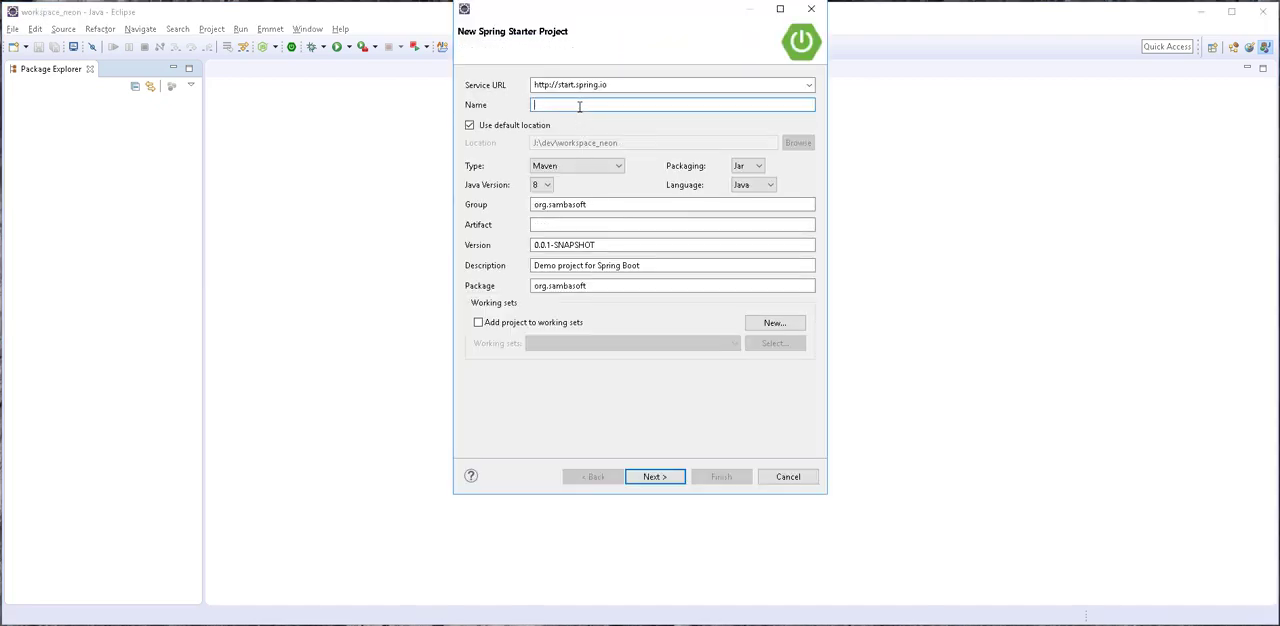
text(ValidationBackend)
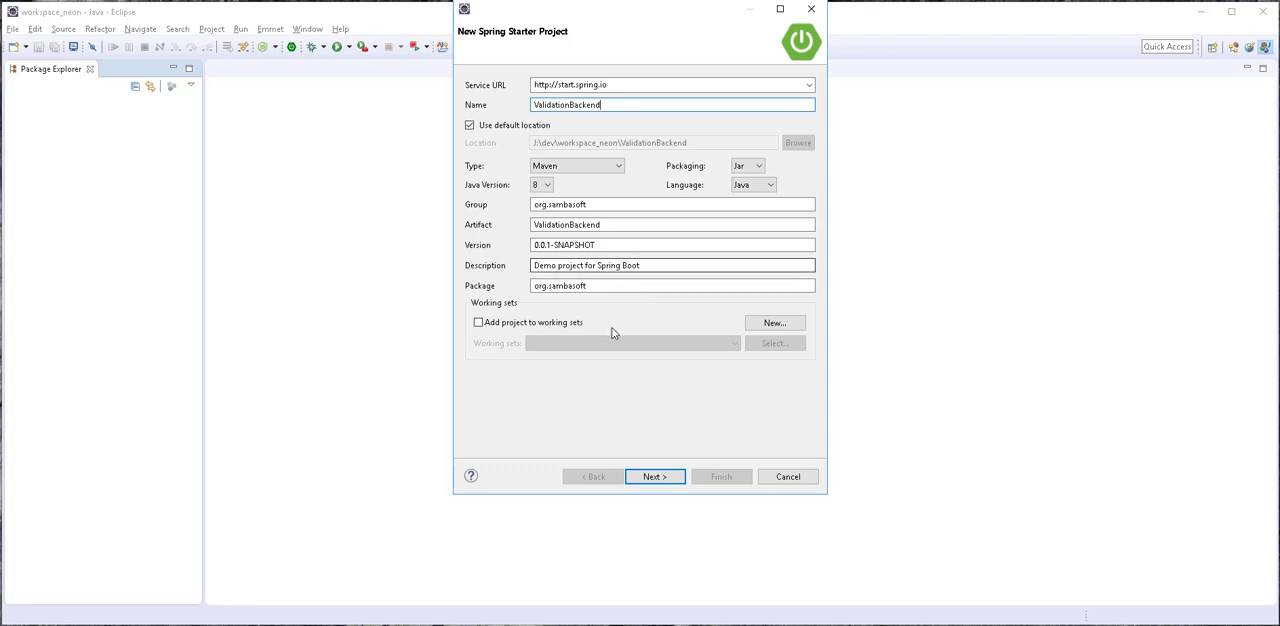
Step: Select JPA, H2, Web and DevTools dependencies and finish creating the project
click(654, 476)
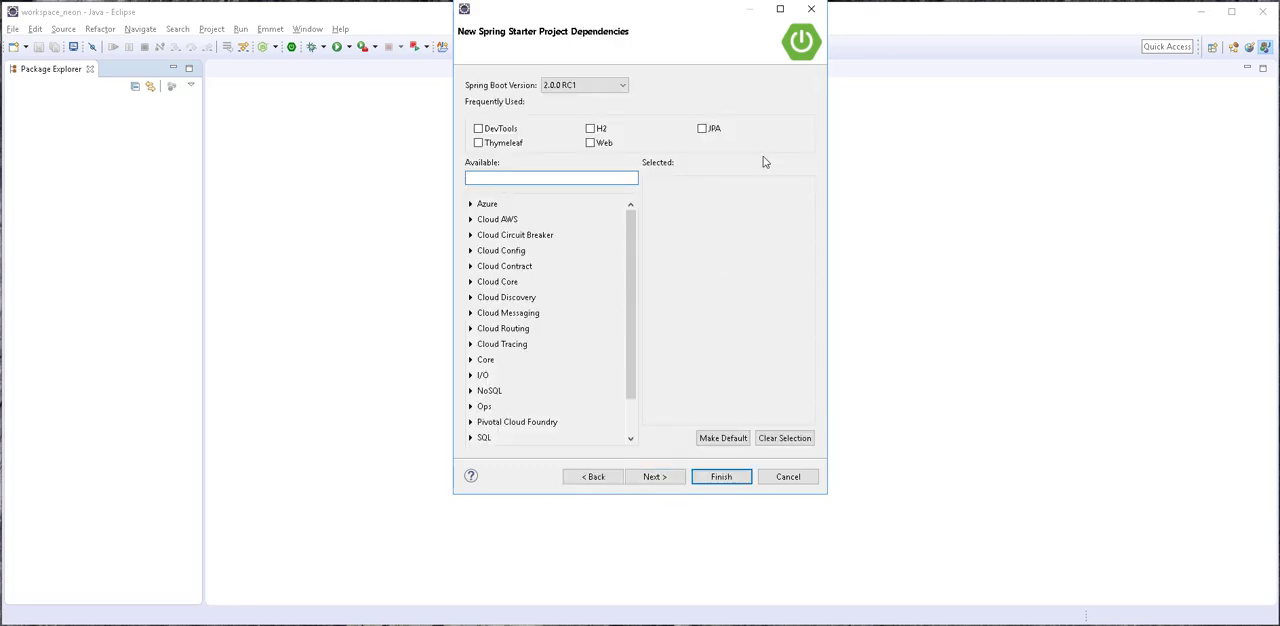
mouse_move(708, 264)
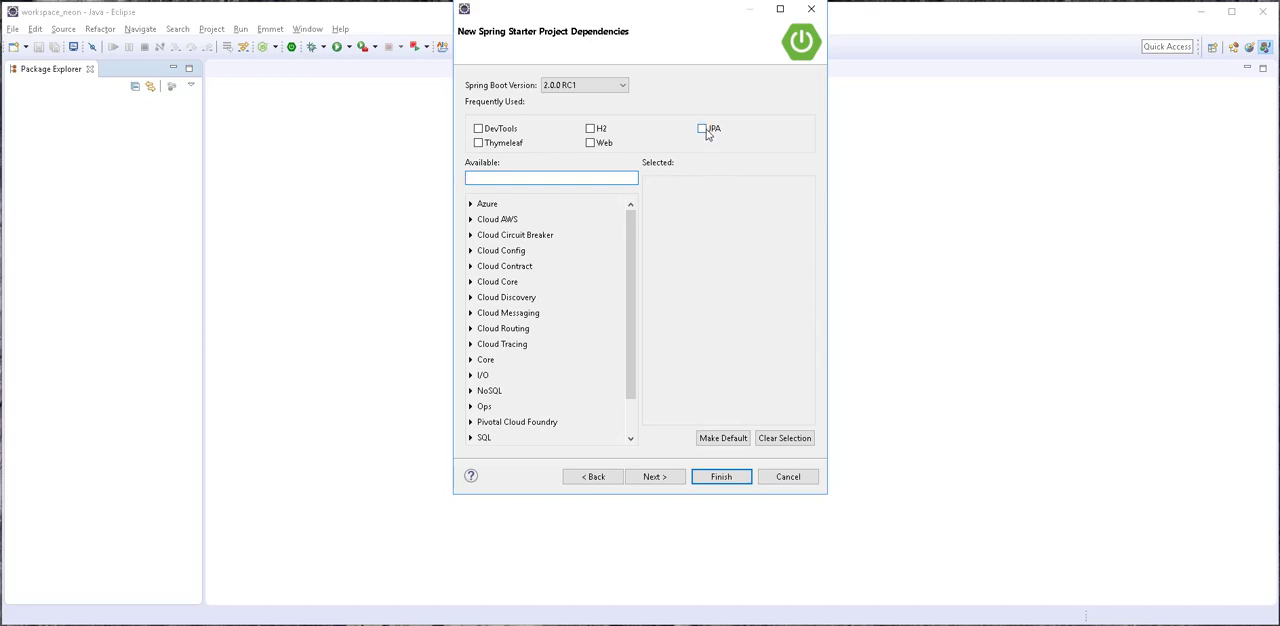
click(700, 128)
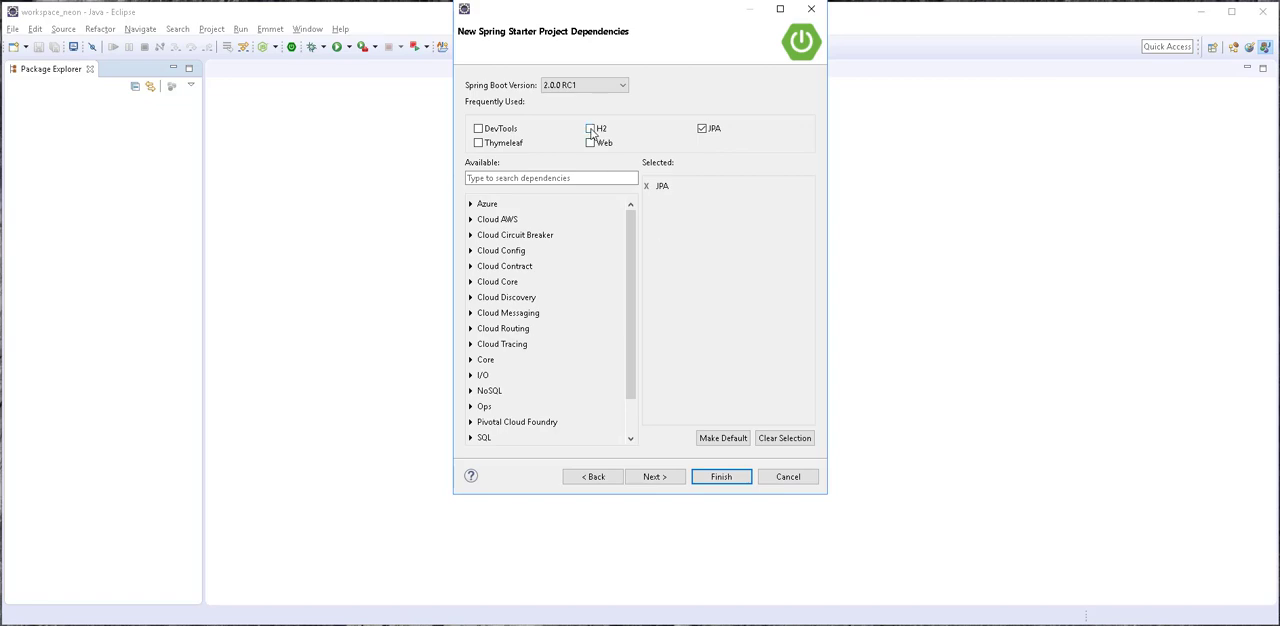
click(590, 128)
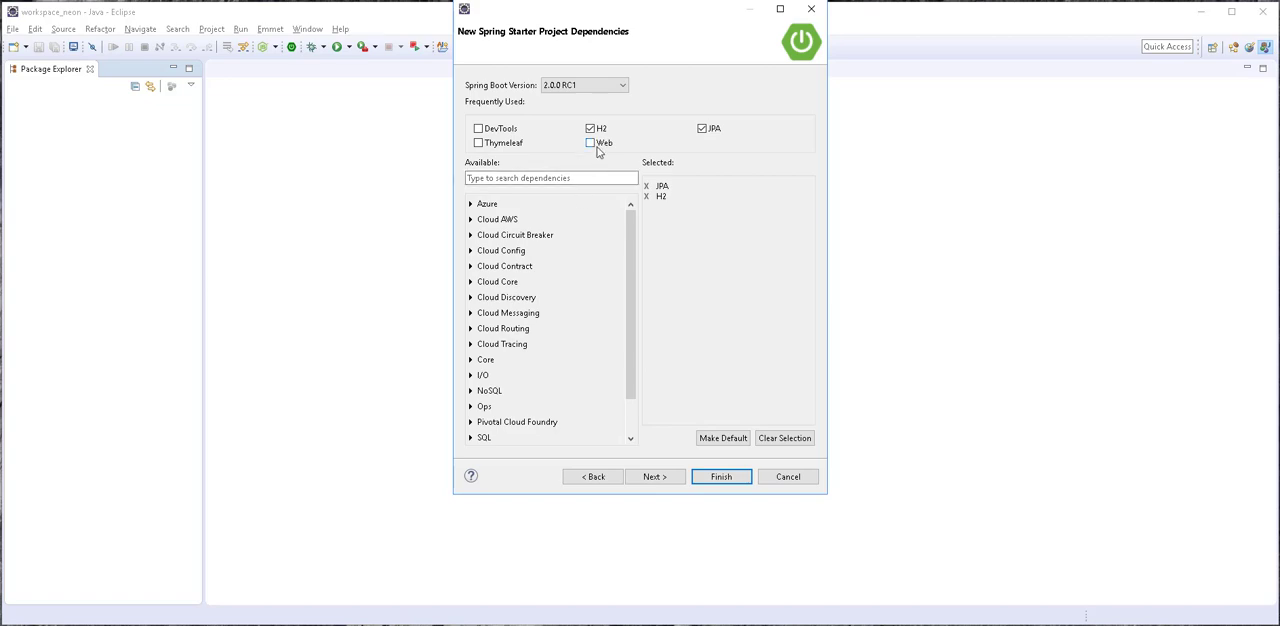
click(590, 142)
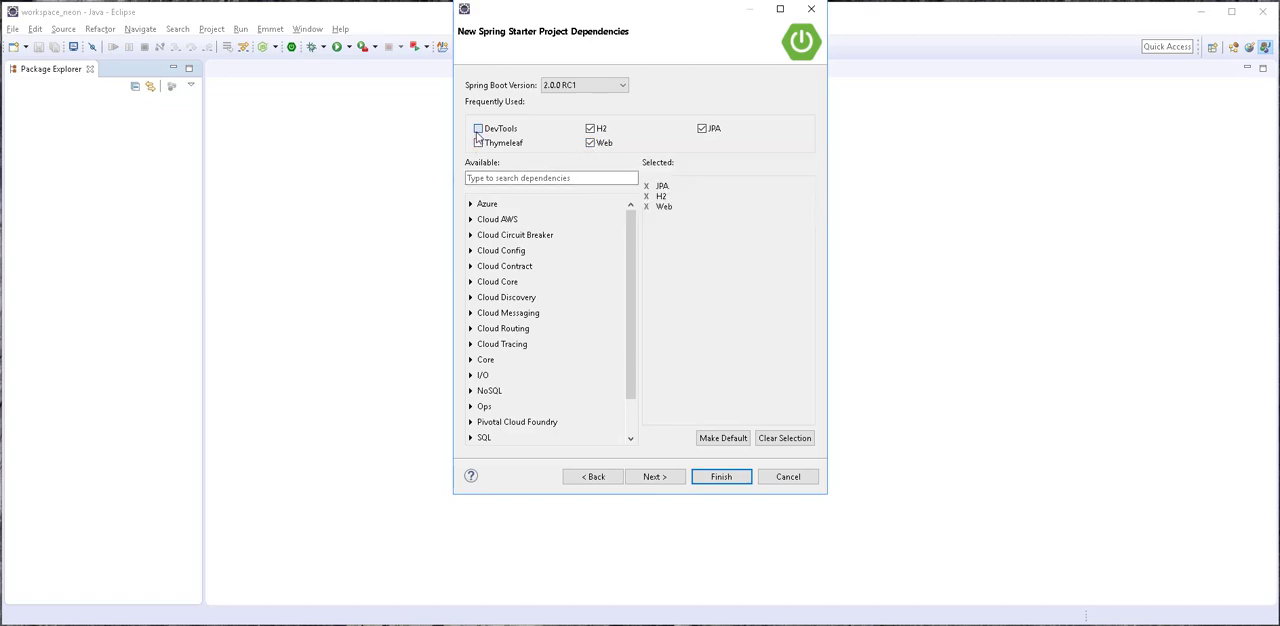
click(478, 128)
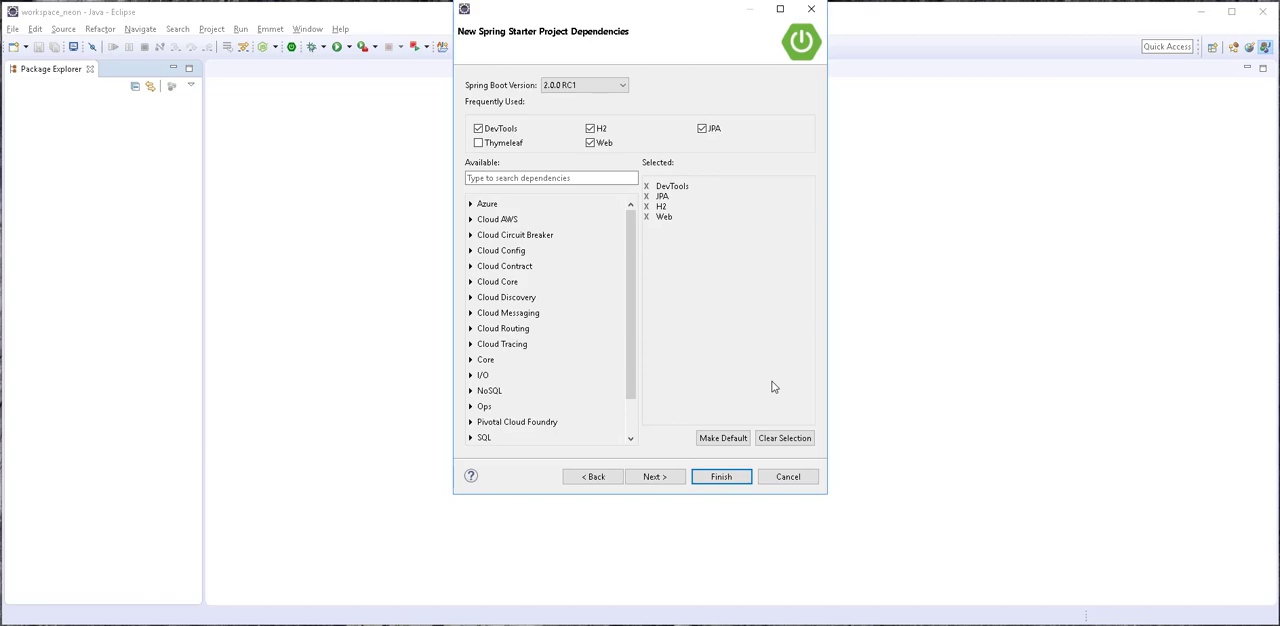
click(720, 476)
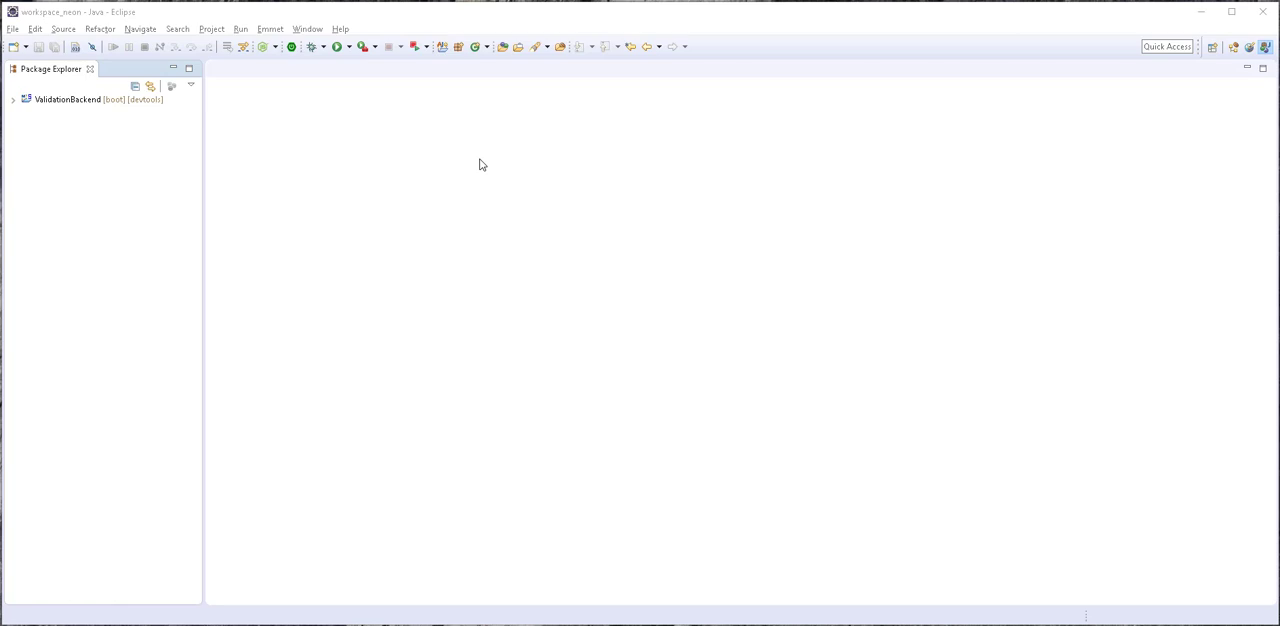
Step: Expand ValidationBackend and src/main/java down to the org.sambasoft package
click(12, 100)
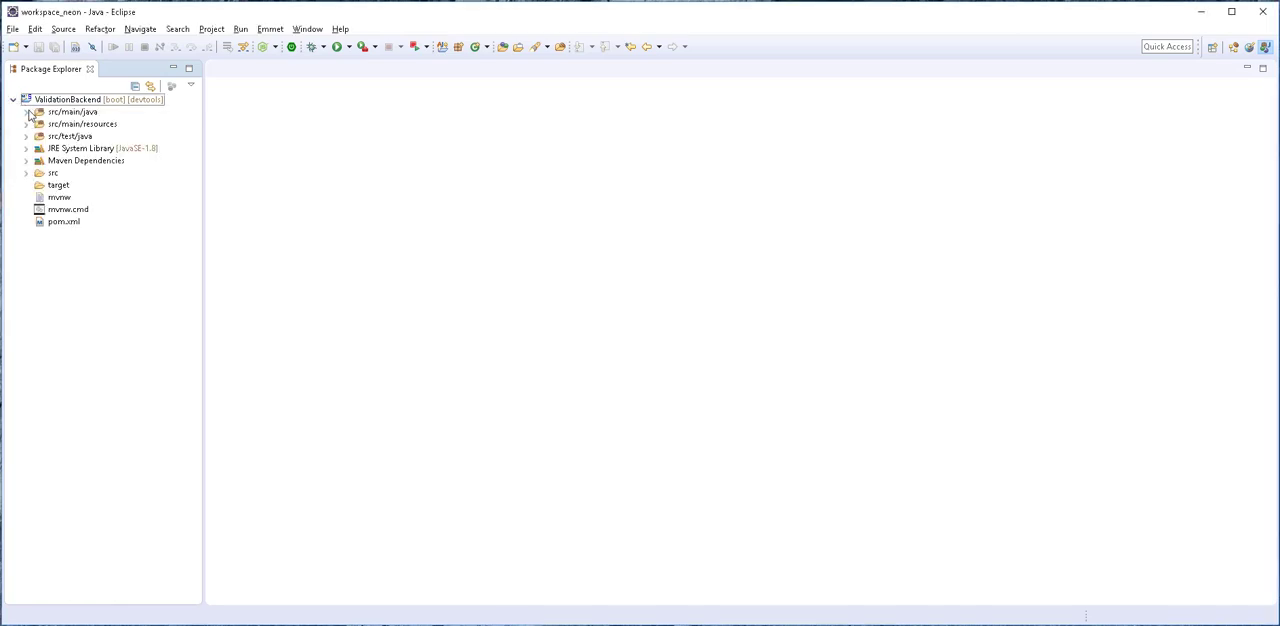
click(26, 112)
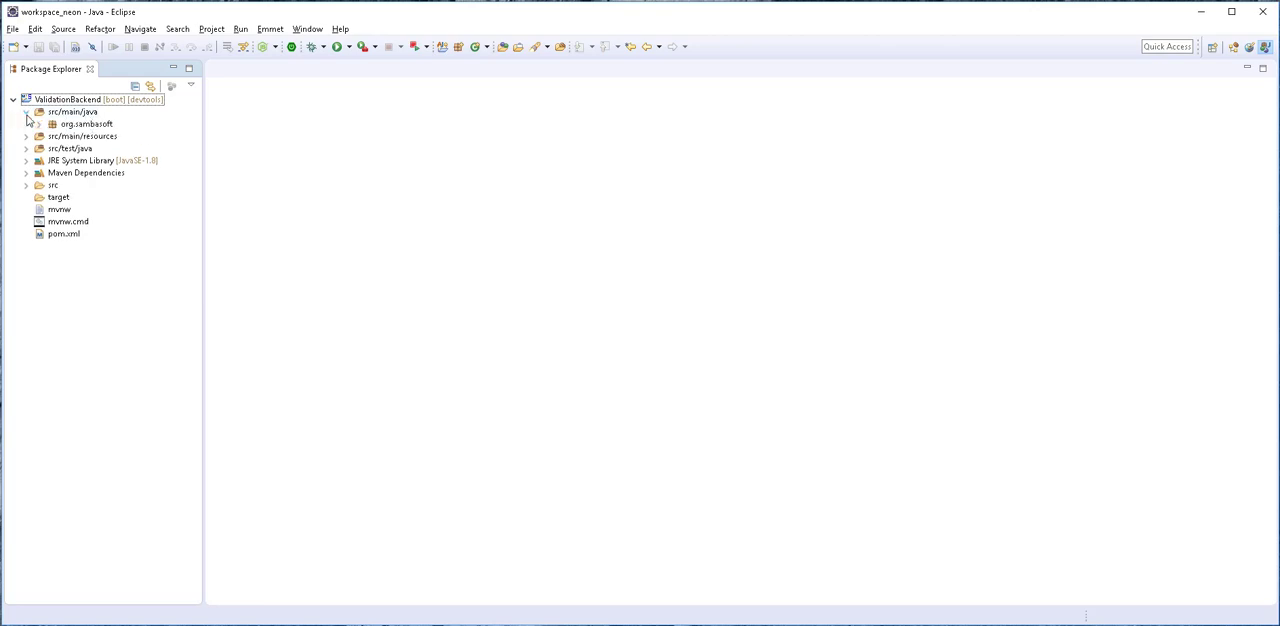
click(86, 124)
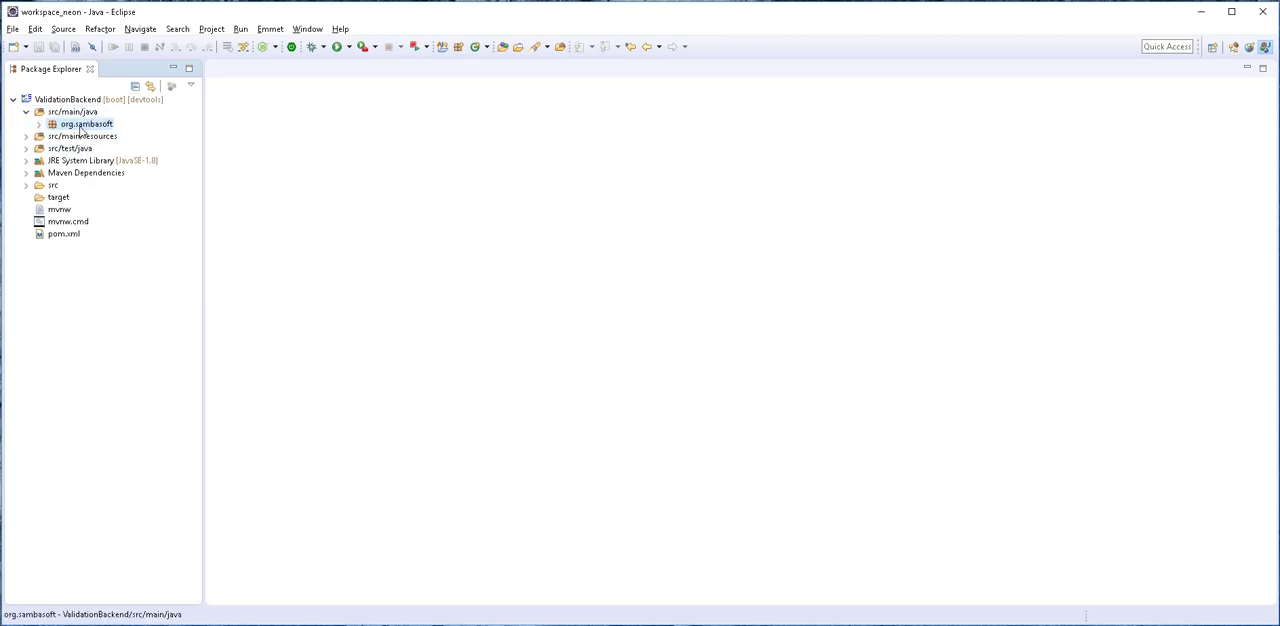
Step: Create a Java class named User in the package org.sambasoft.entities
right_click(84, 124)
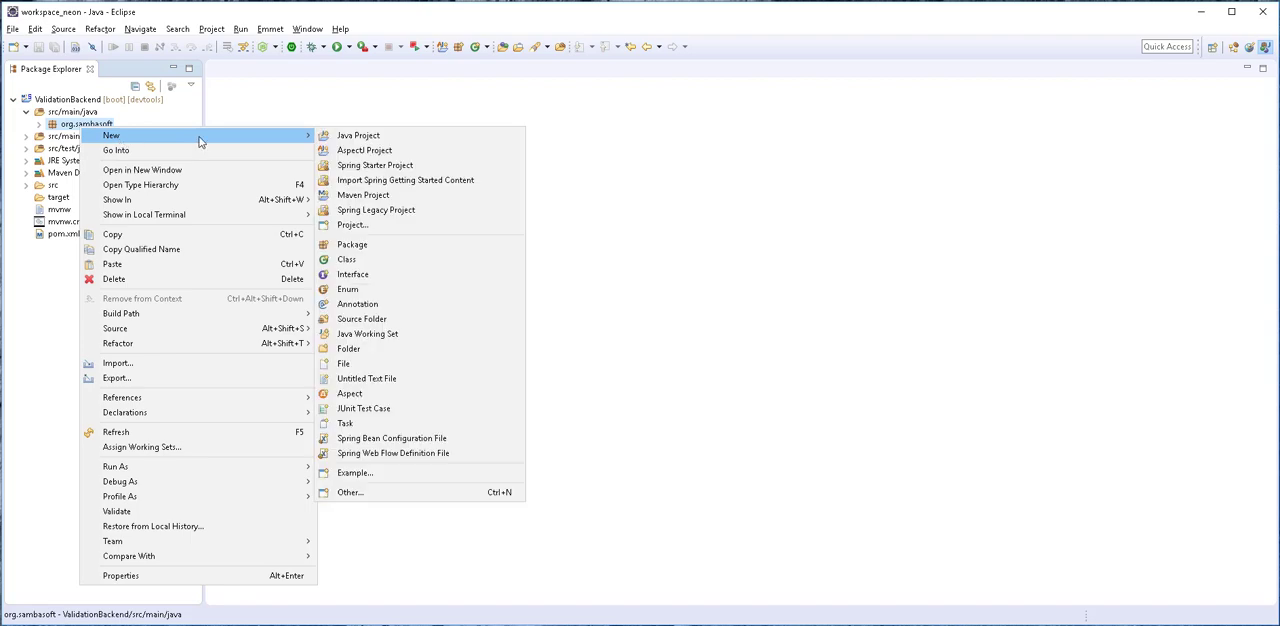
click(348, 260)
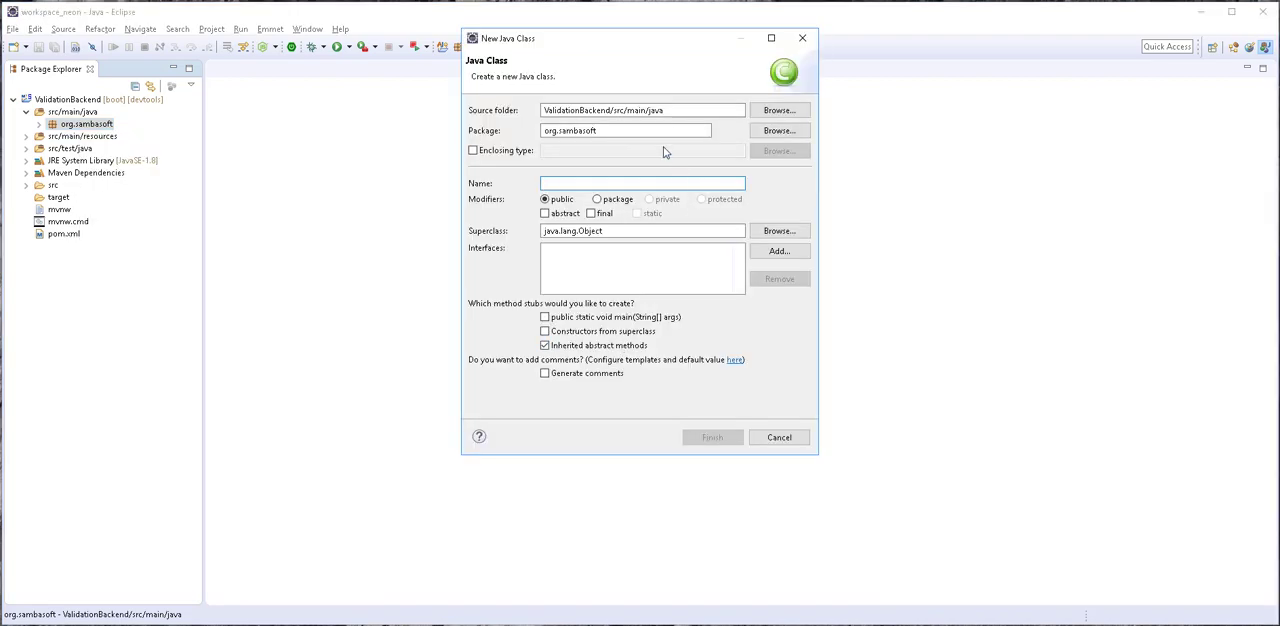
click(624, 130)
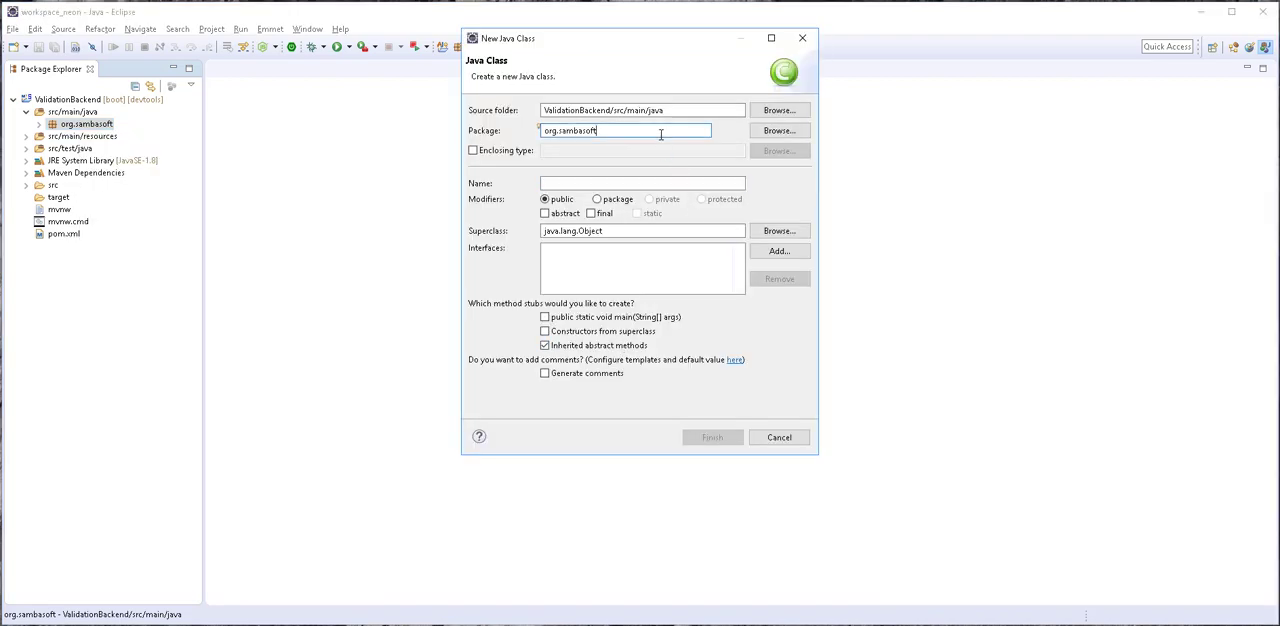
text(.entities)
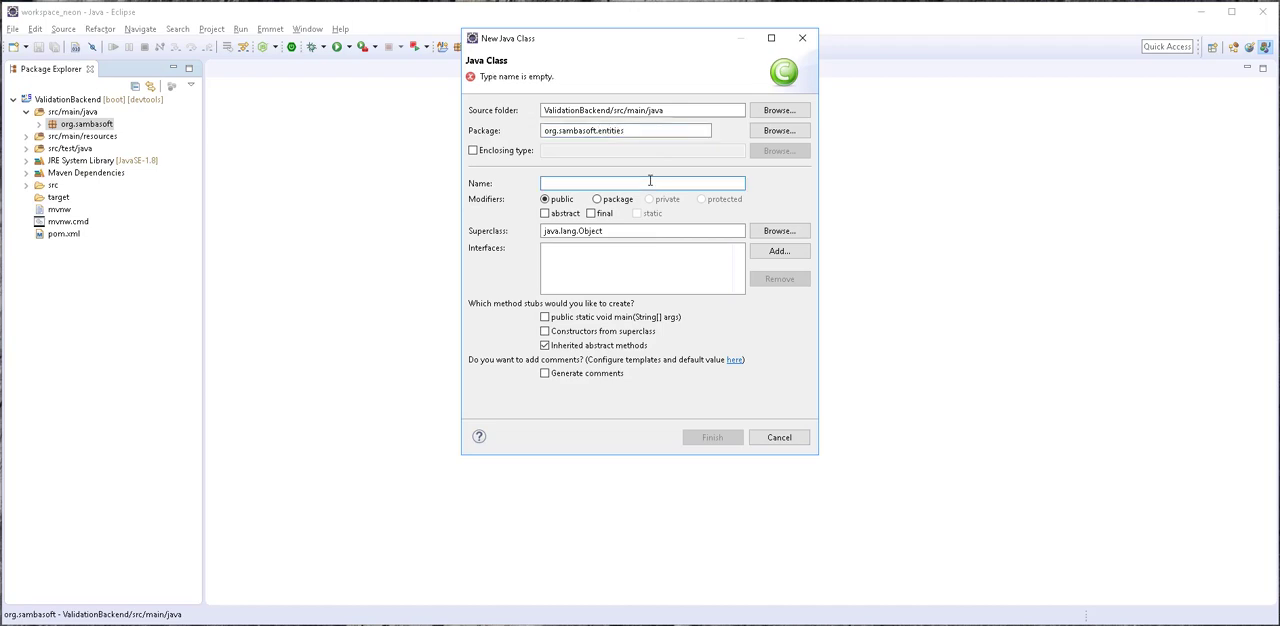
text(User)
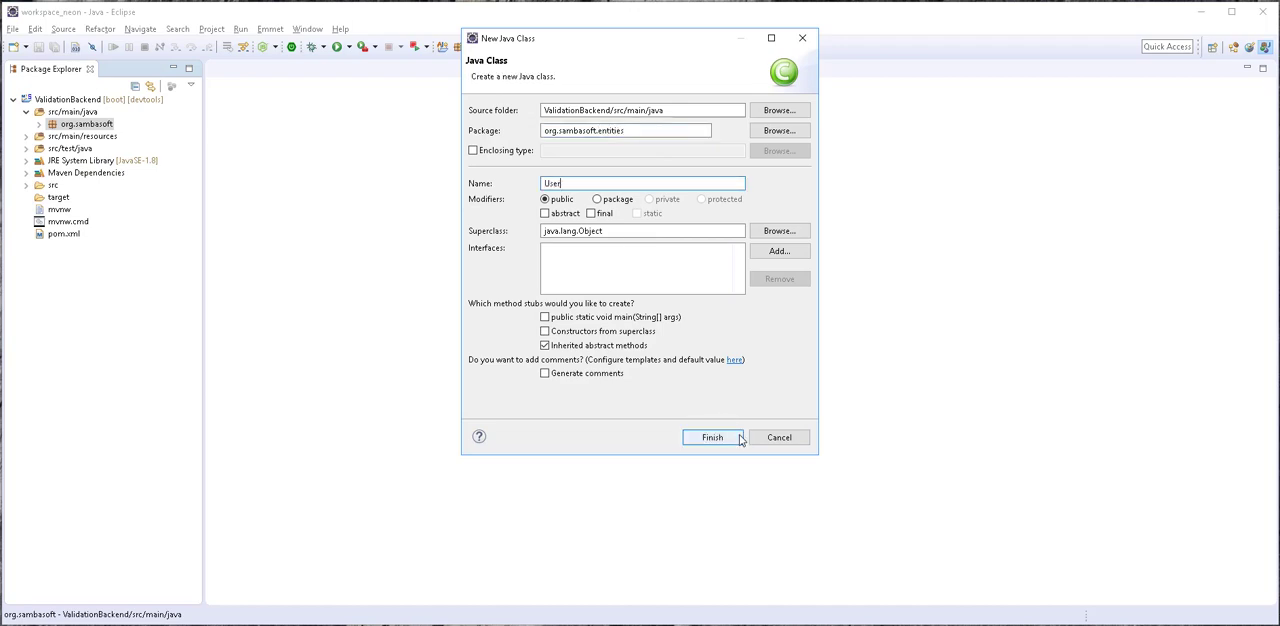
click(712, 436)
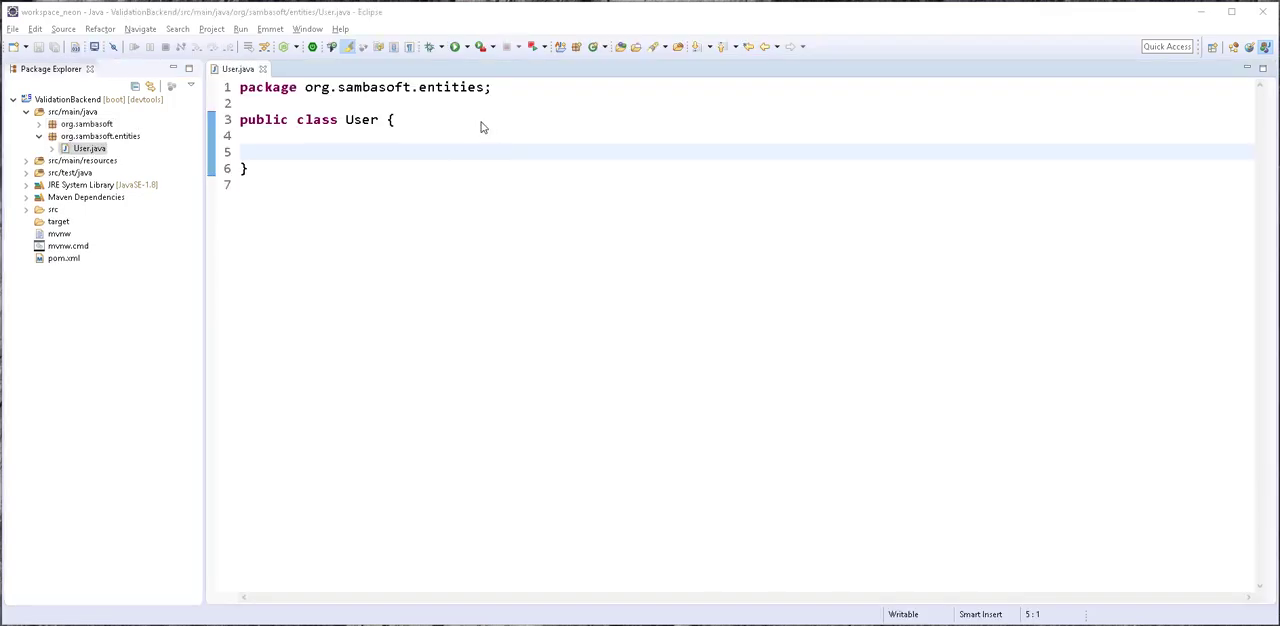
mouse_move(456, 132)
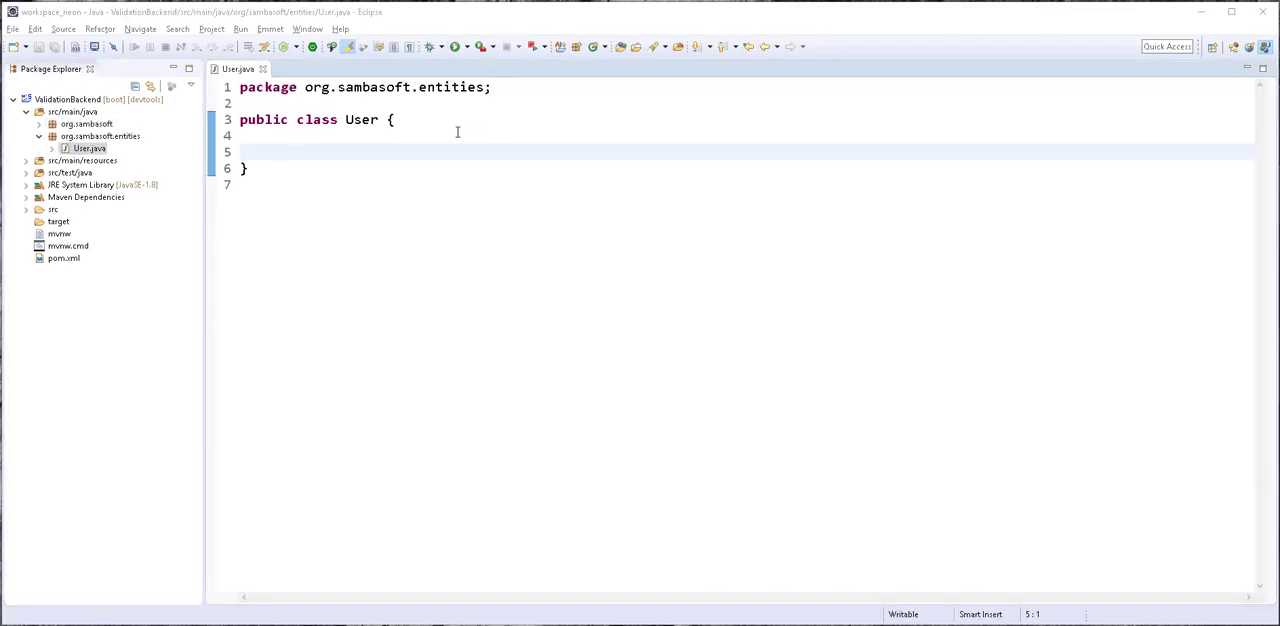
Step: Declare private String fields email, name and password in the User class
text(priv)
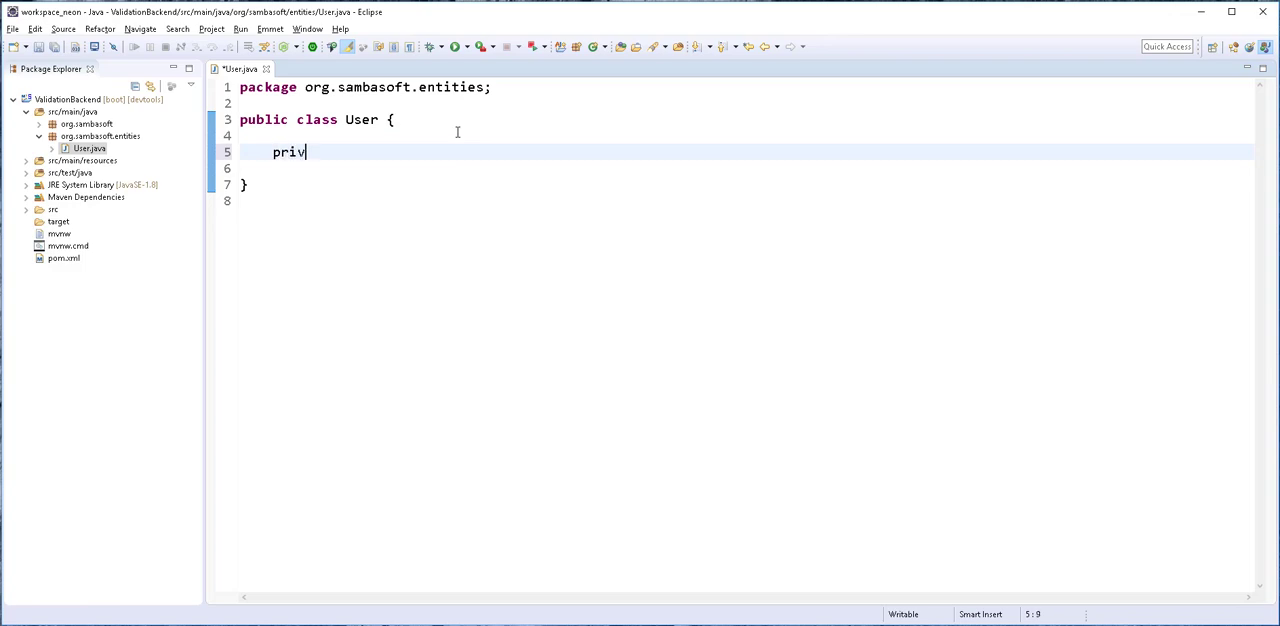
text(ate String)
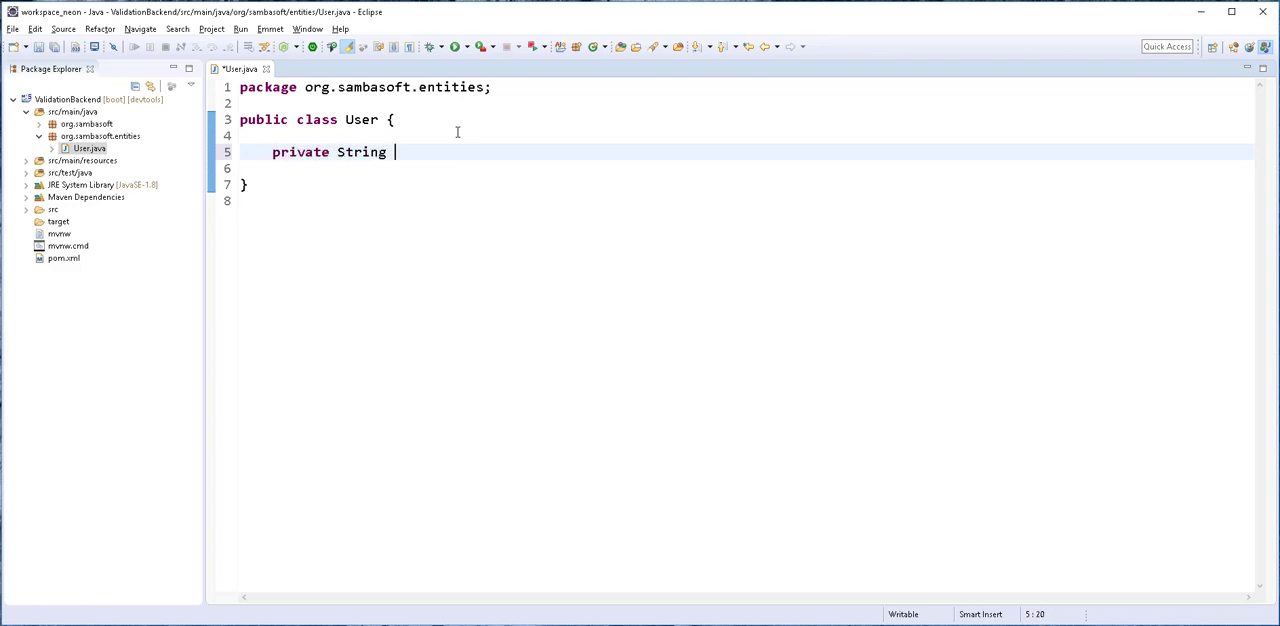
text(email;)
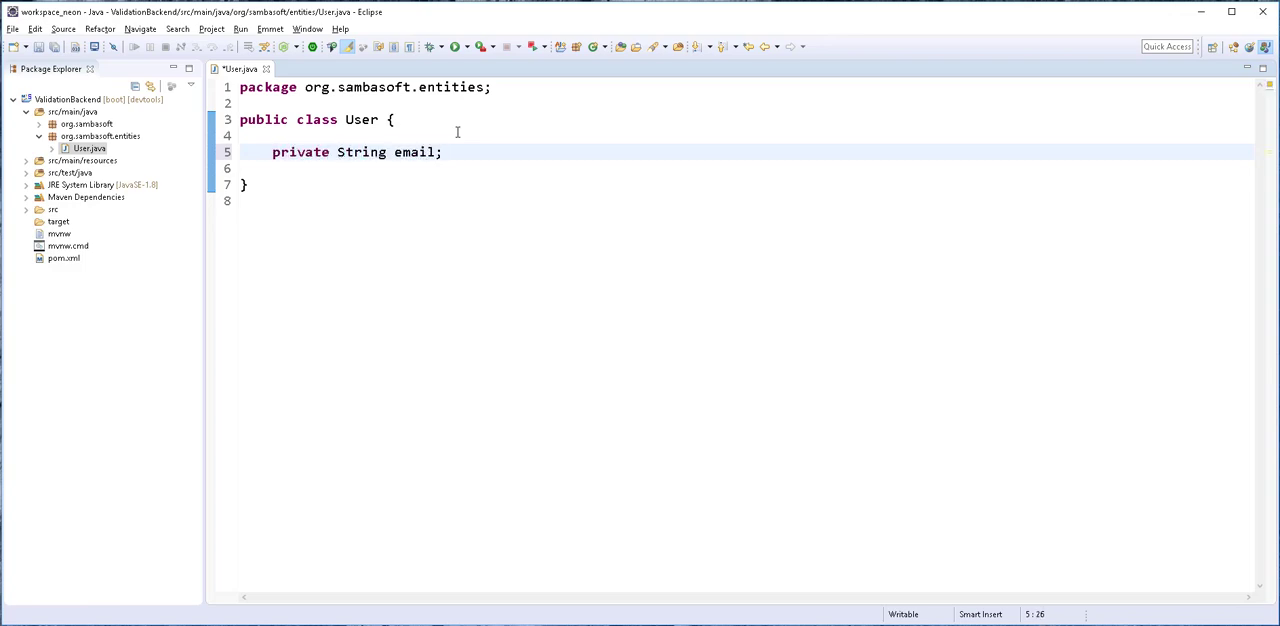
text(private S)
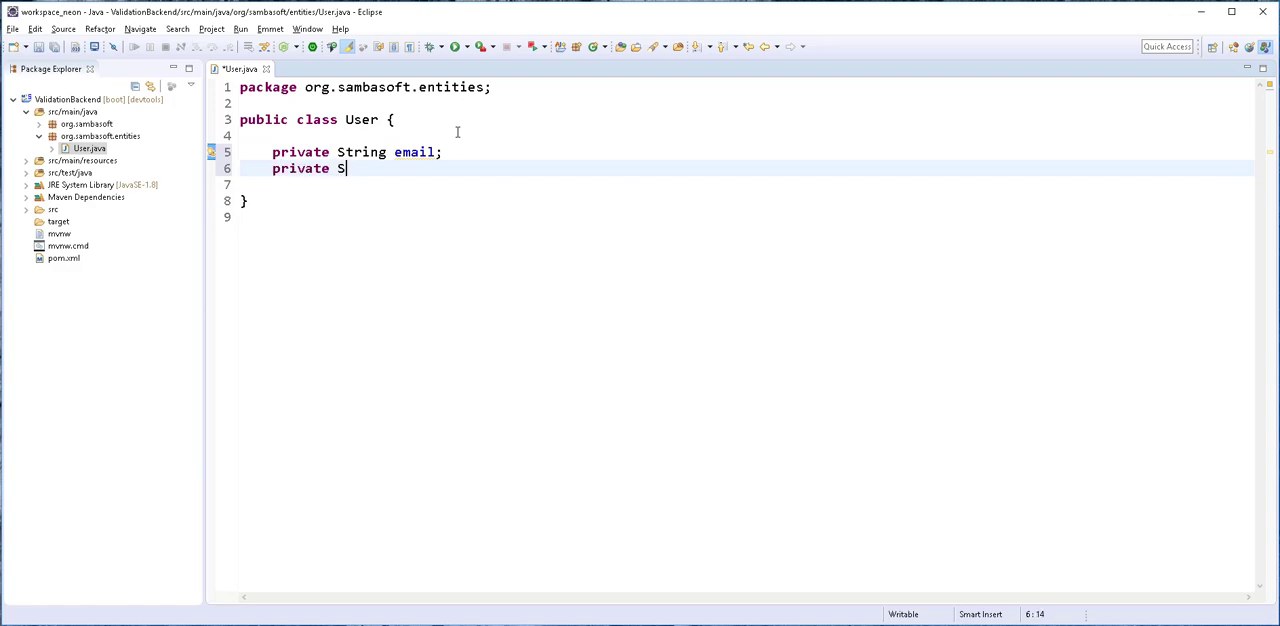
text(tring name)
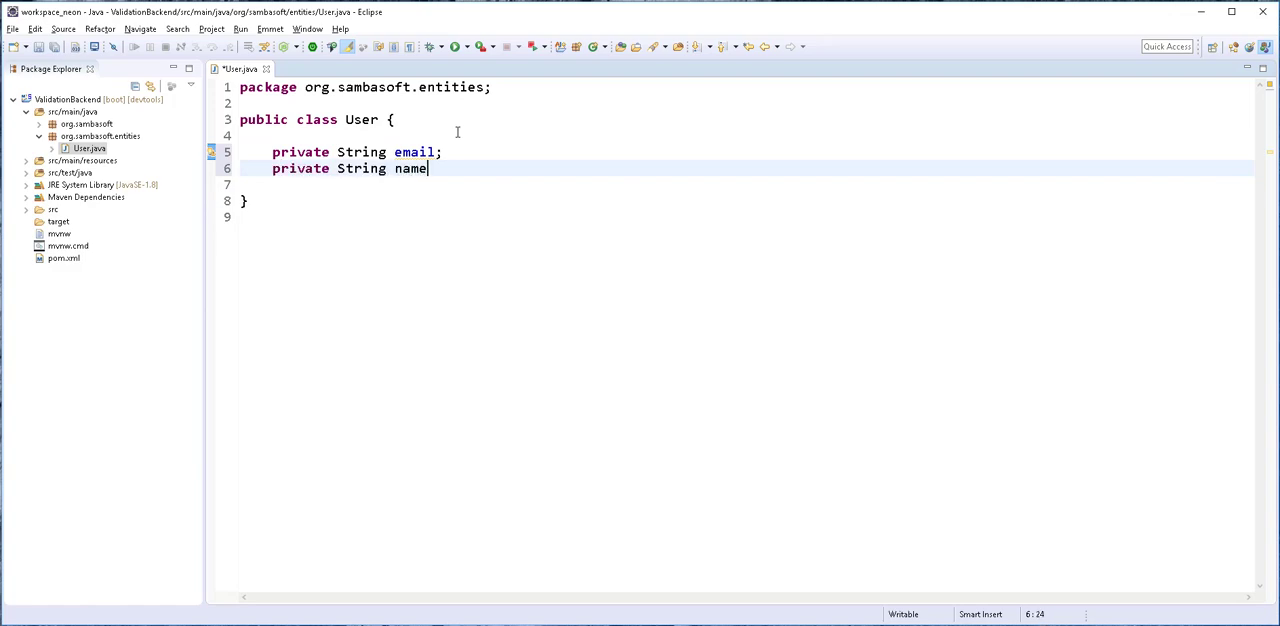
text(;)
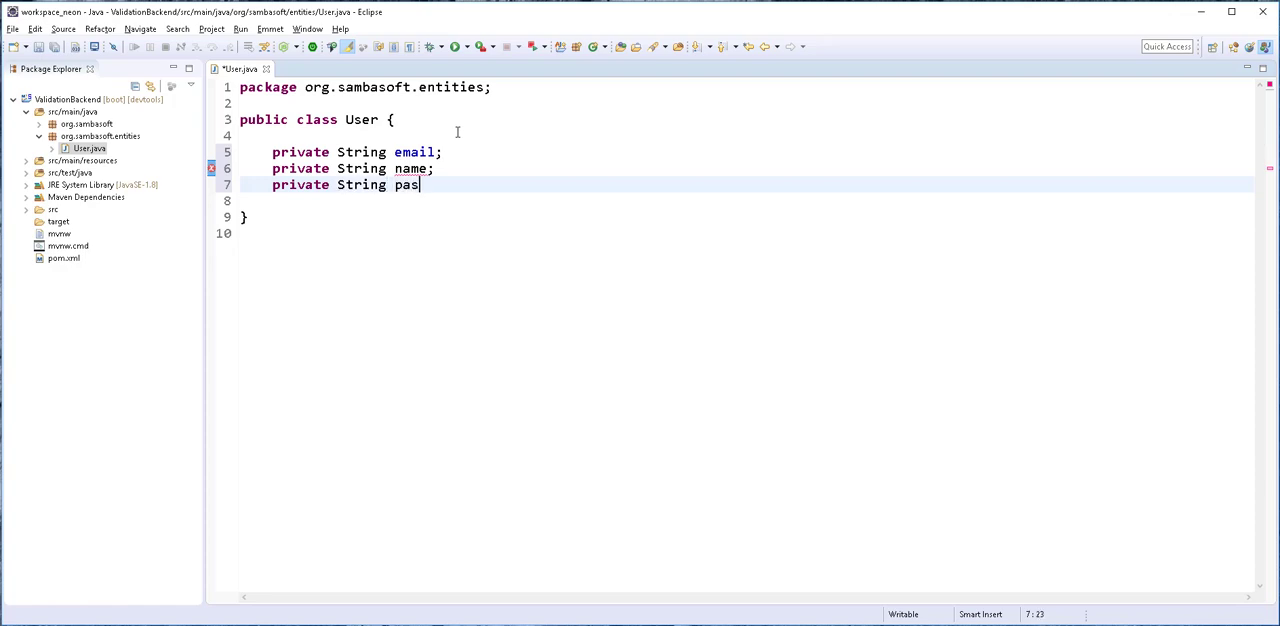
text(sword;)
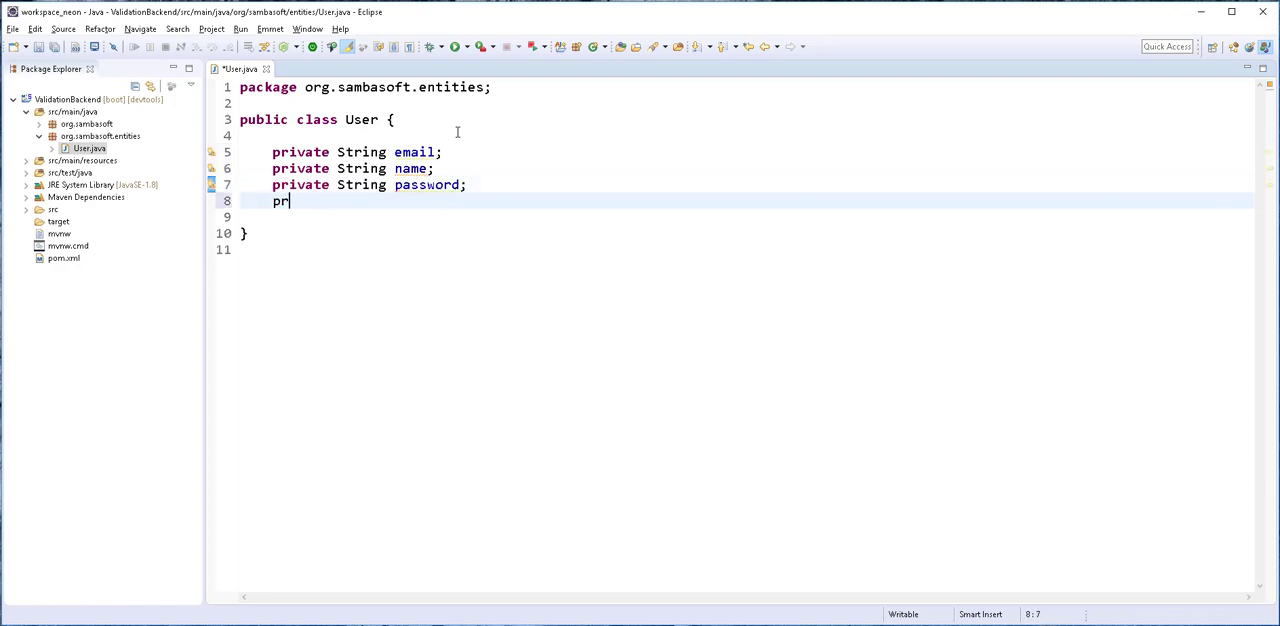
Step: Declare private String fields age and phoneNum and save the file
text(ivate String age;)
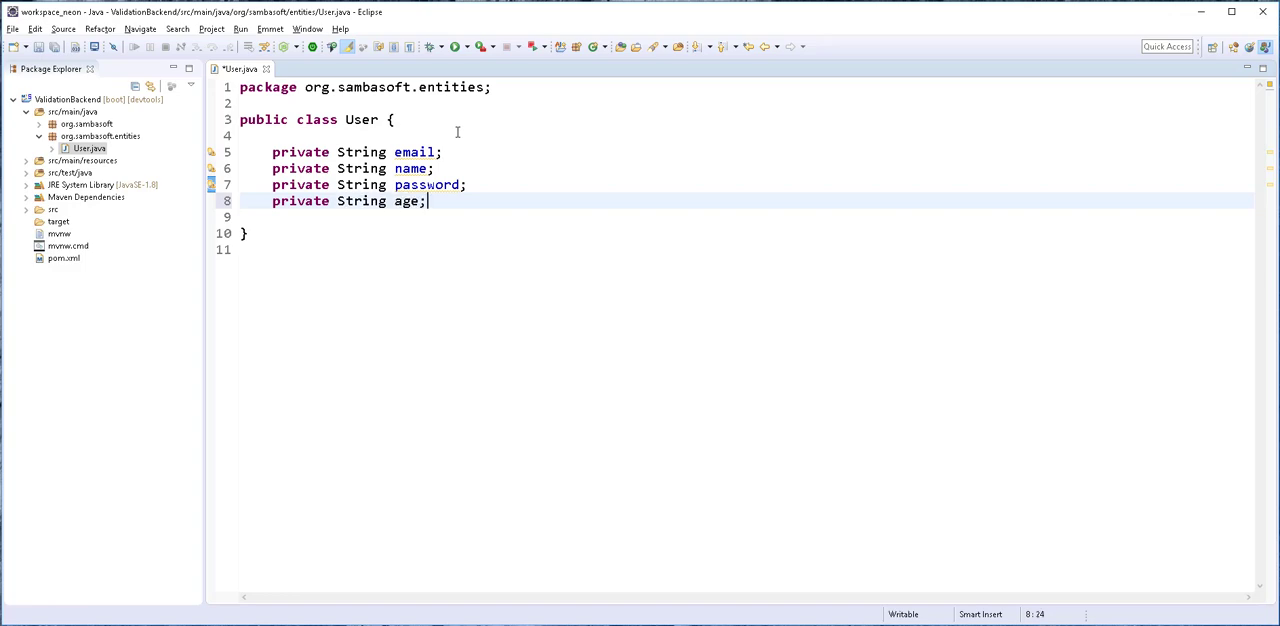
key(Enter)
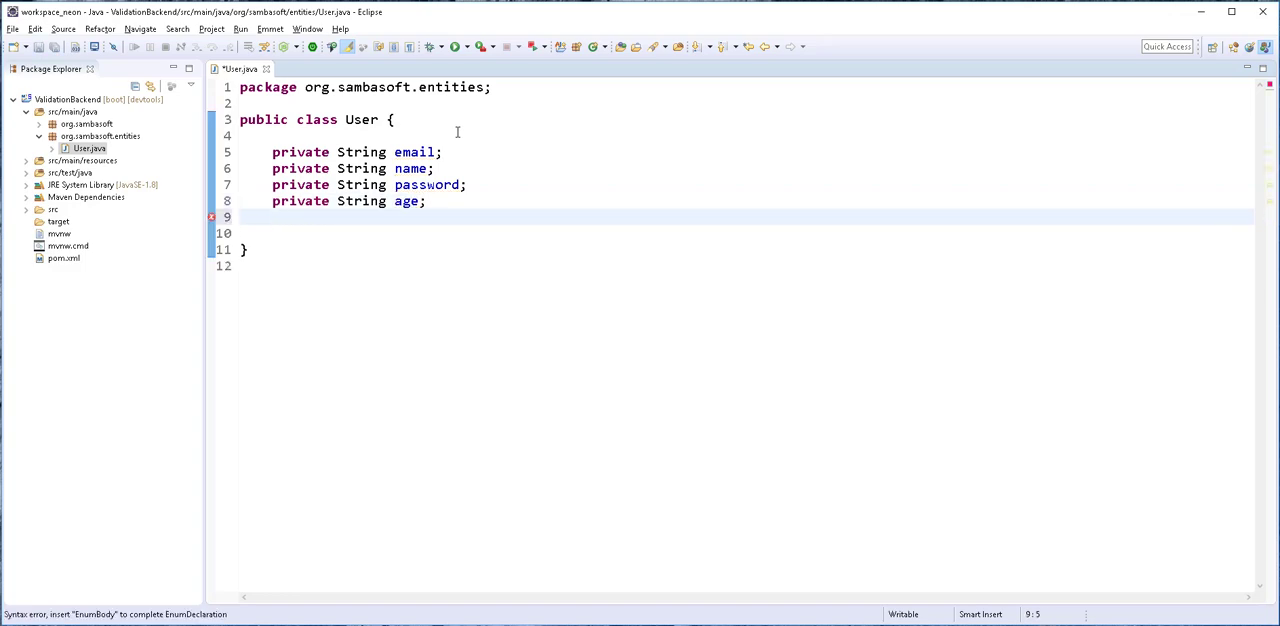
text(private)
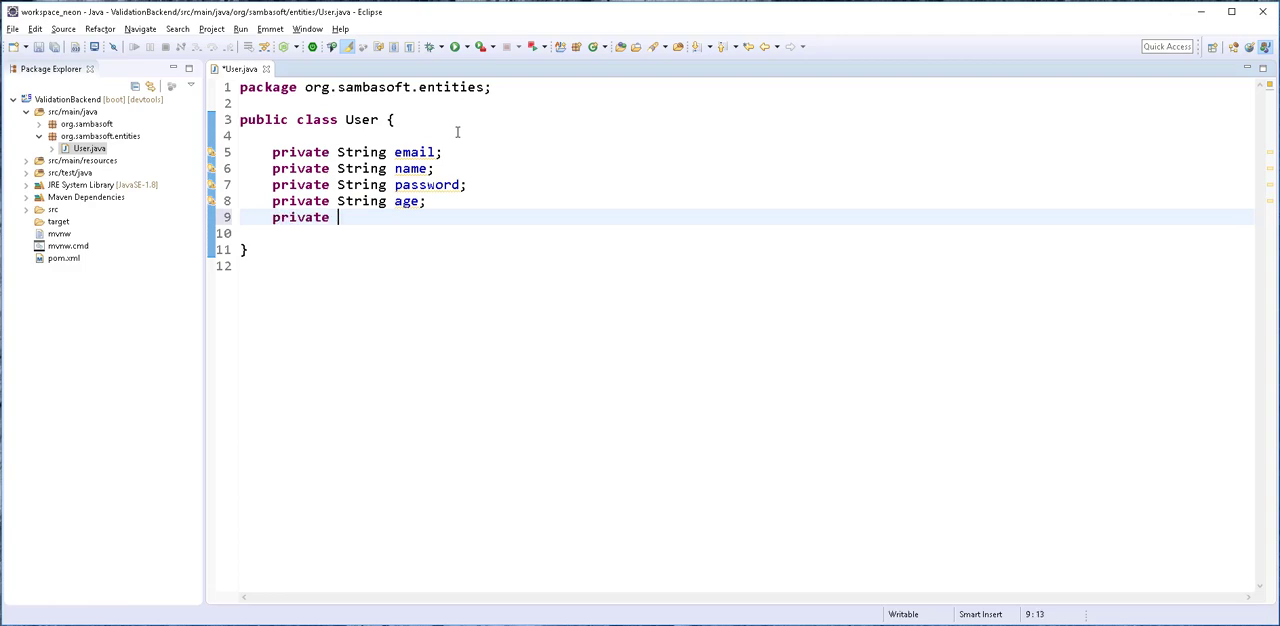
text(String phone)
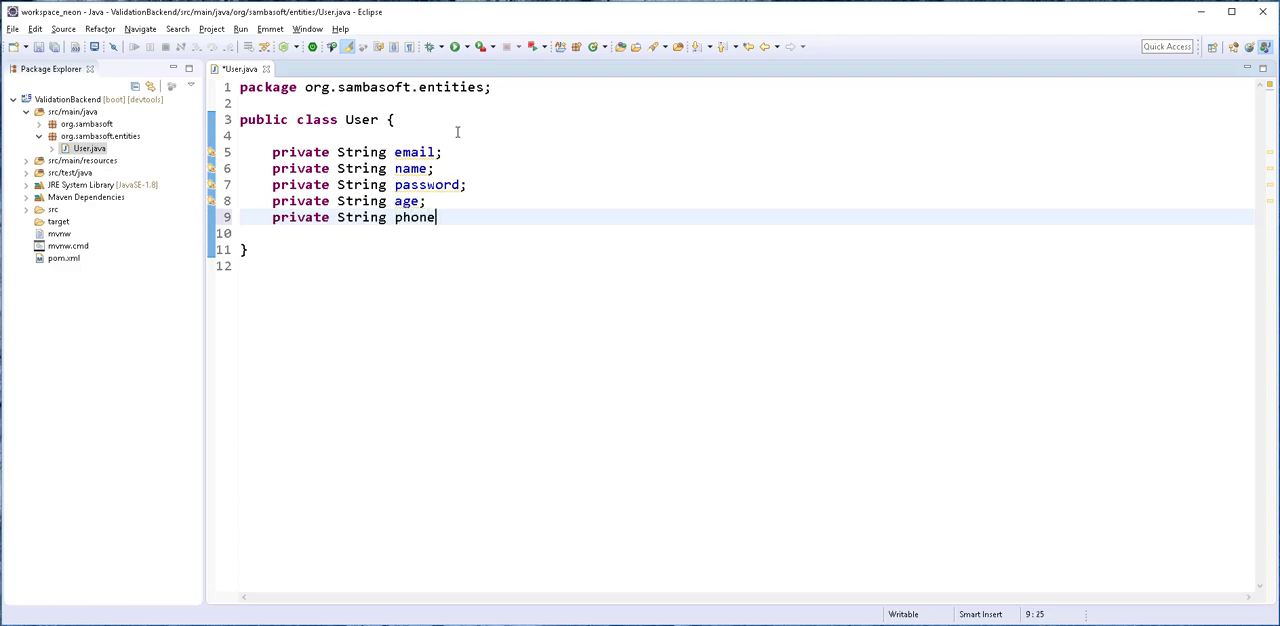
text(Num;)
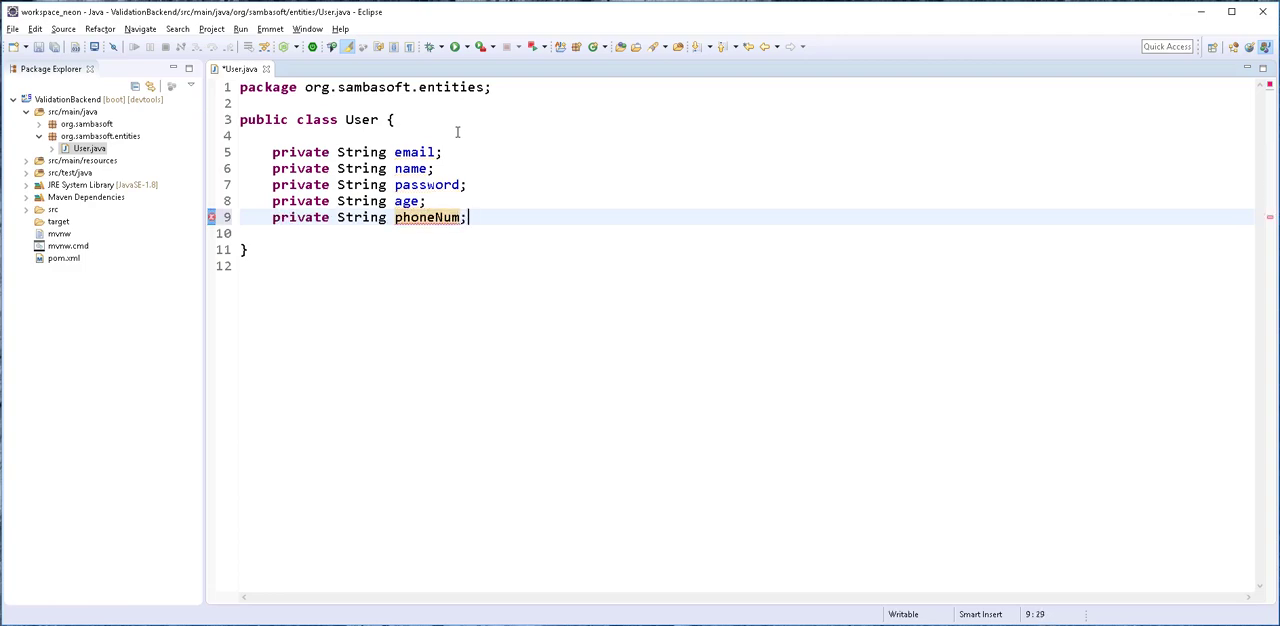
key(ctrl+s)
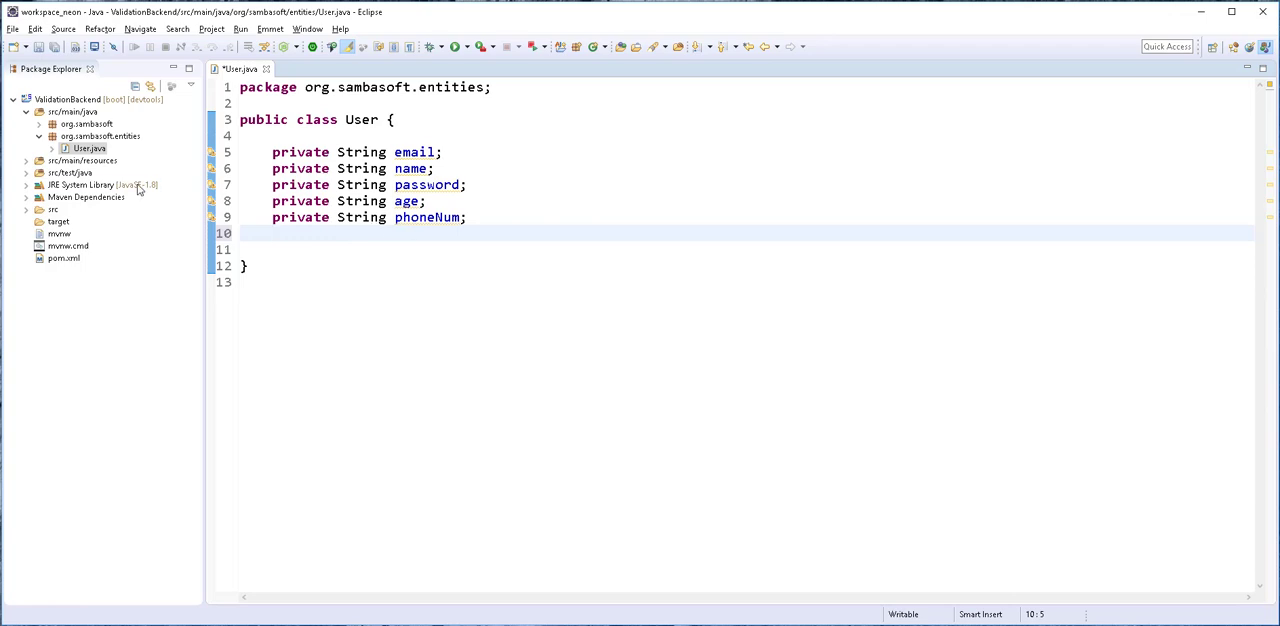
Step: Generate getters and setters for all five User fields via the Source menu
click(64, 28)
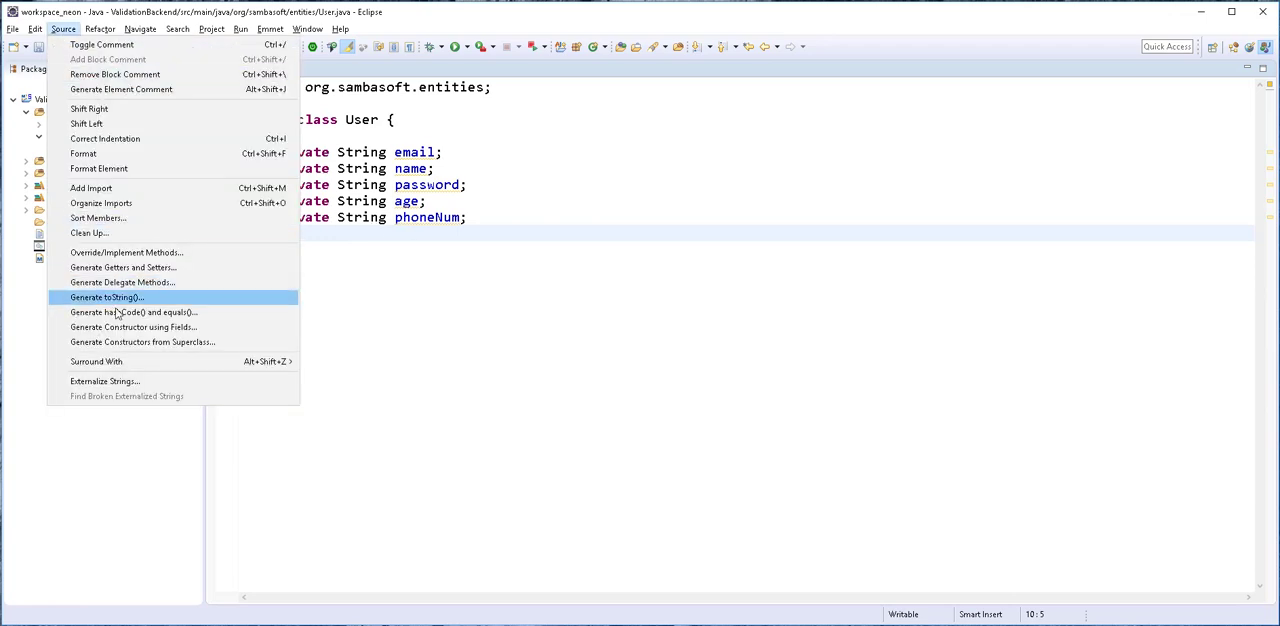
click(124, 268)
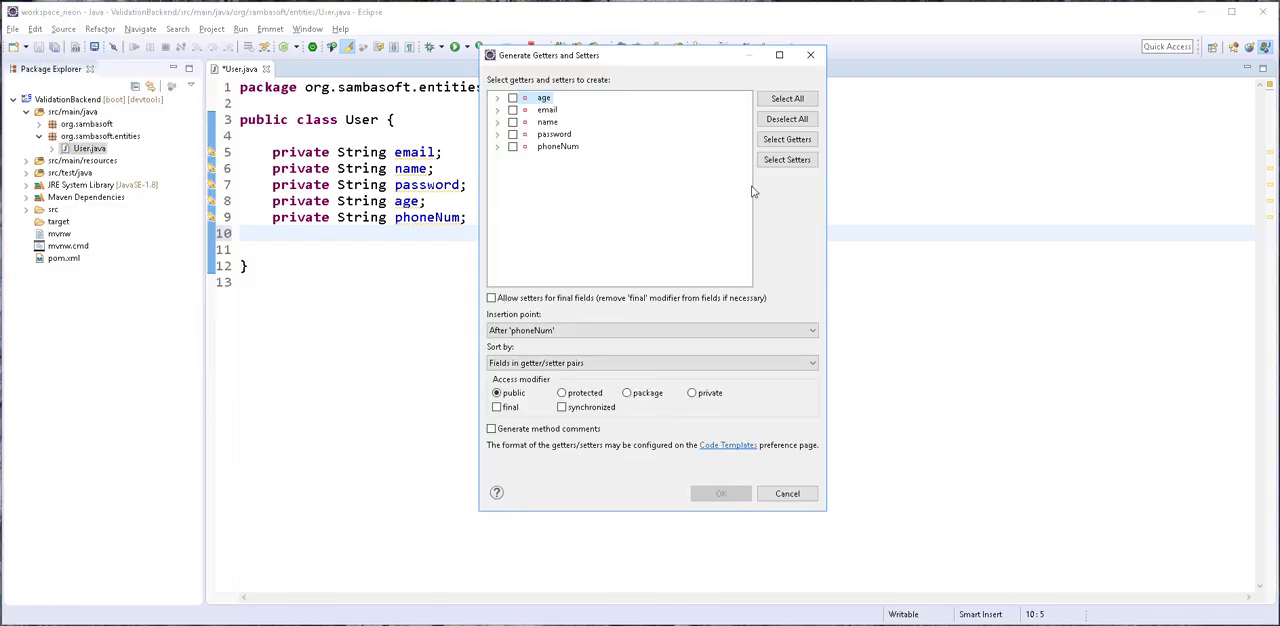
click(788, 98)
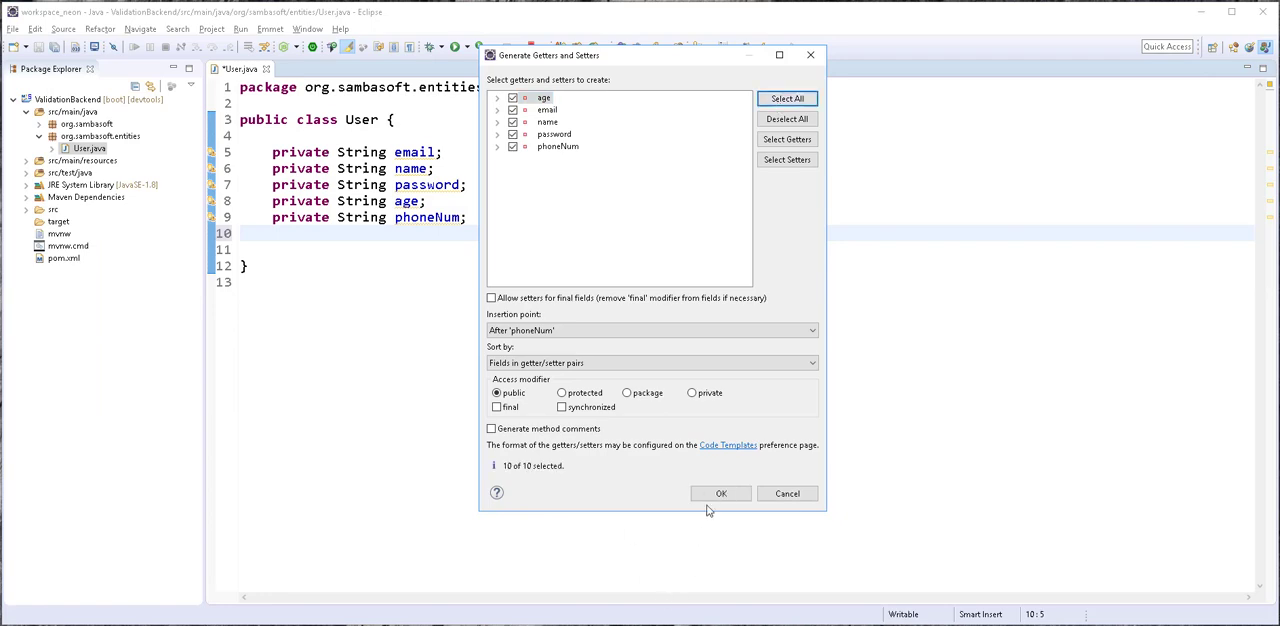
click(720, 492)
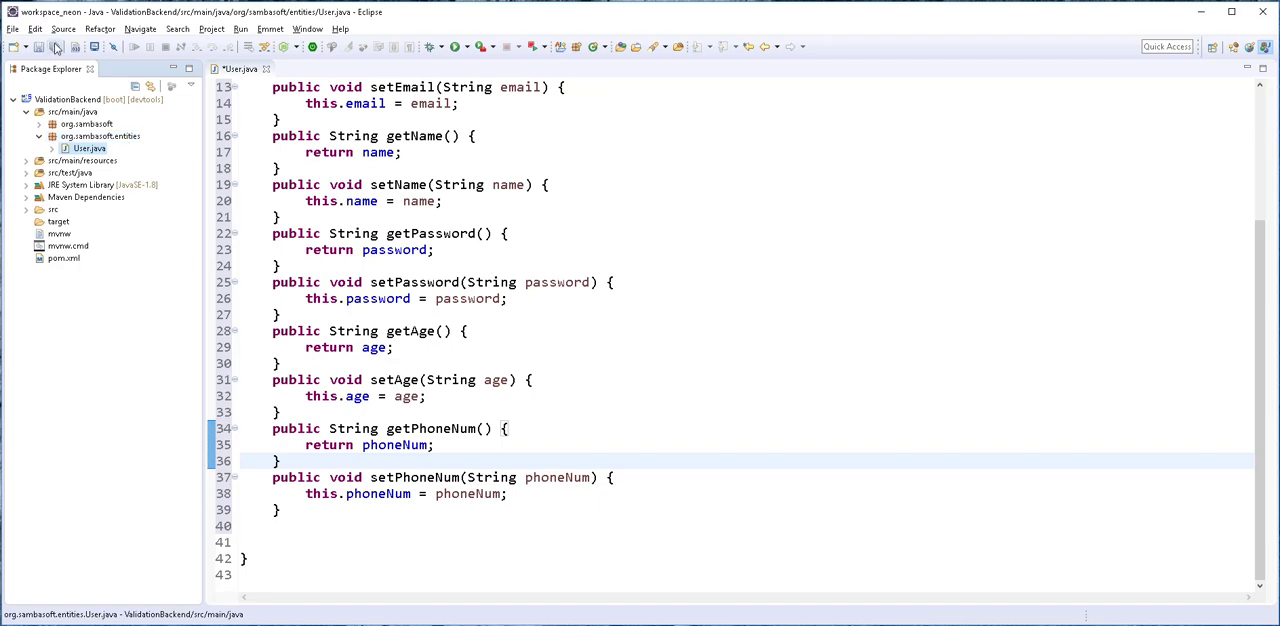
Step: Generate a constructor that takes all five fields
click(64, 28)
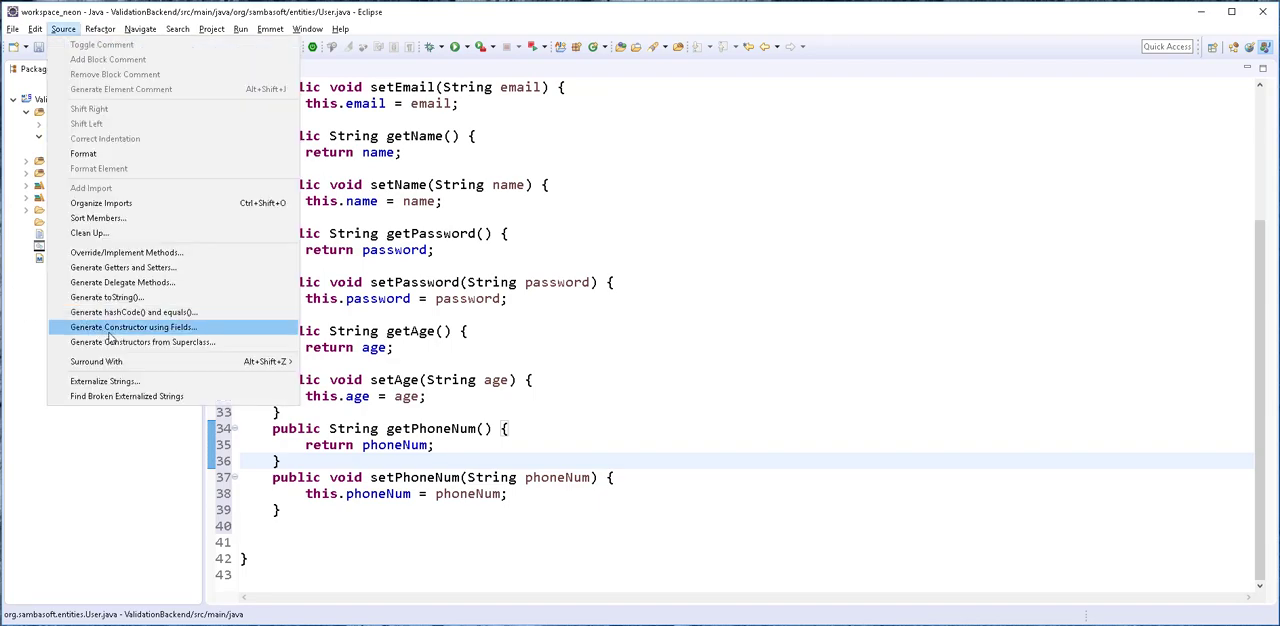
click(132, 328)
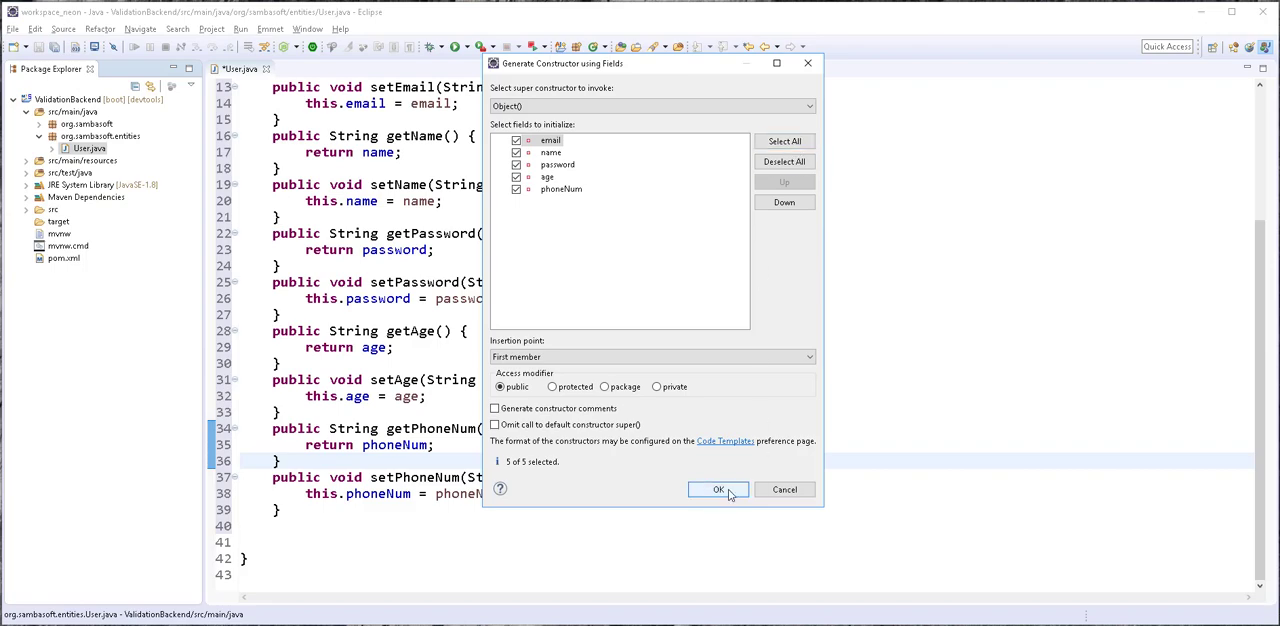
click(716, 488)
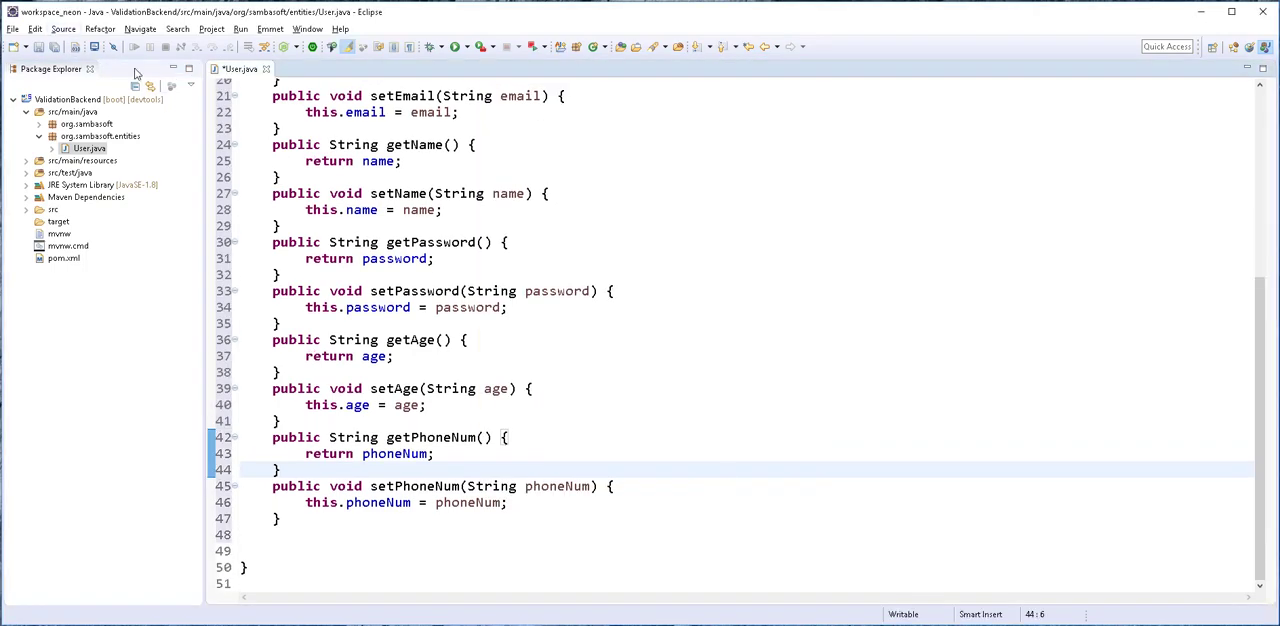
Step: Generate a second, no-argument constructor with all fields deselected
click(64, 28)
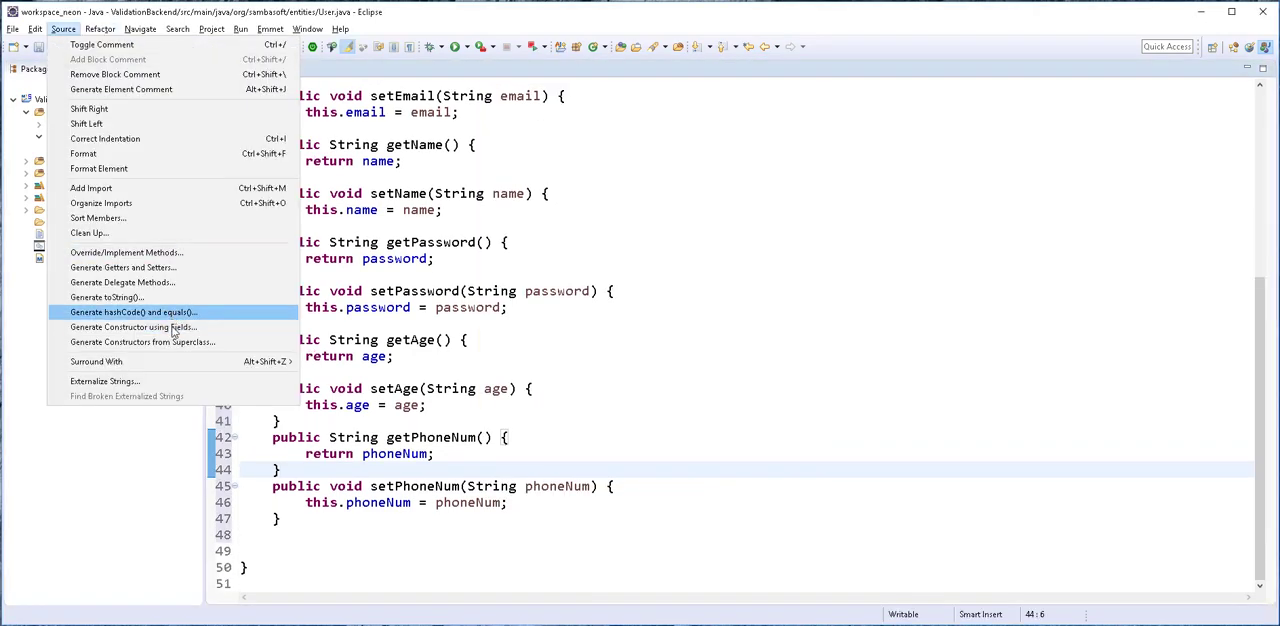
click(132, 328)
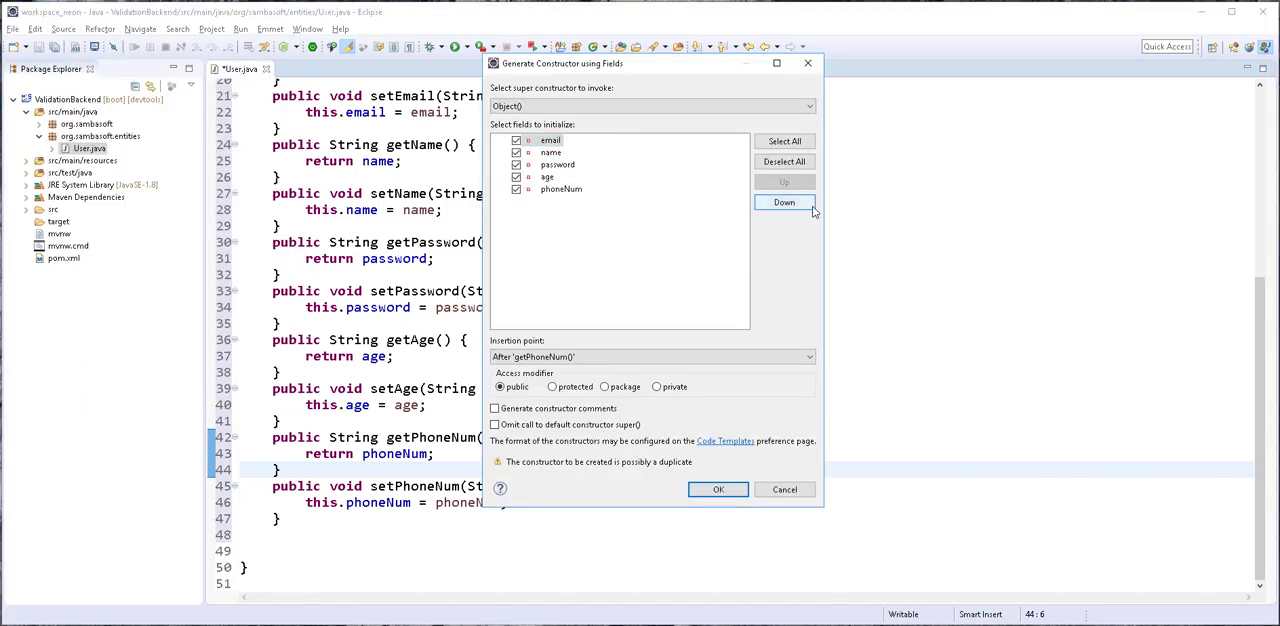
click(784, 160)
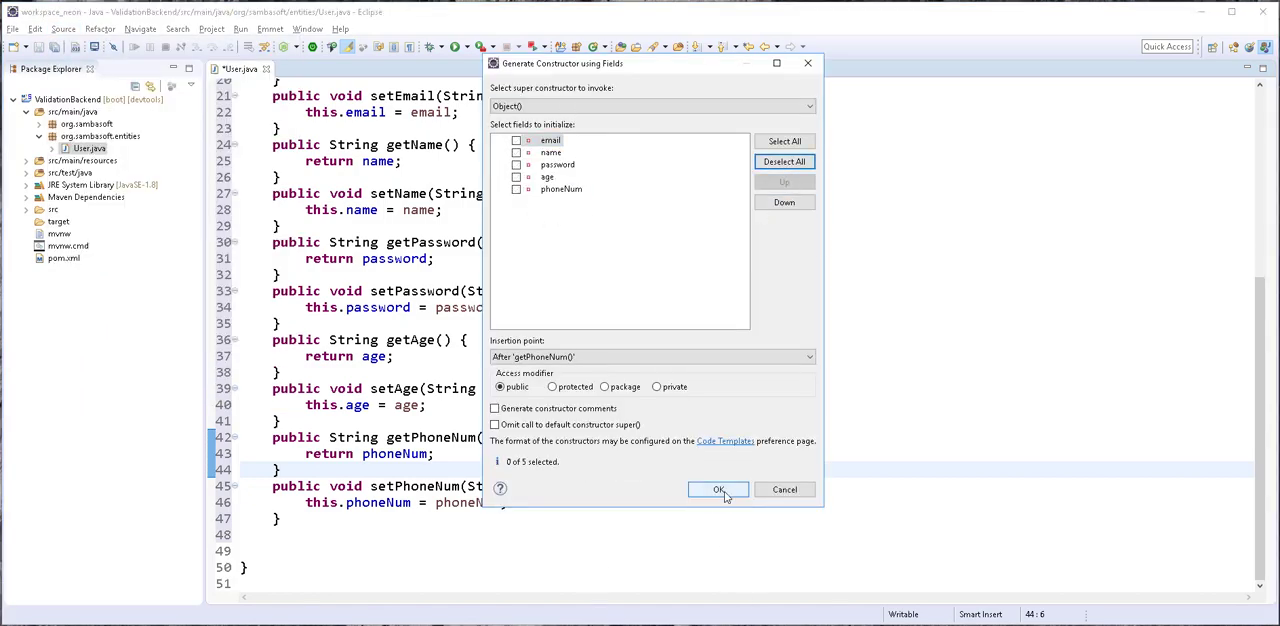
click(718, 488)
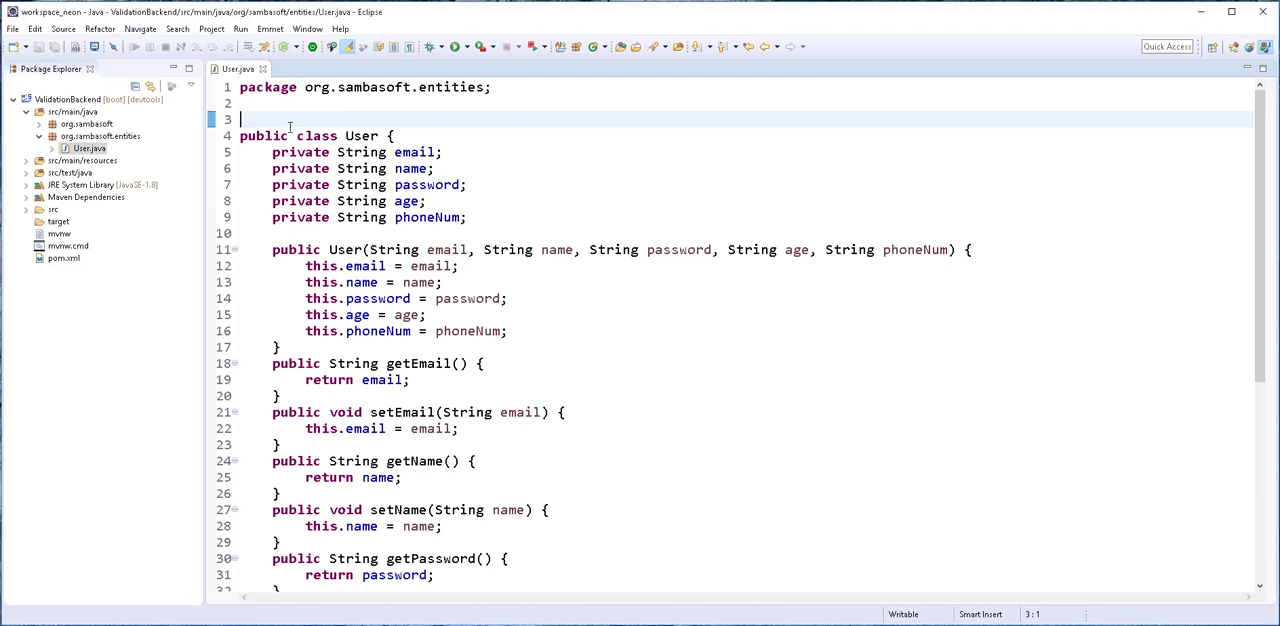
text(@E)
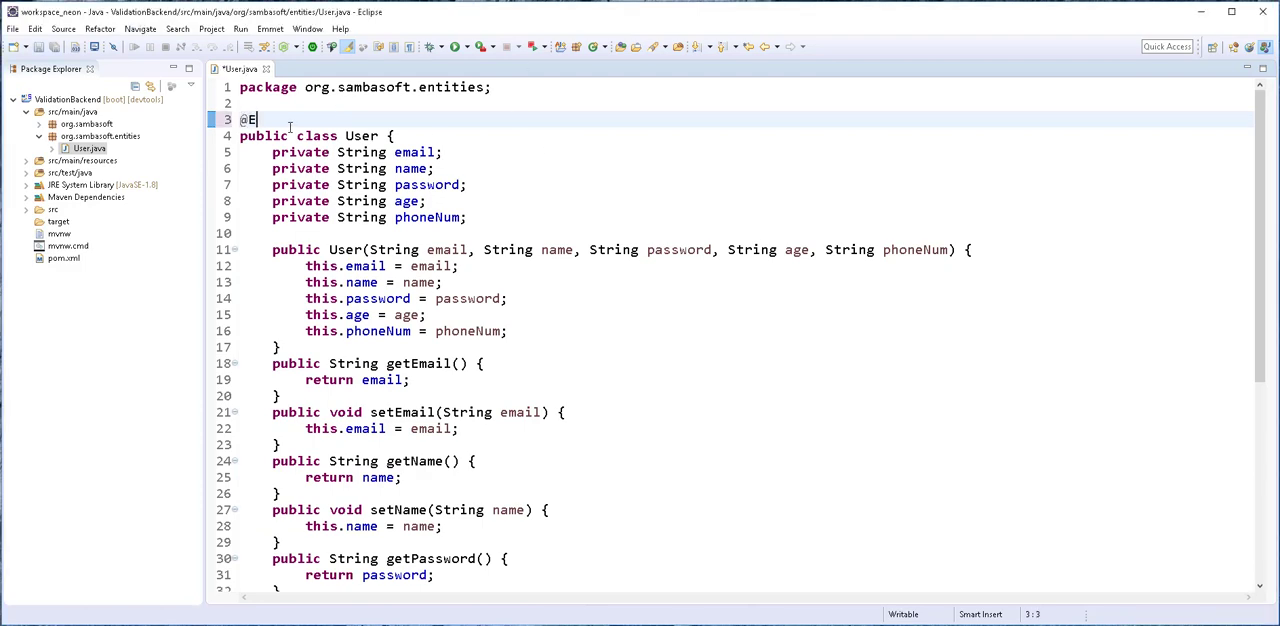
text(ntity)
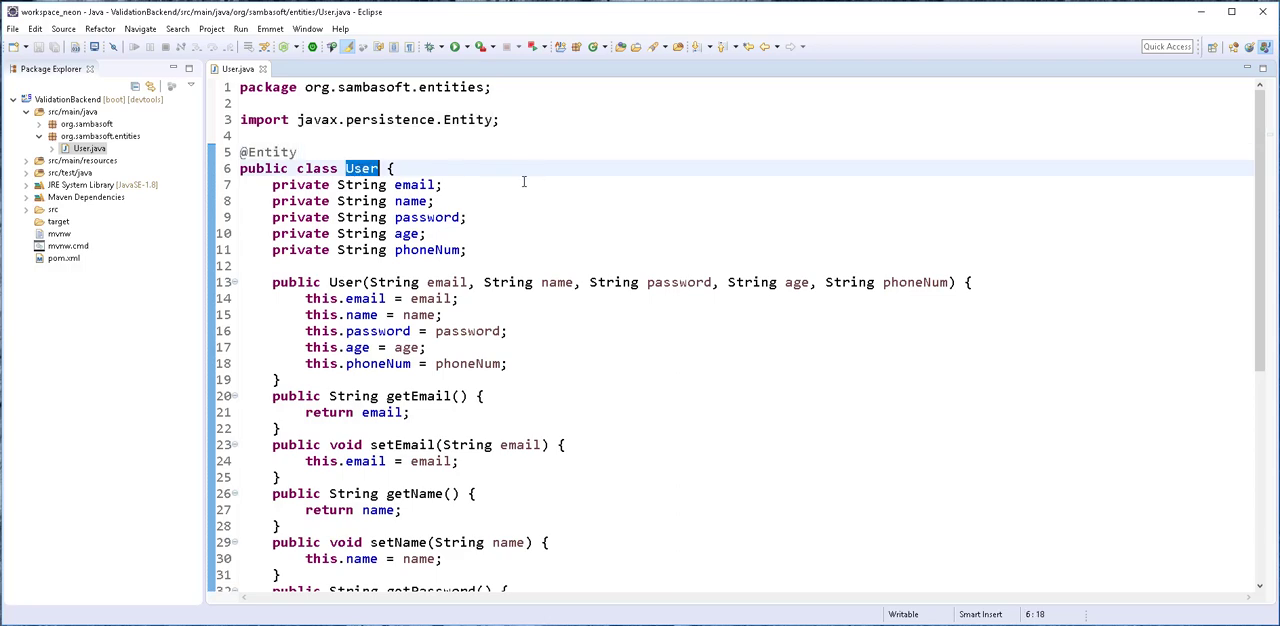
click(436, 200)
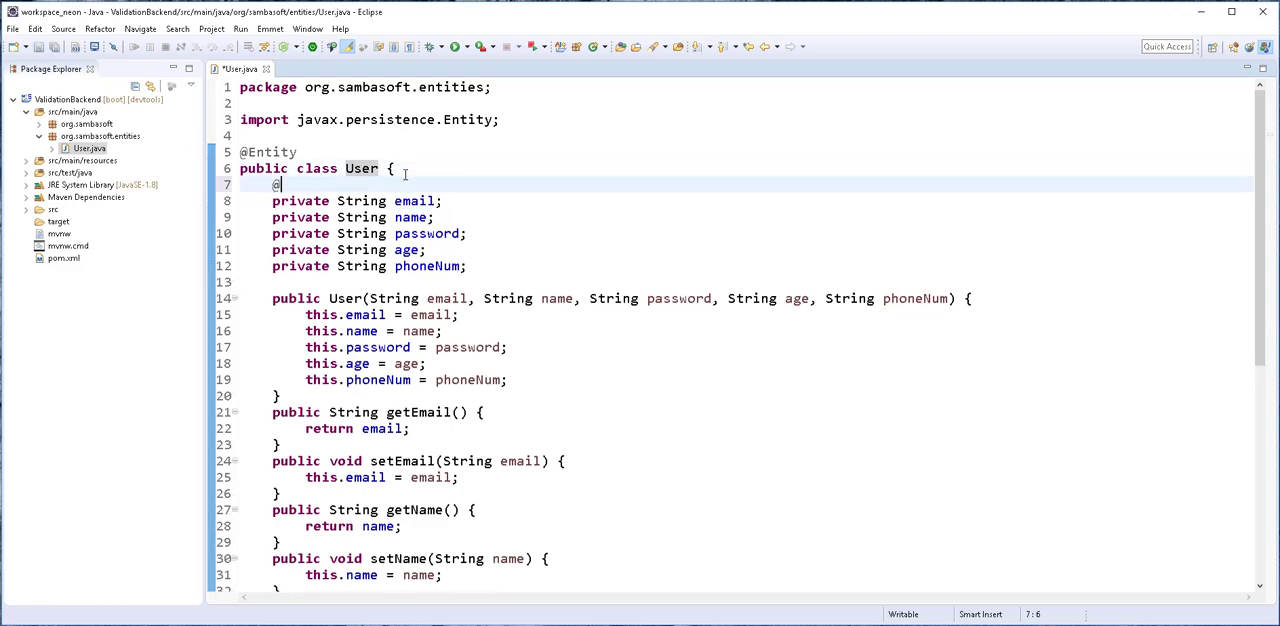
text(Id)
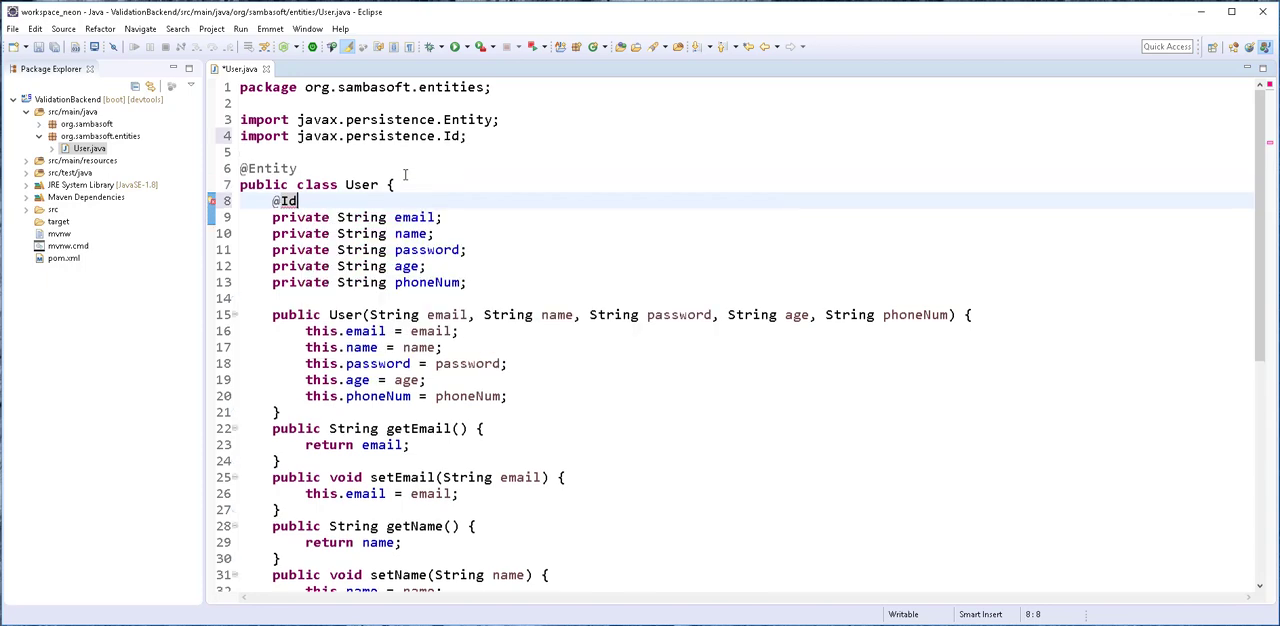
key(ctrl+s)
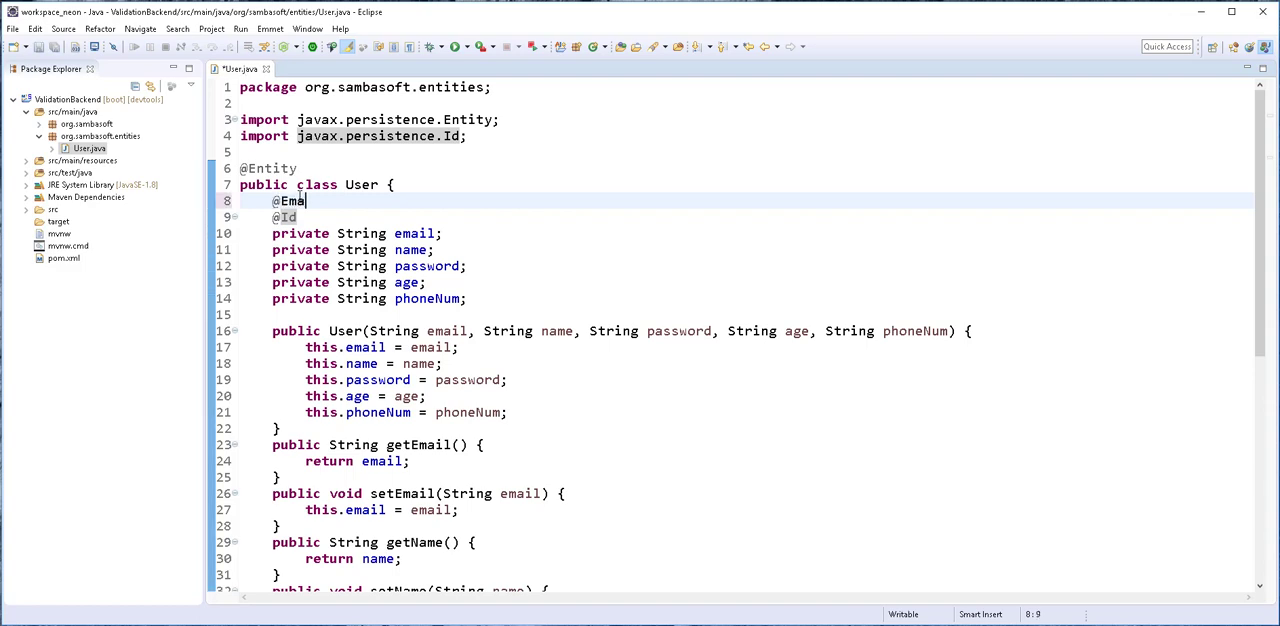
text(il)
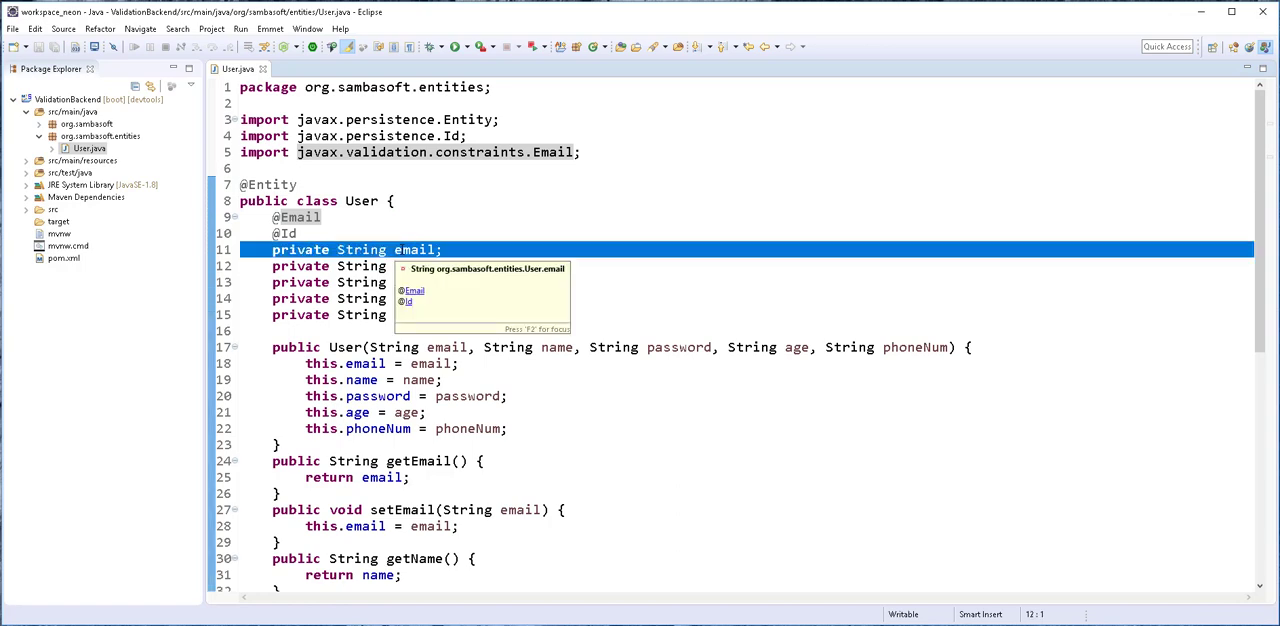
mouse_move(408, 226)
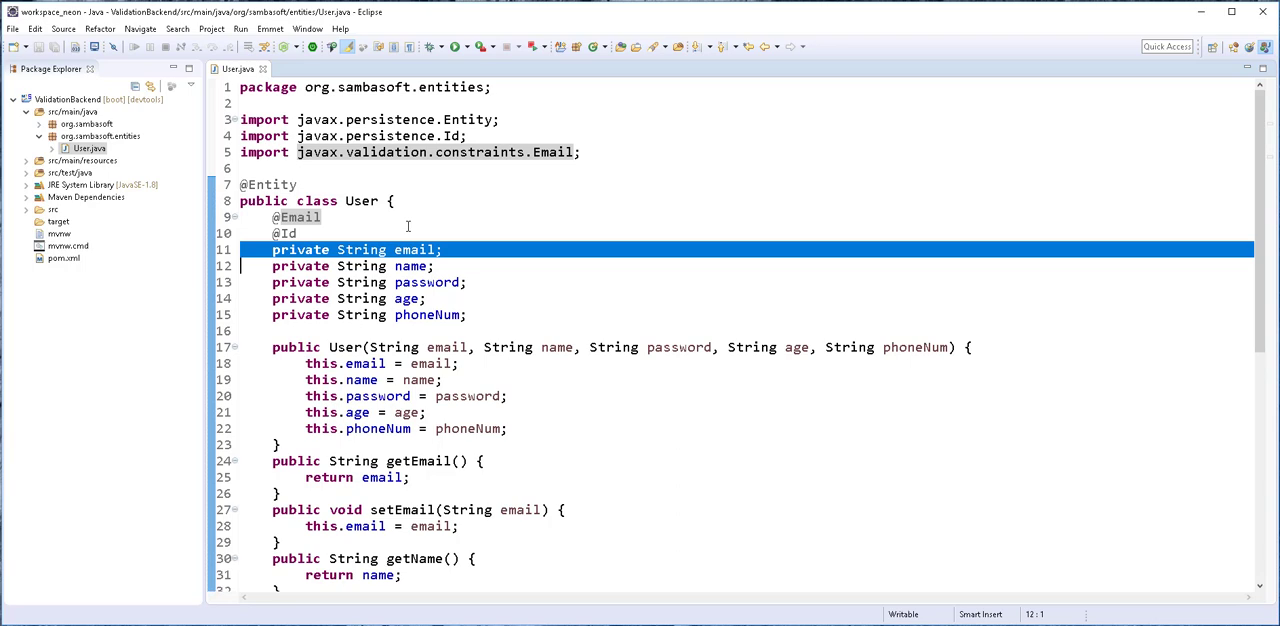
click(320, 216)
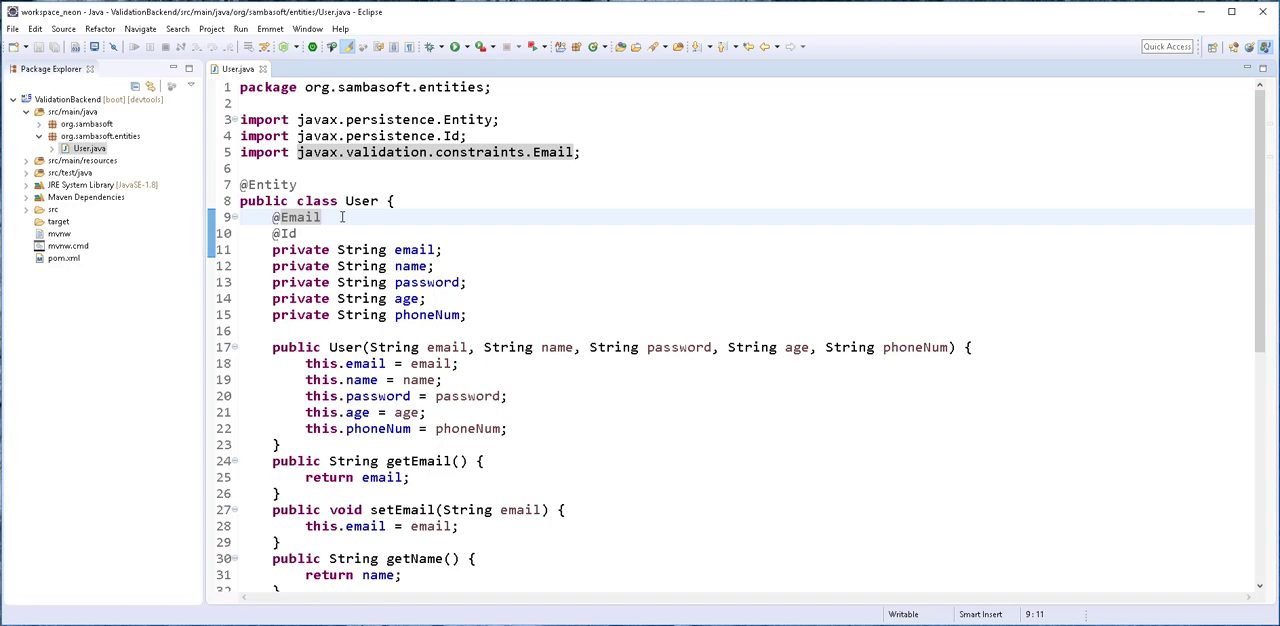
text((message))
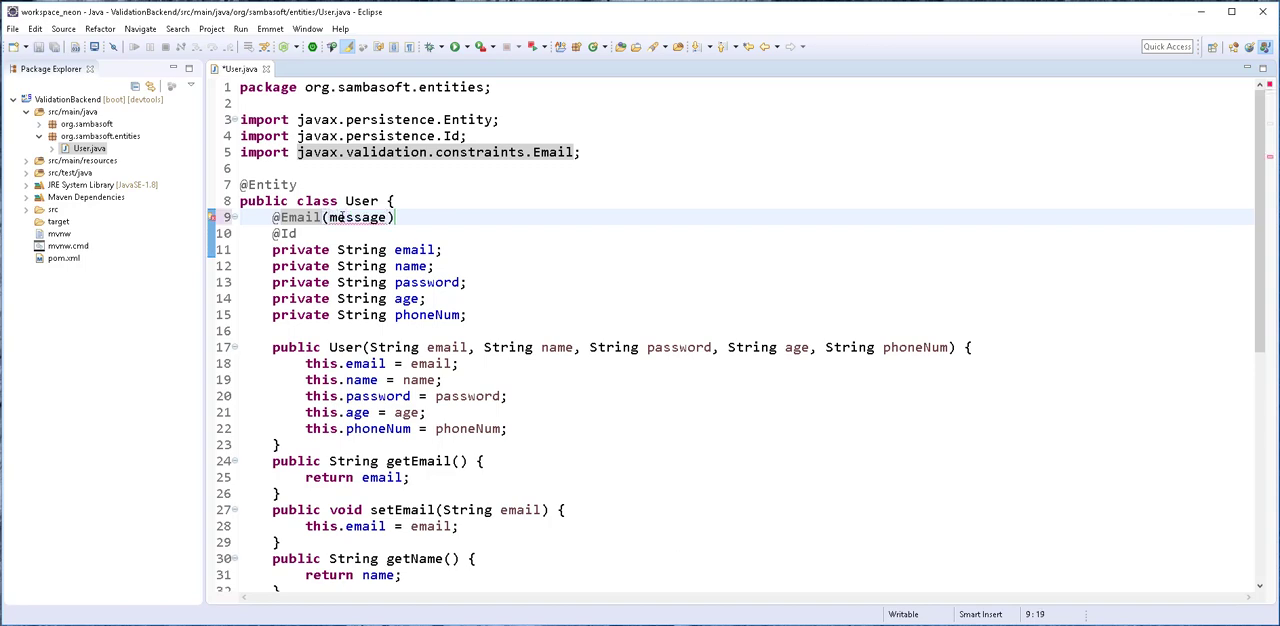
text("")
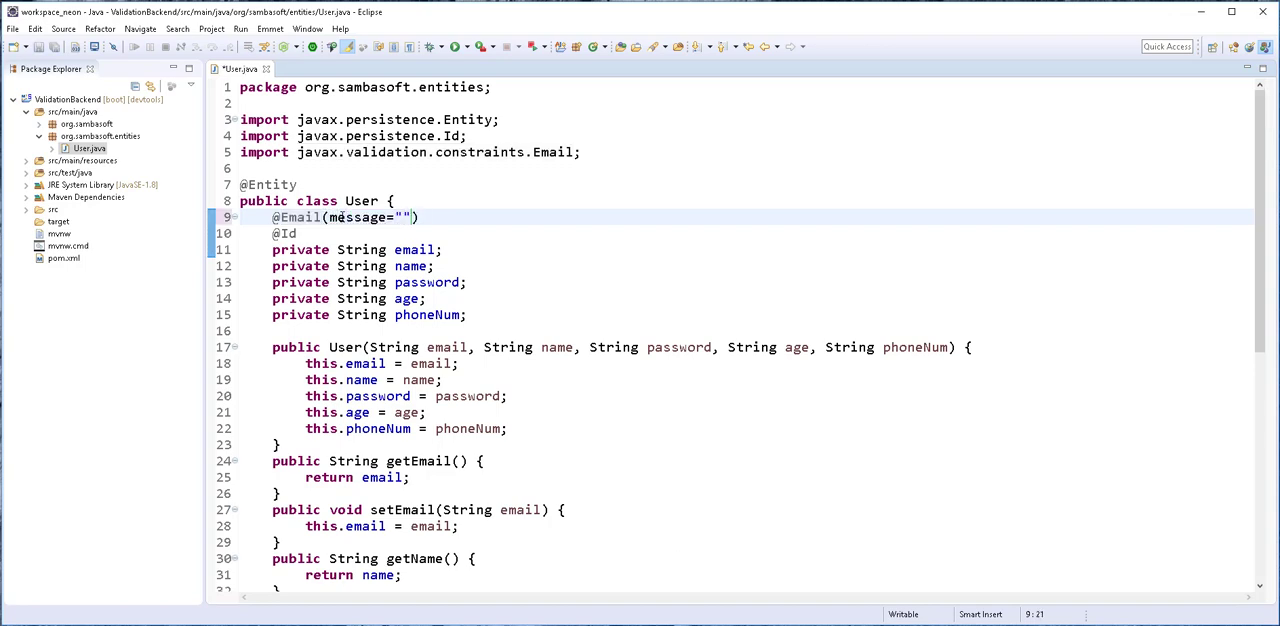
text(Please Enter a valid Email)
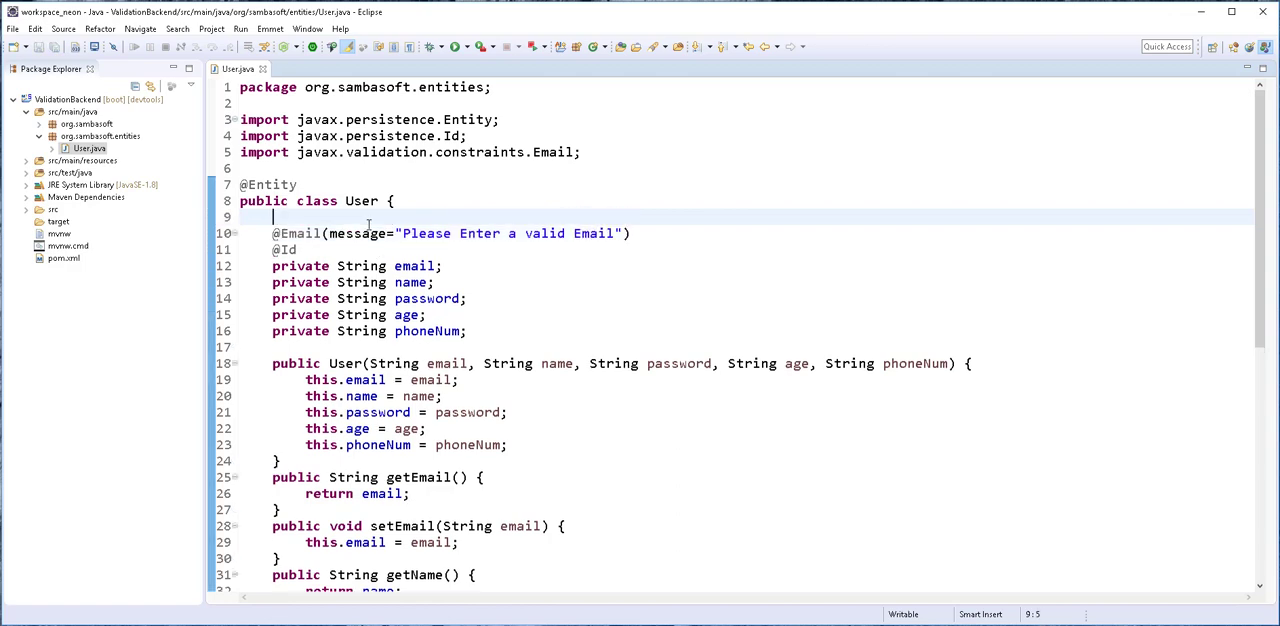
text(@NotBlank)
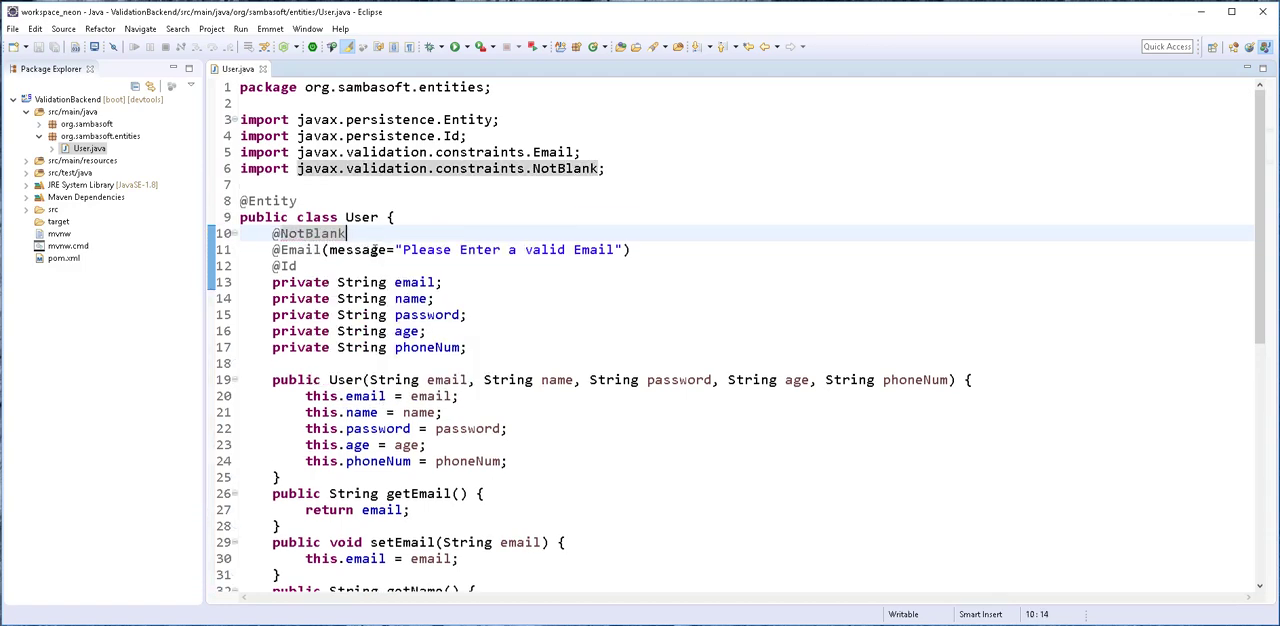
mouse_move(416, 282)
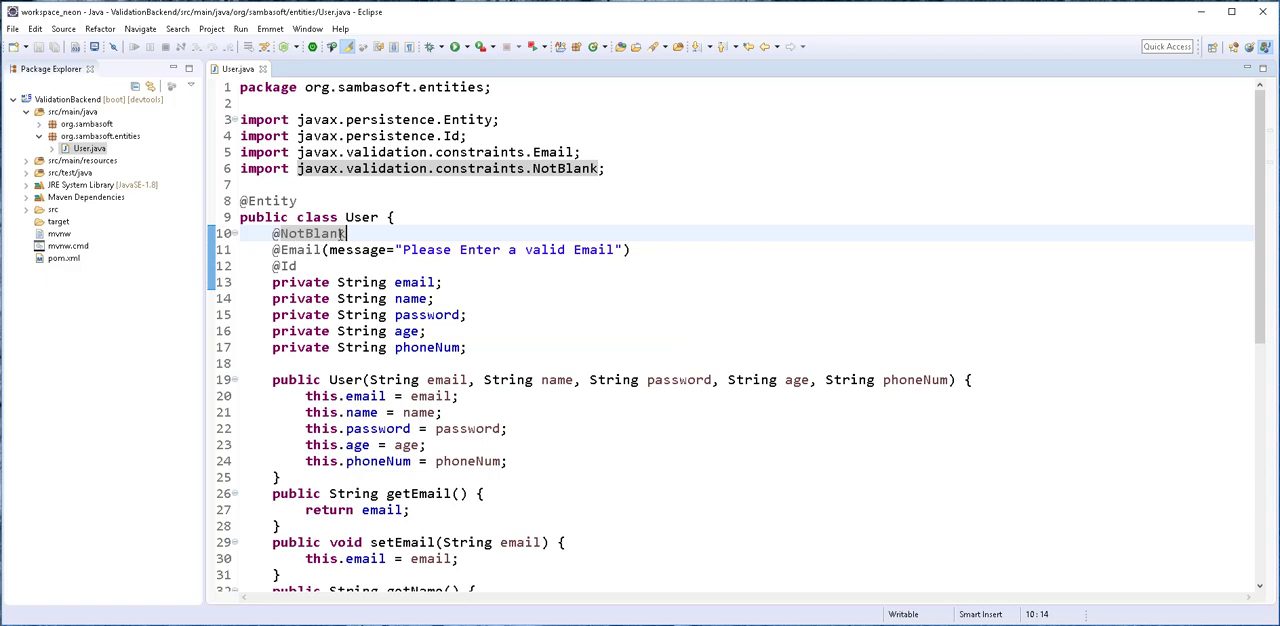
mouse_move(356, 232)
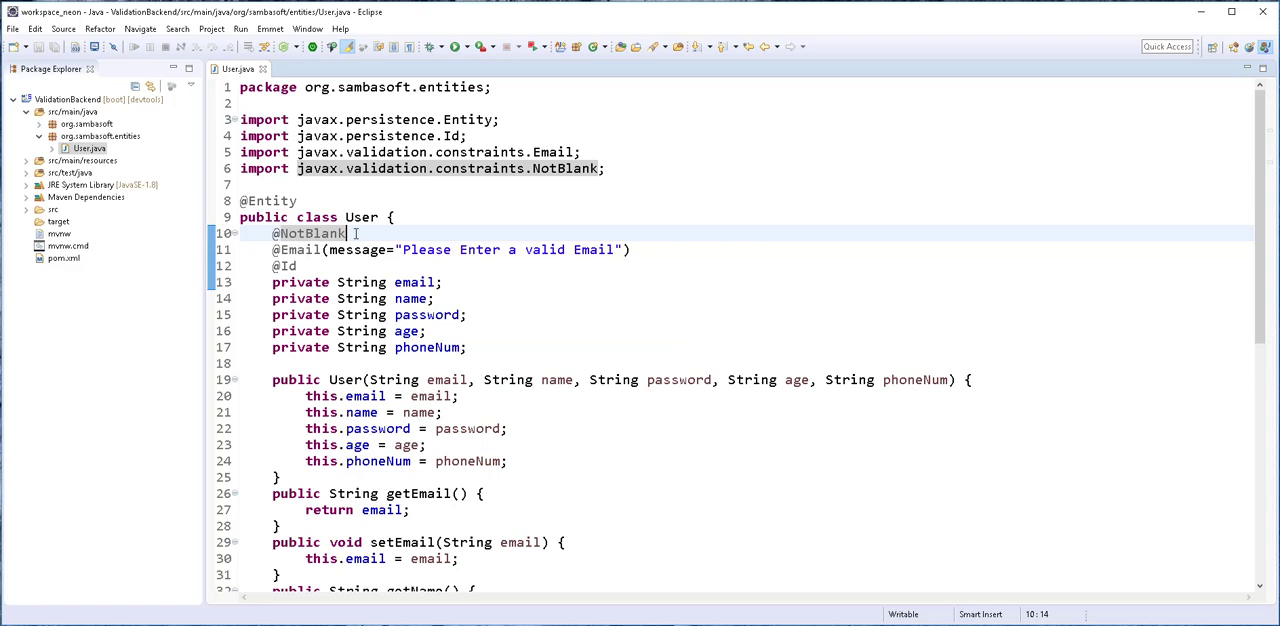
text(())
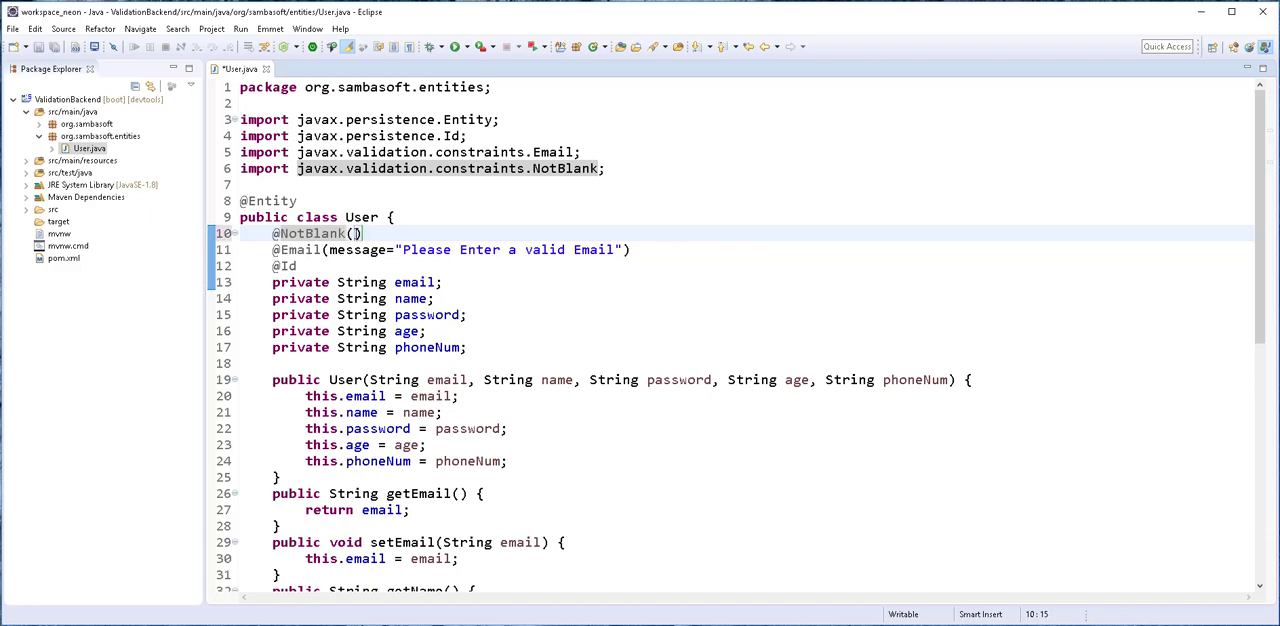
text(message="Please)
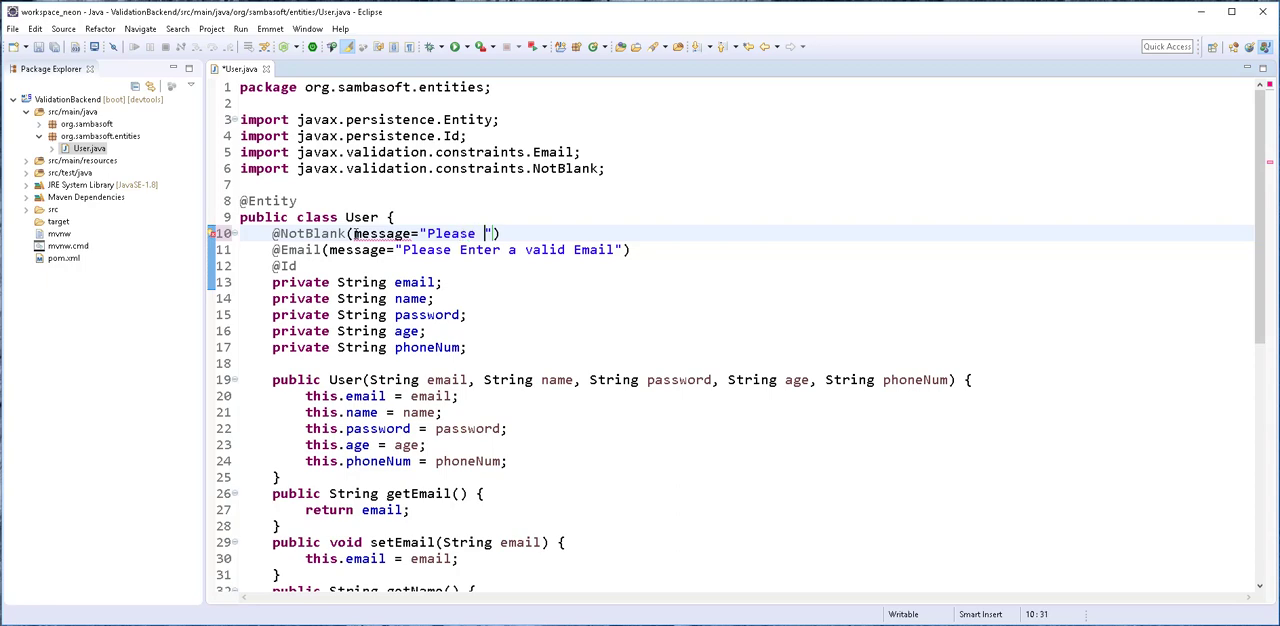
text(enter an emai)
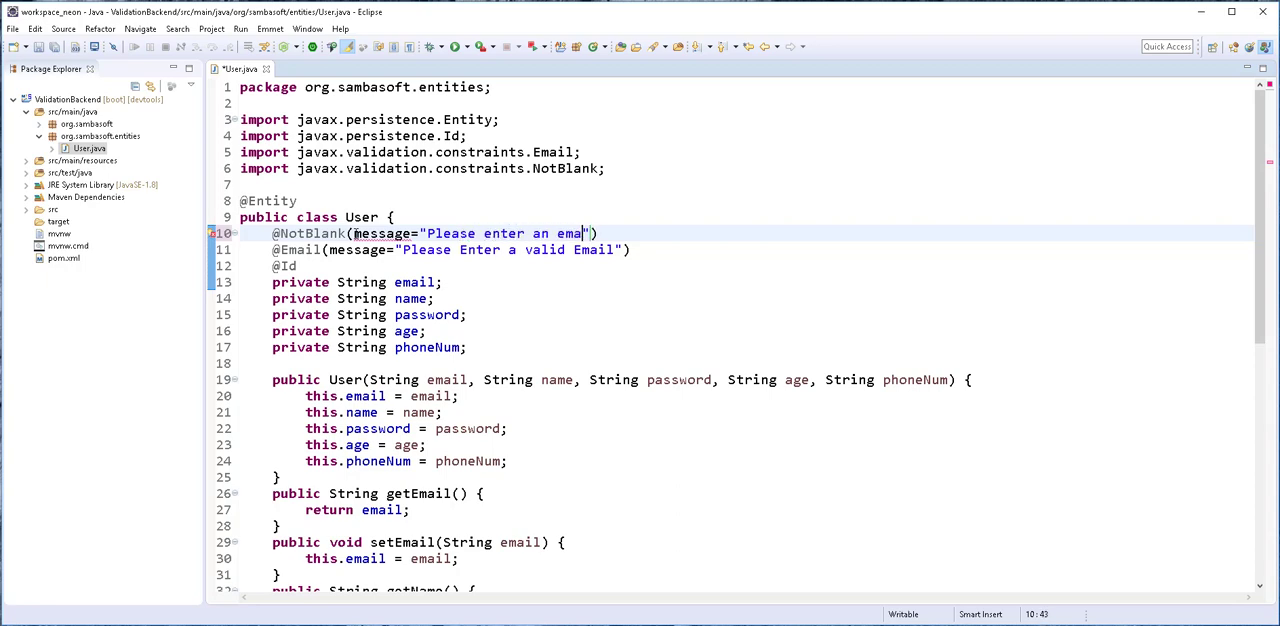
text(il)
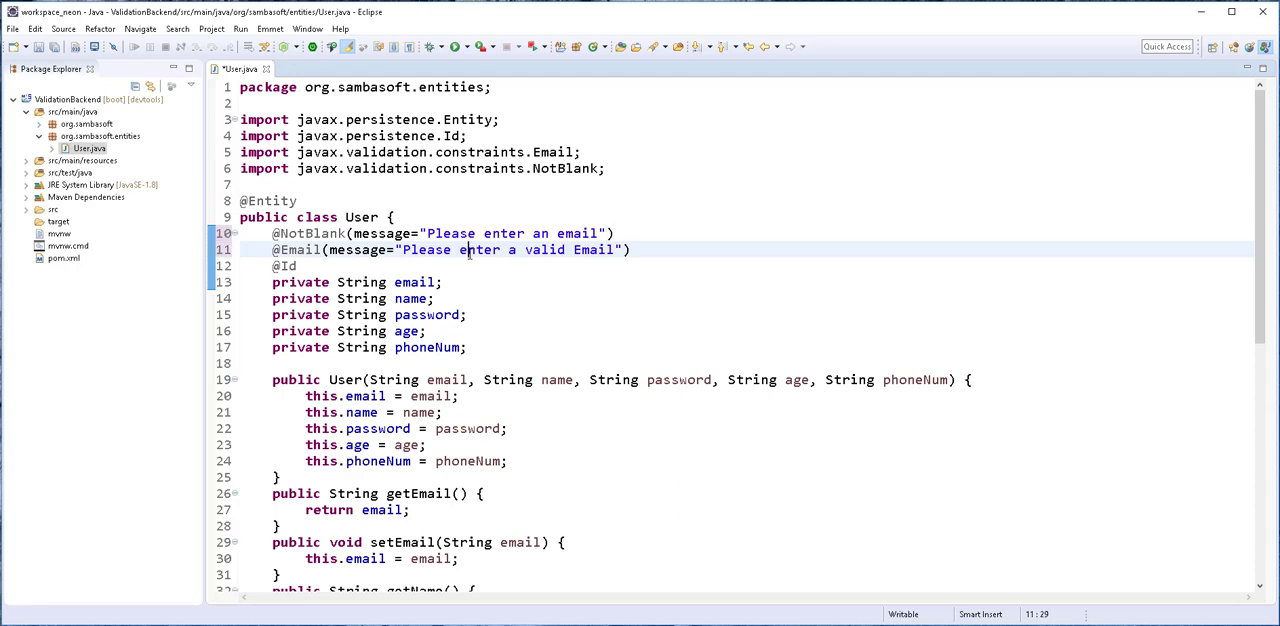
click(536, 232)
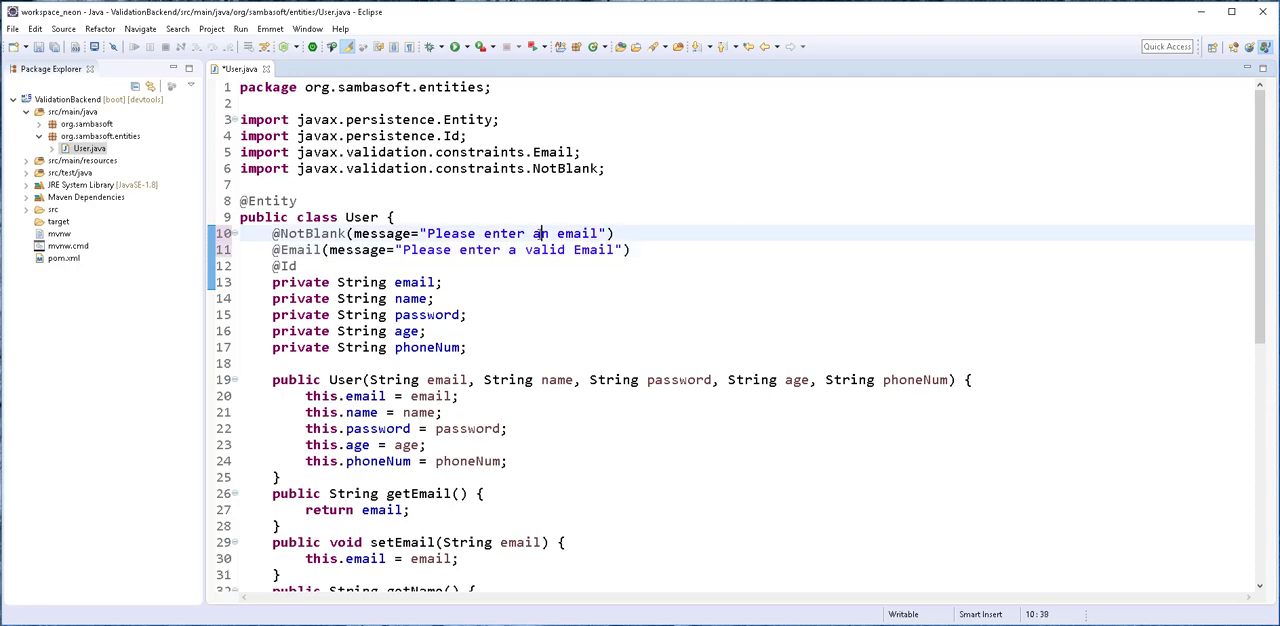
text(your)
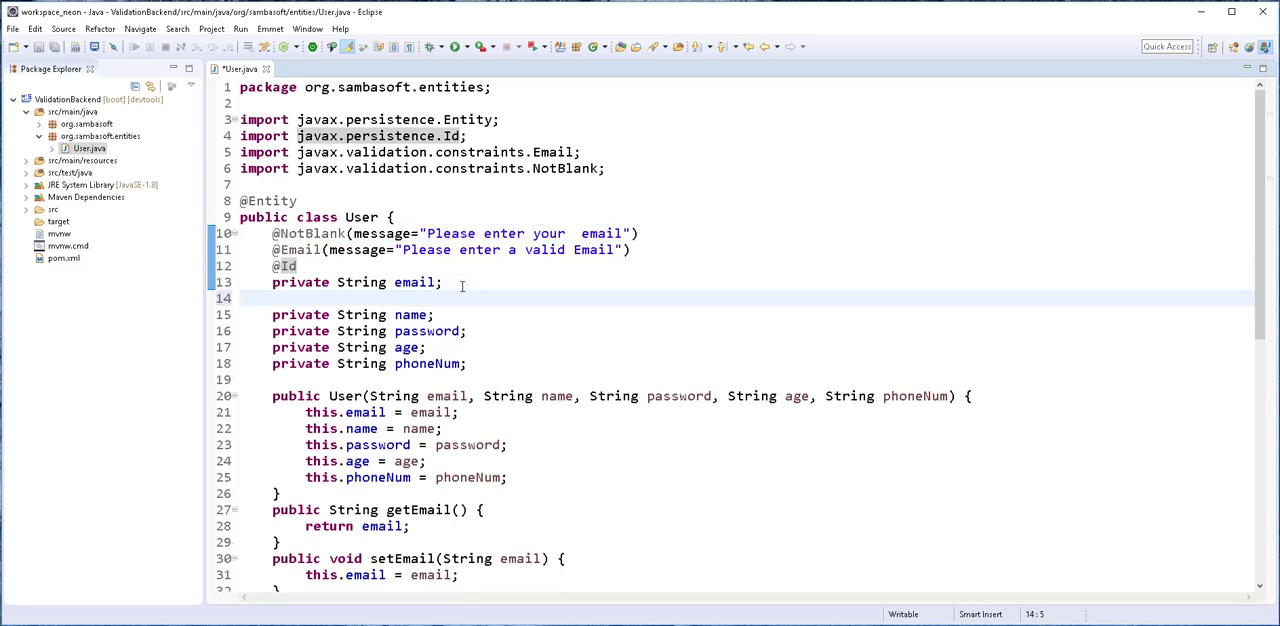
text(@NotBlank(message="Please enter your  email"))
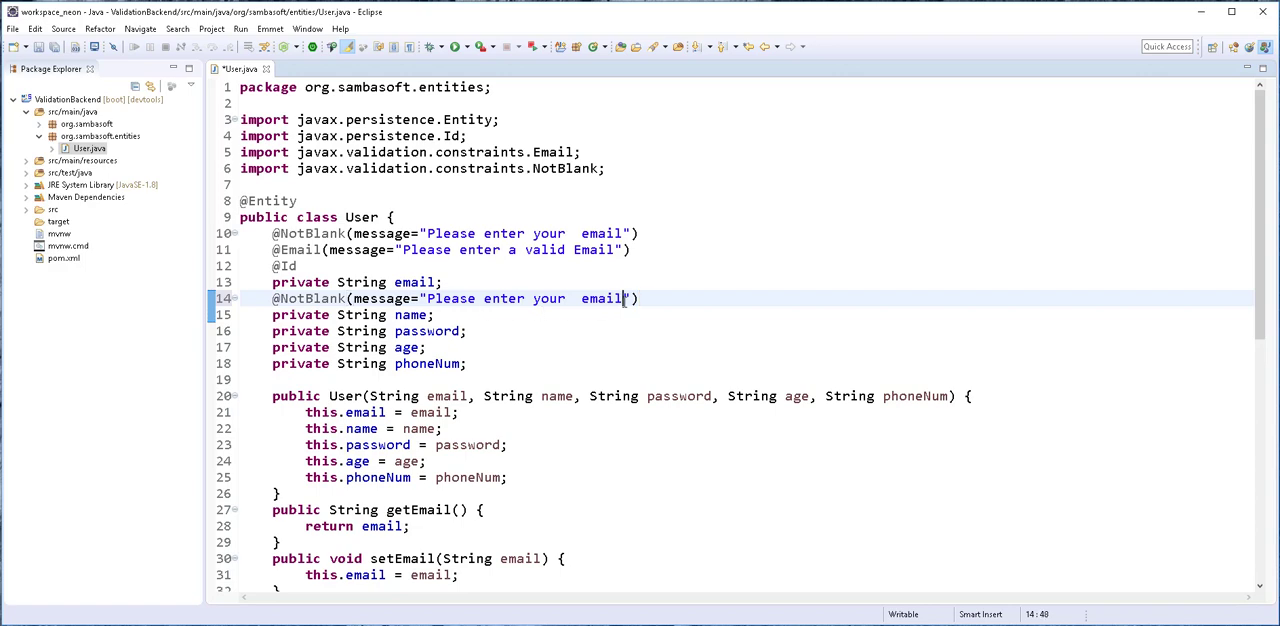
key(BackSpace)
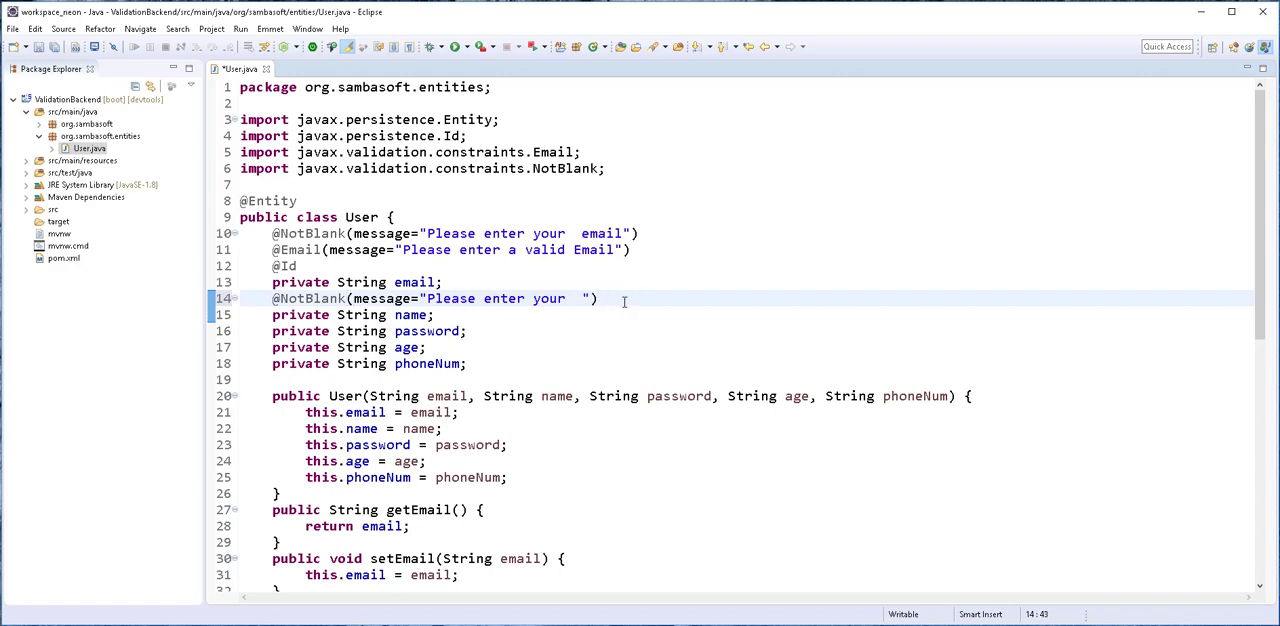
text(name))
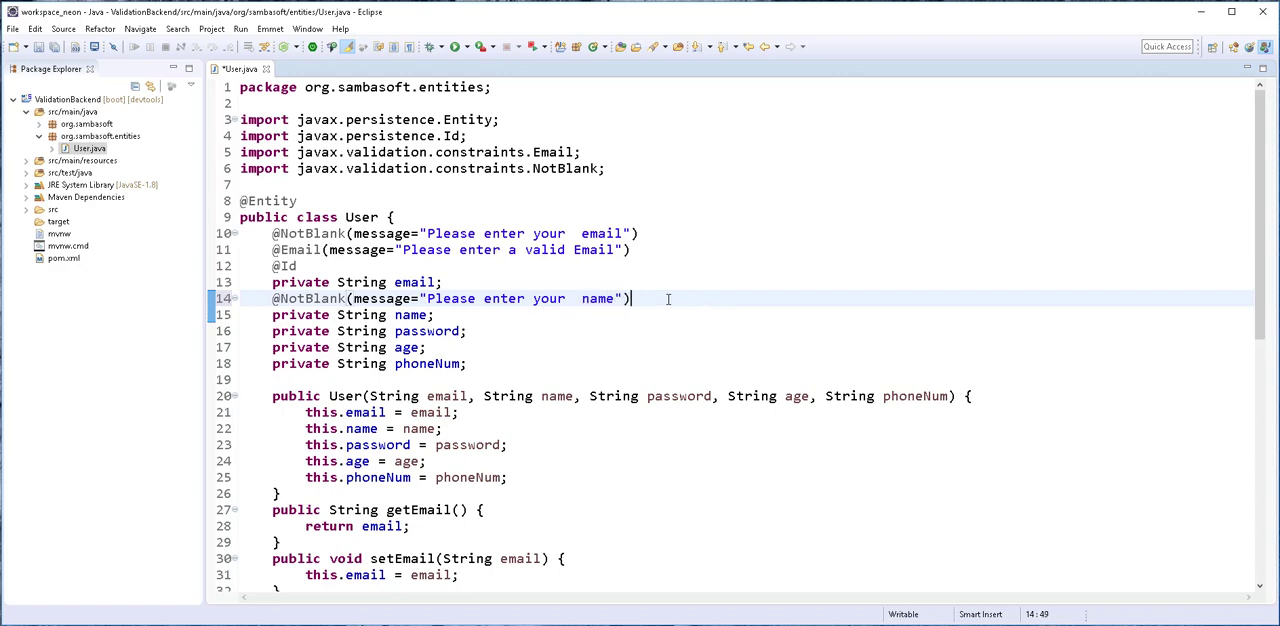
text(@S)
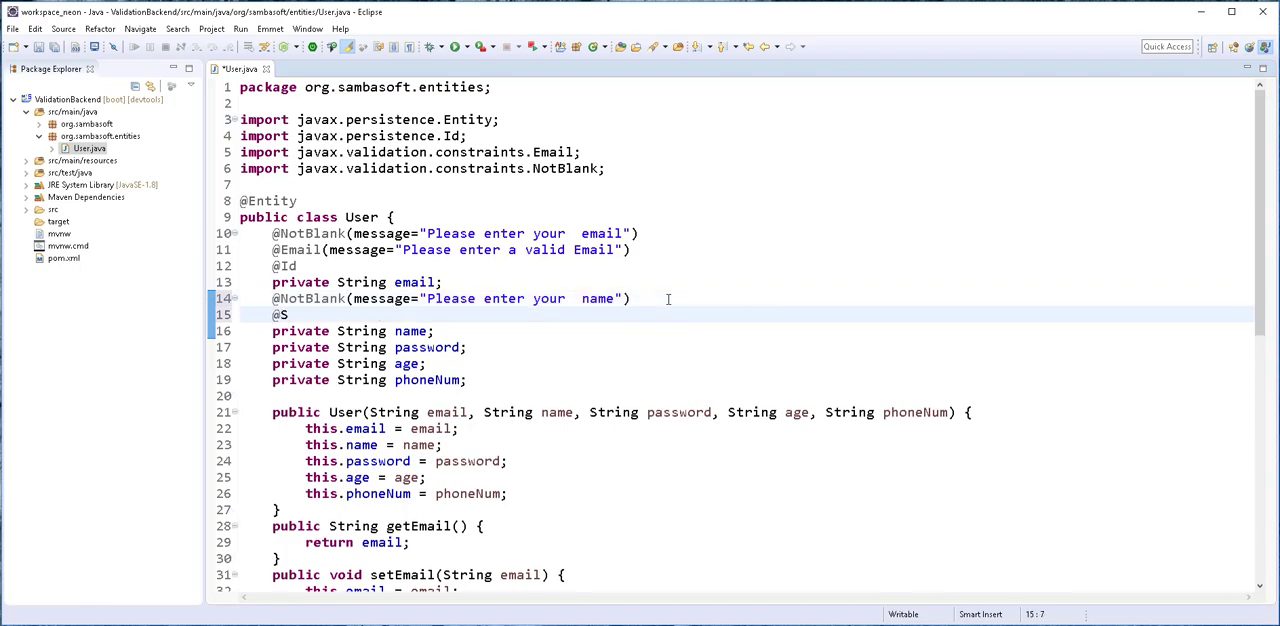
text(ize(min))
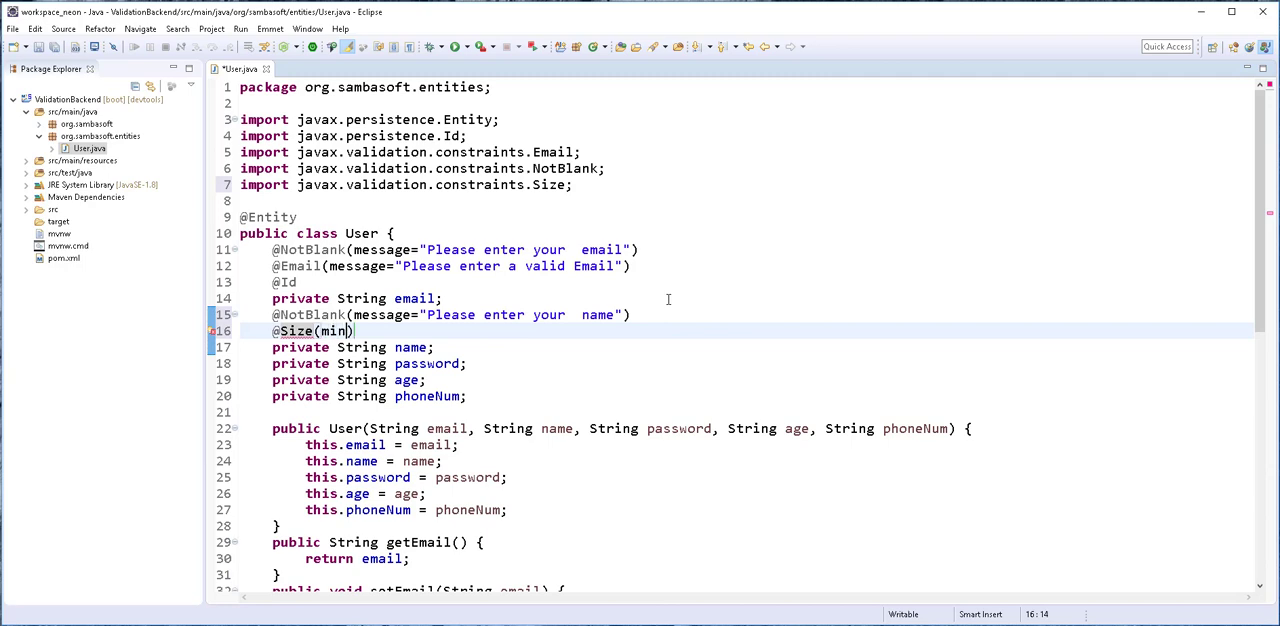
text(2)
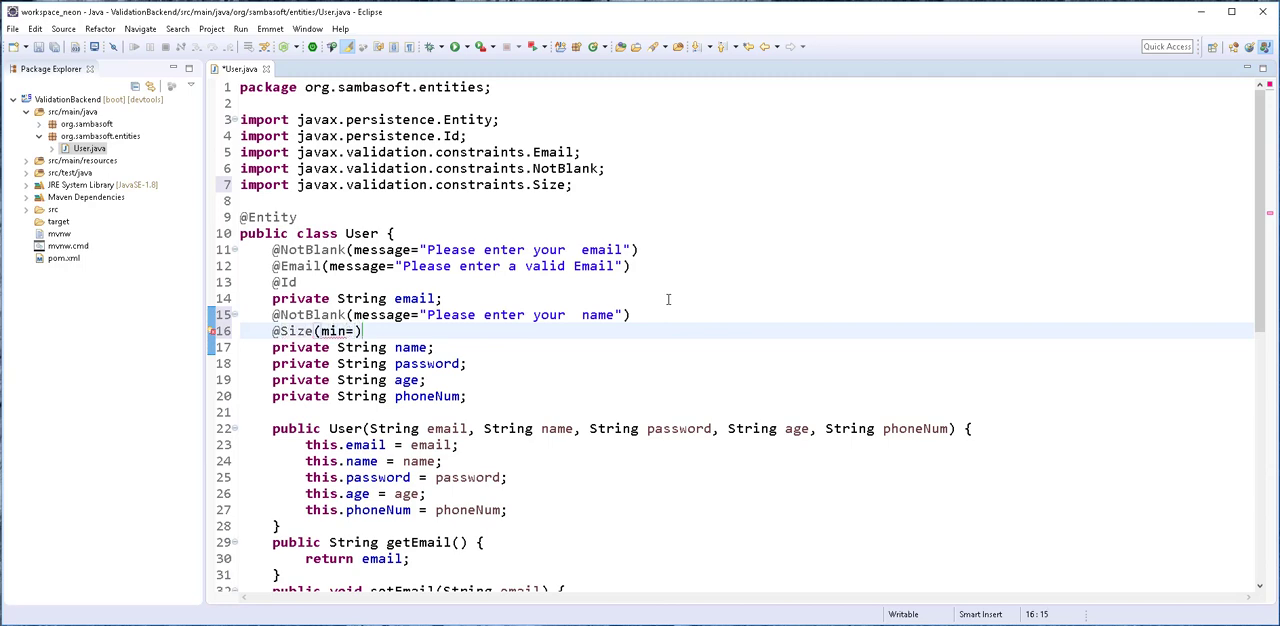
text(2,)
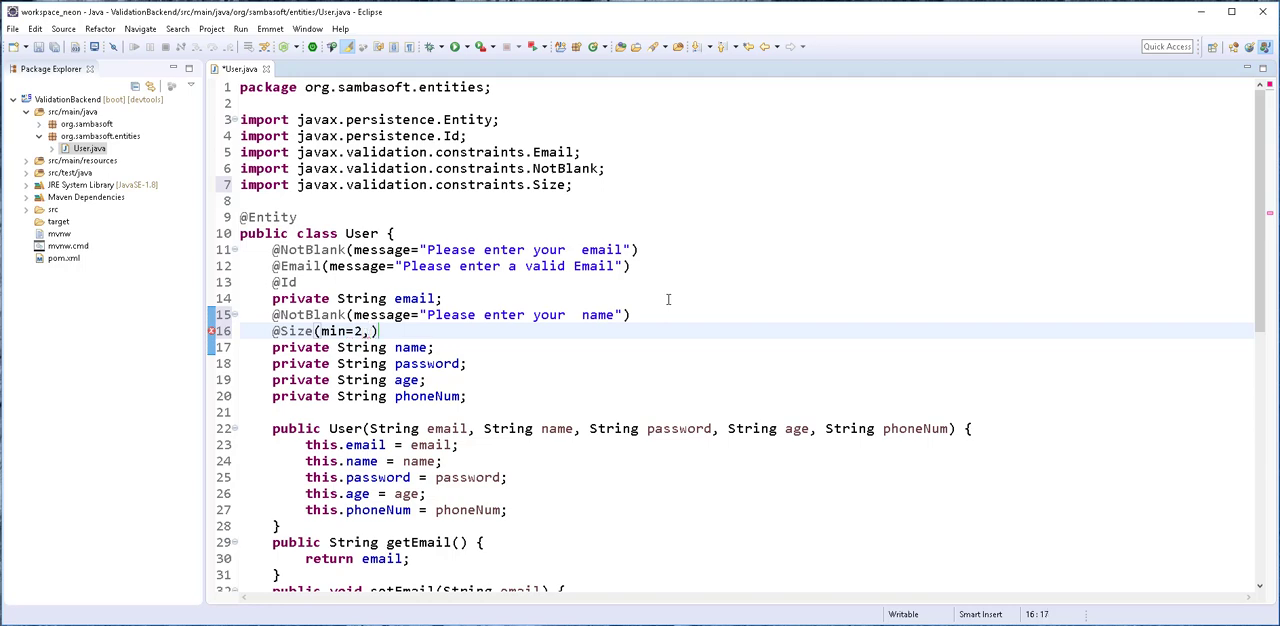
text(message)
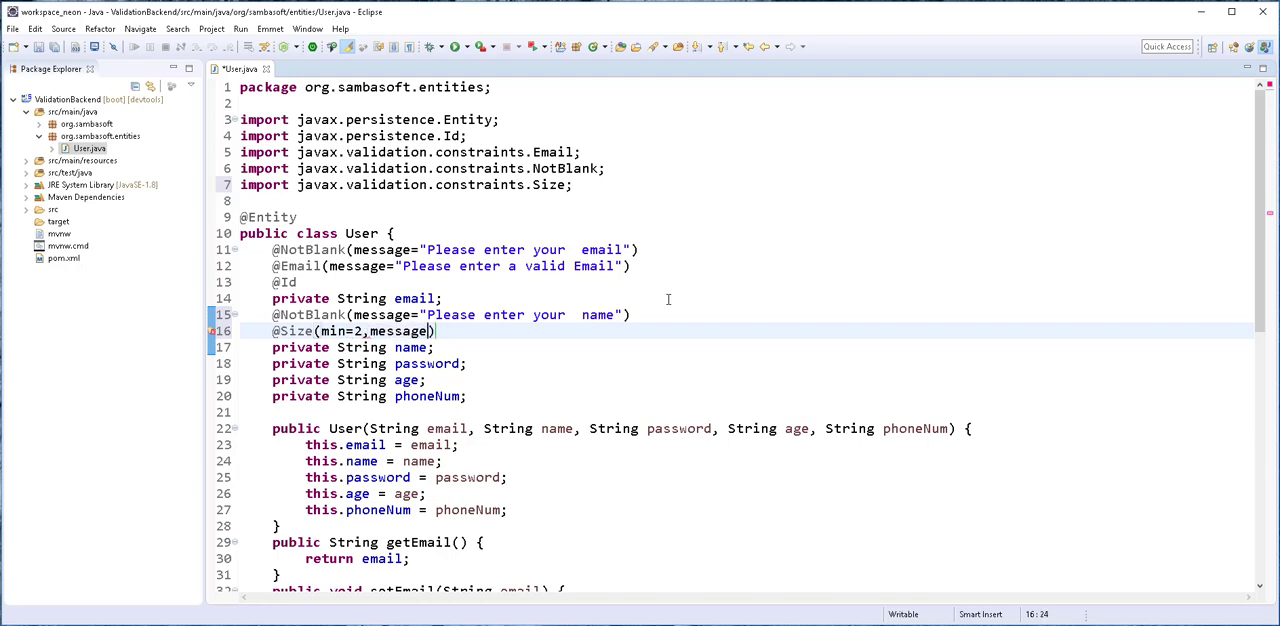
text("")
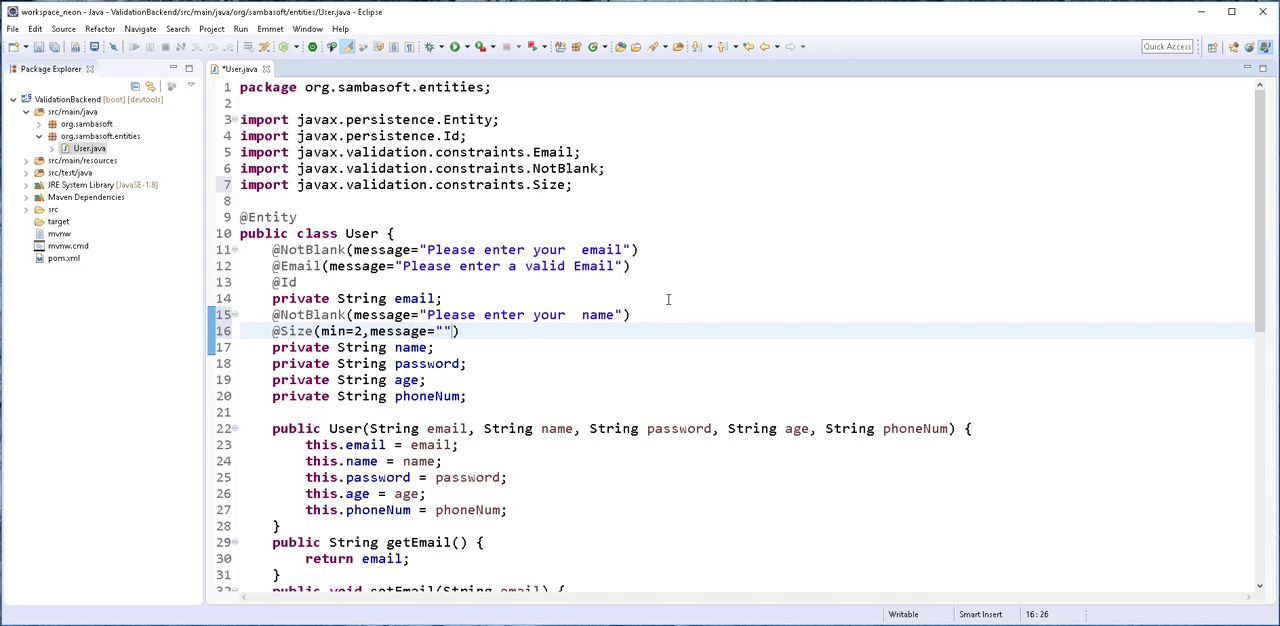
text(Your)
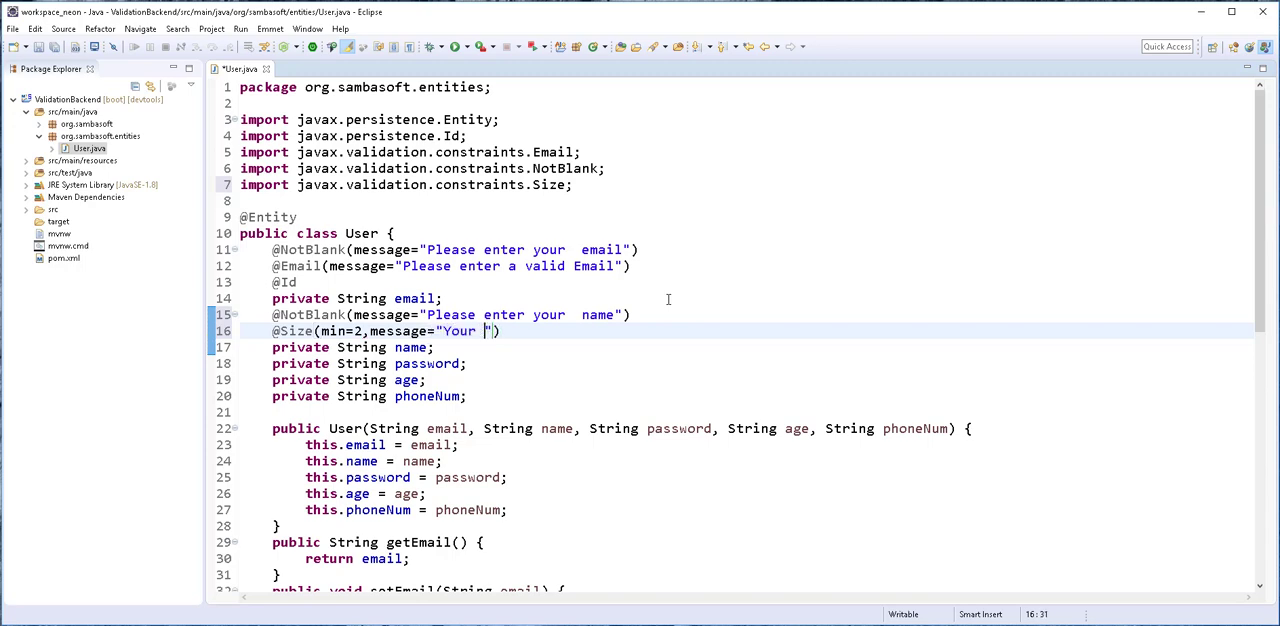
text(name must be wro)
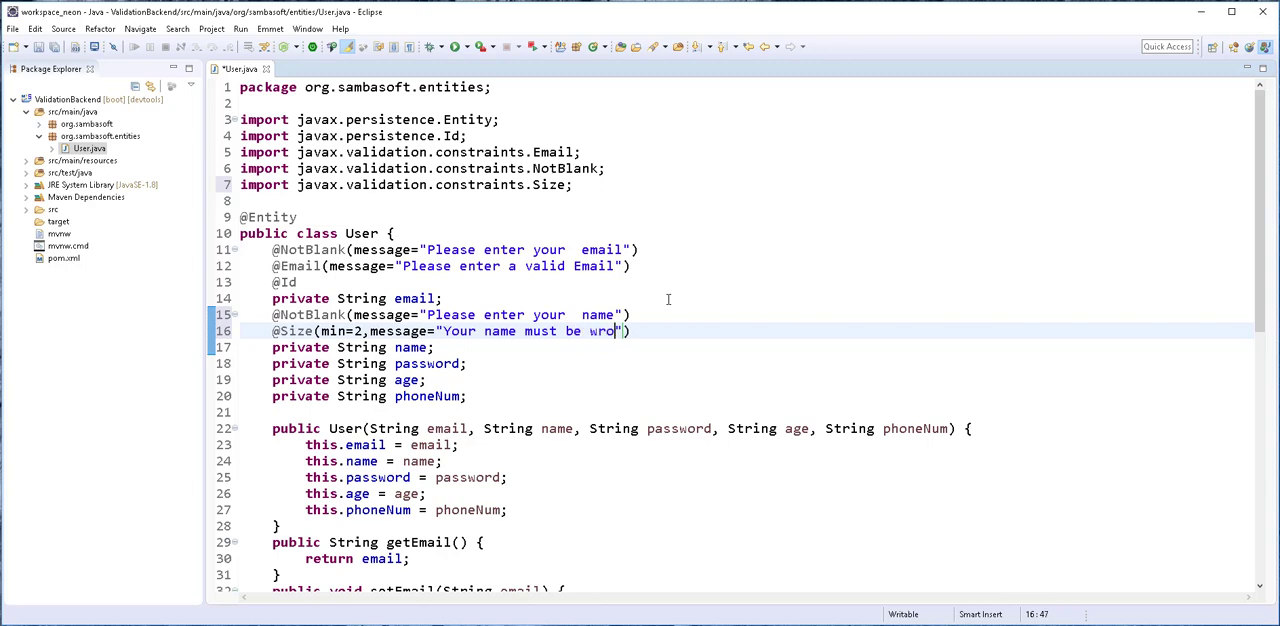
text(ng)
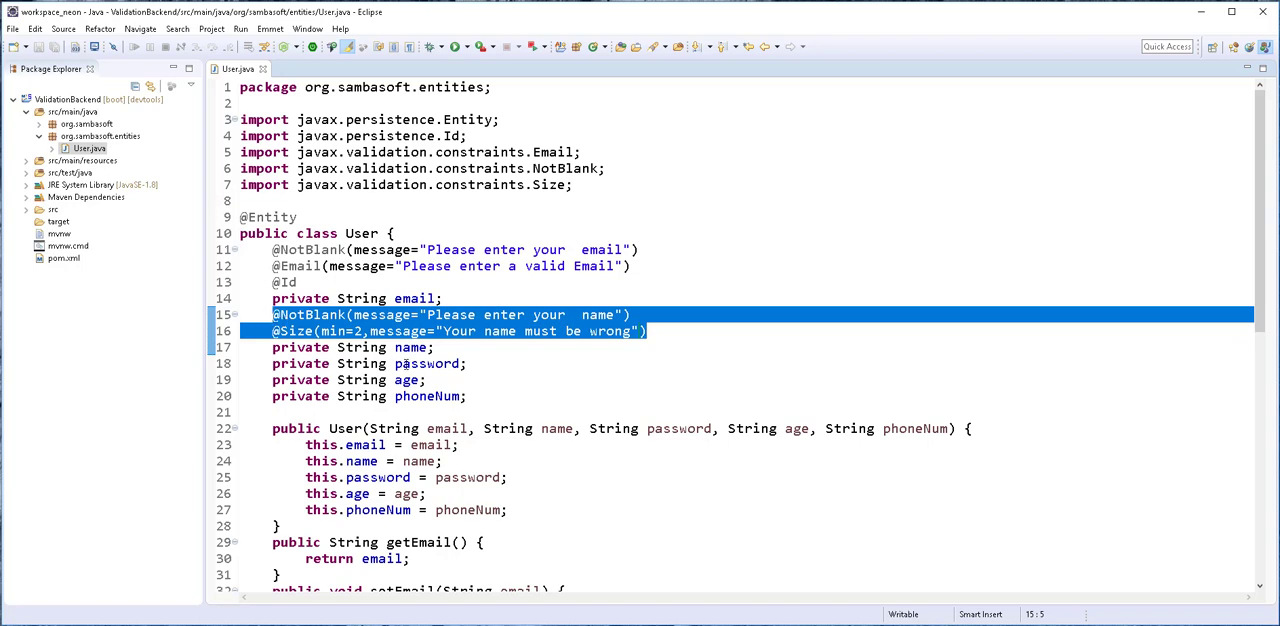
click(432, 348)
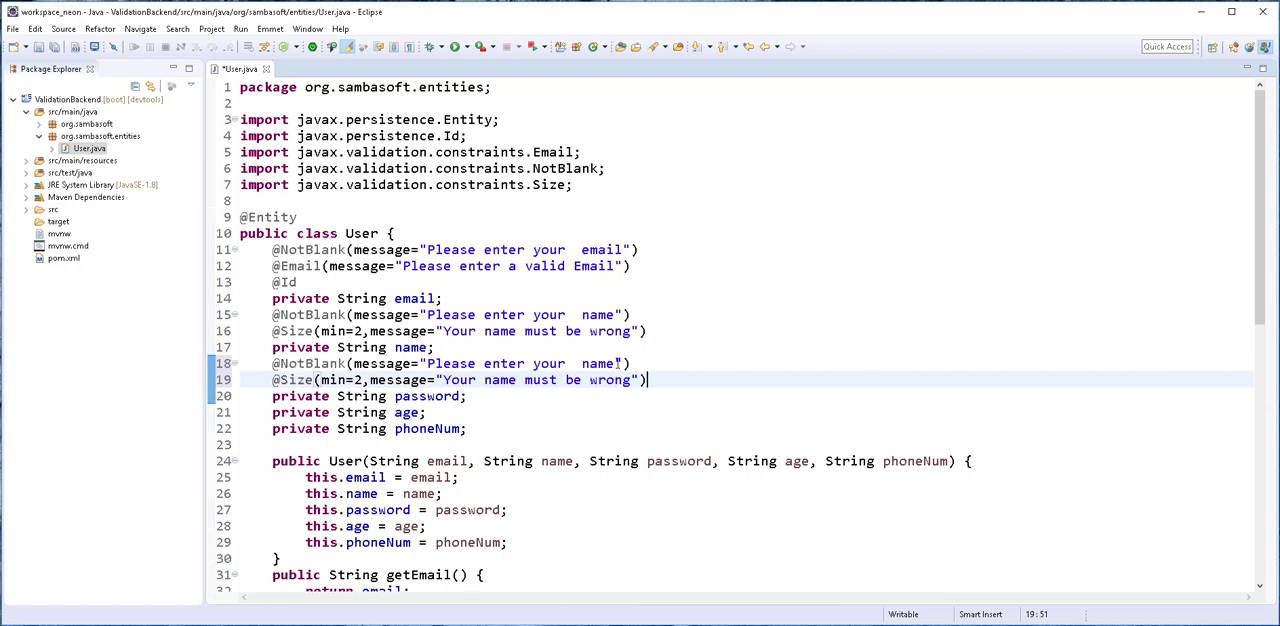
key(BackSpace)
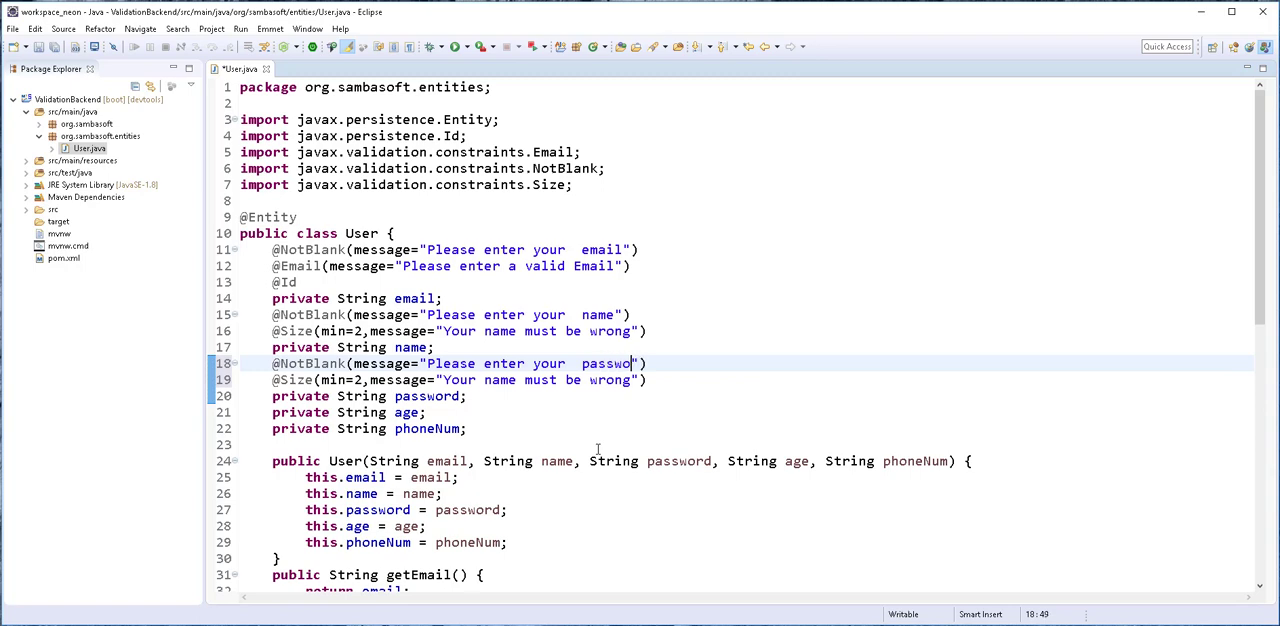
text(rd)
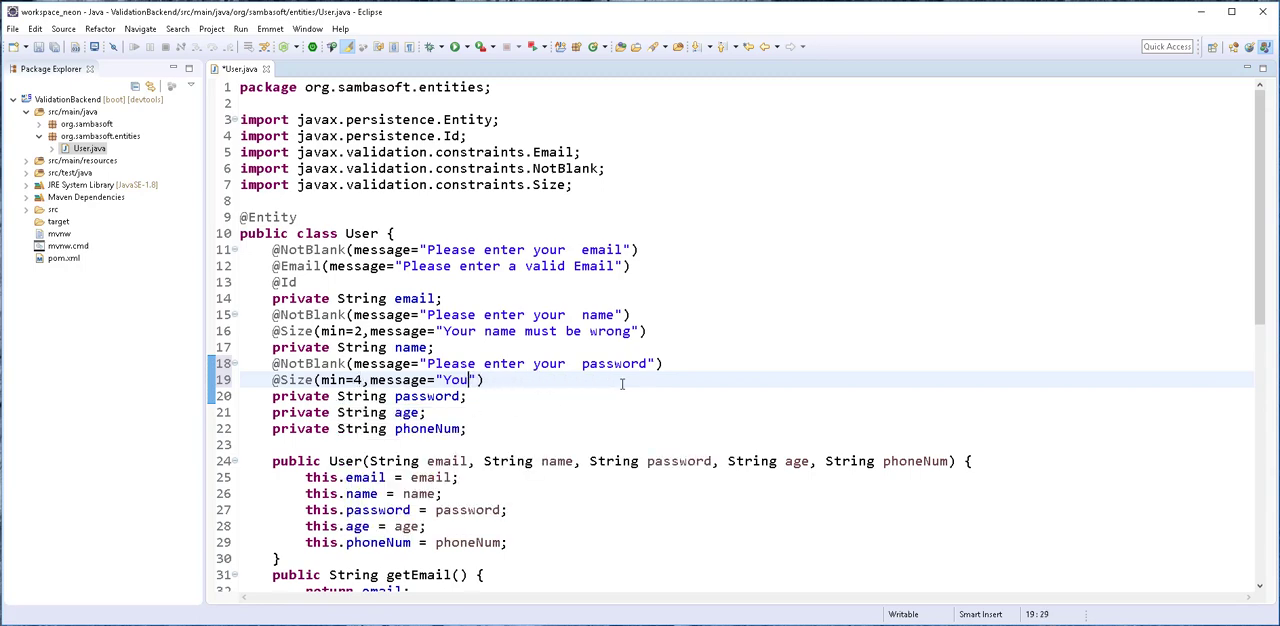
text(Invalid passw)
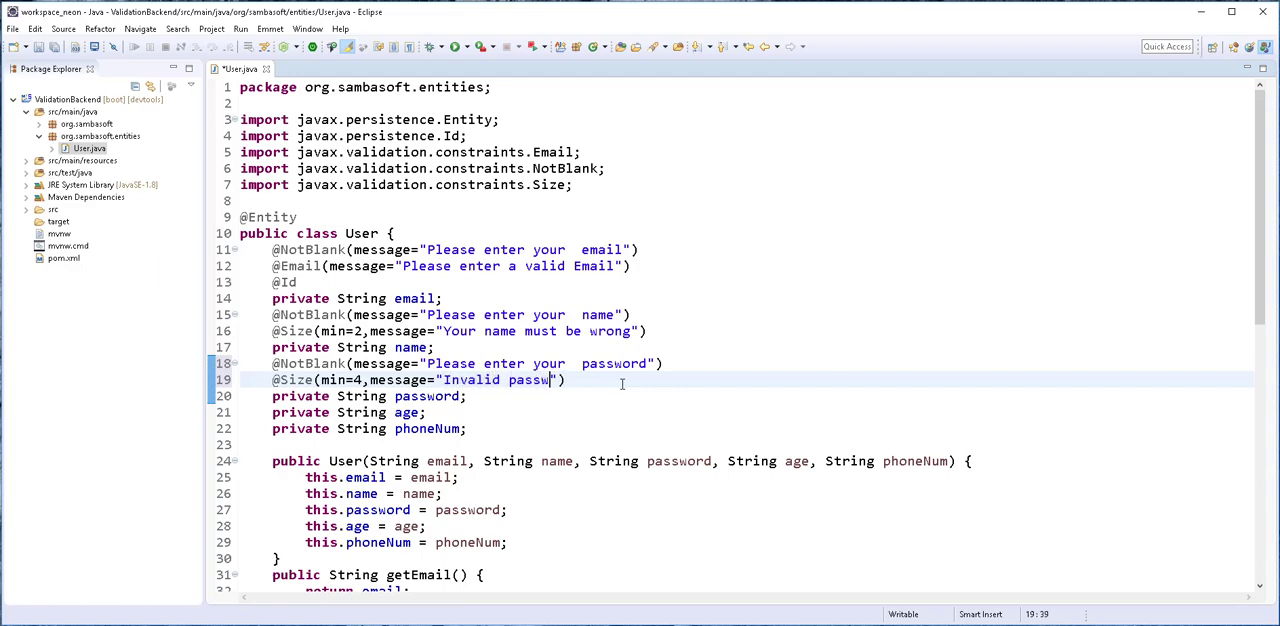
text(ord)
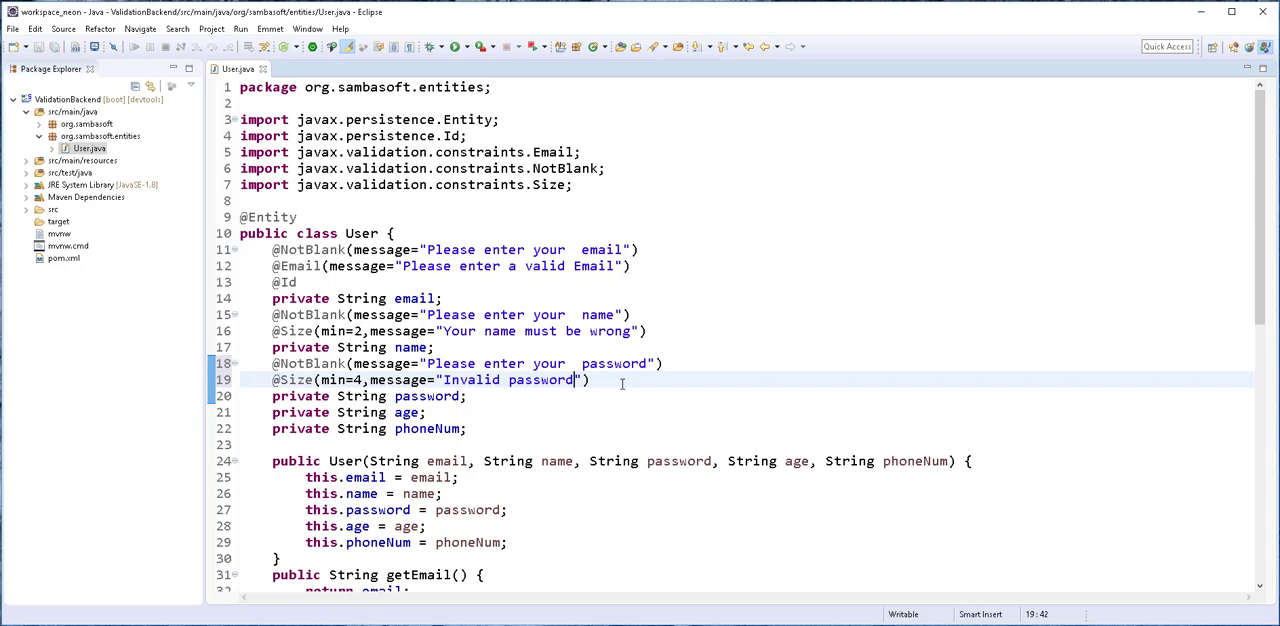
text(" ")
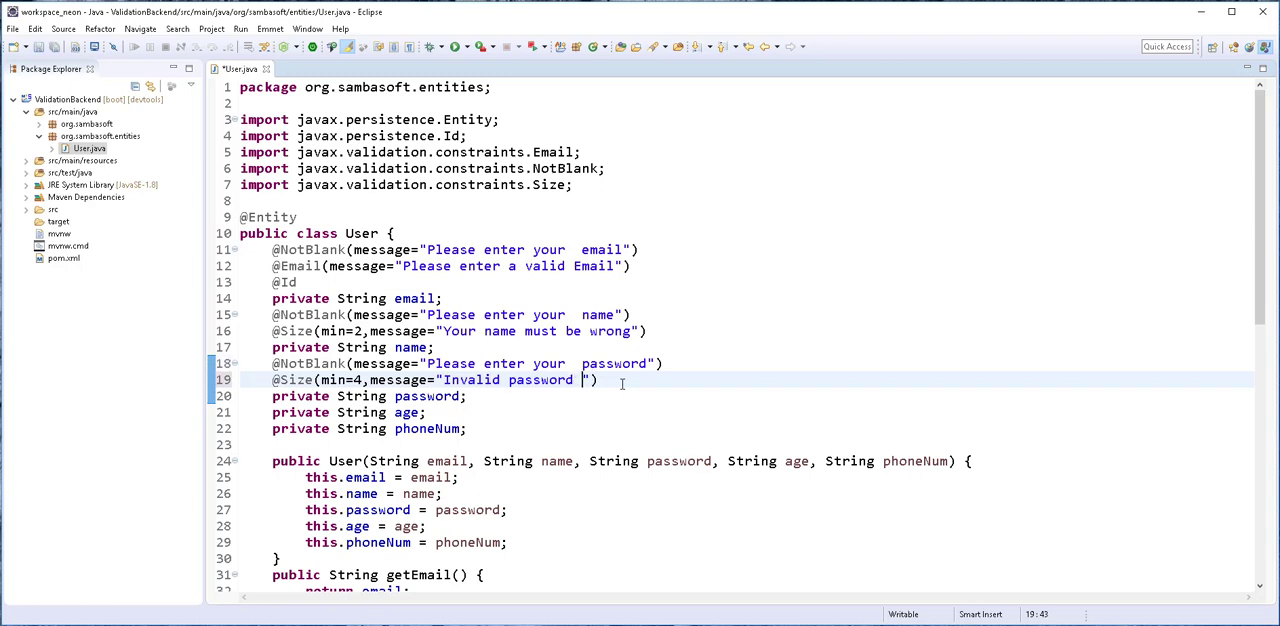
text(enter atleast 4 char)
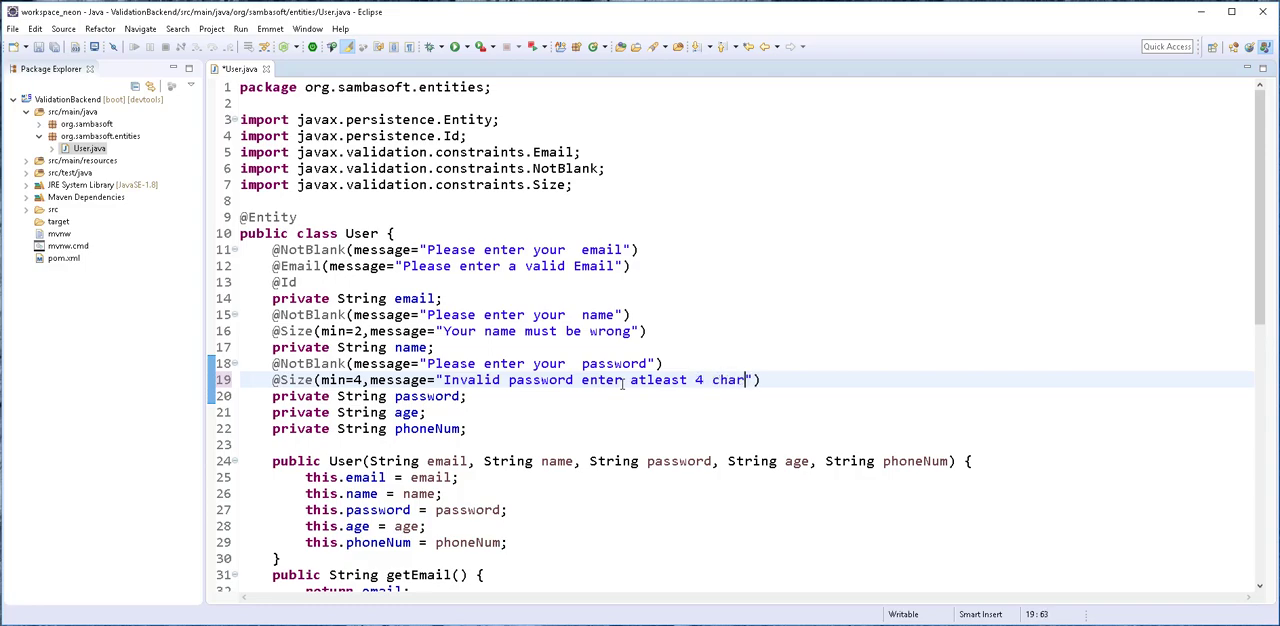
text(acters)
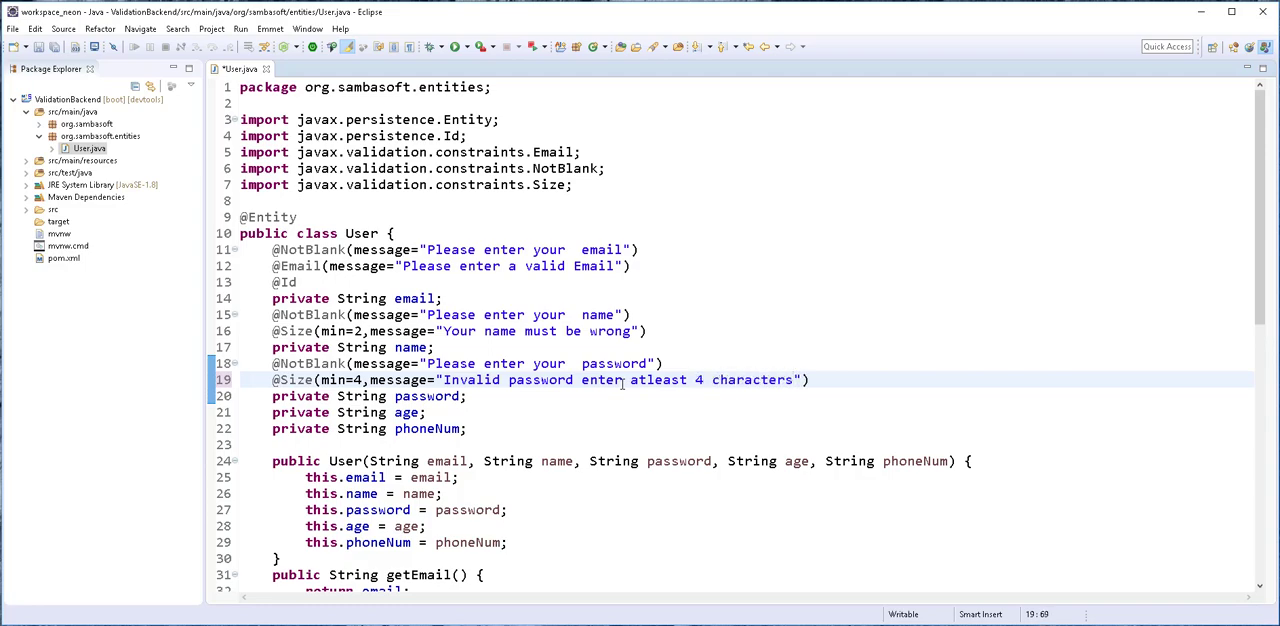
scroll(down, 3)
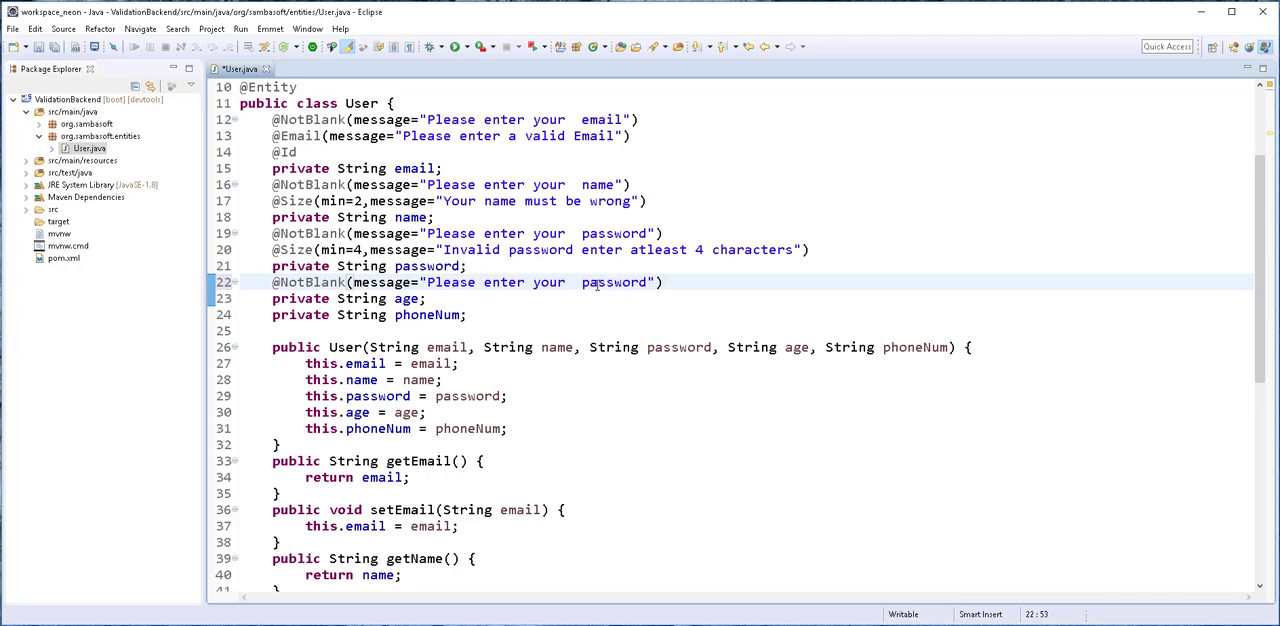
text(Age)
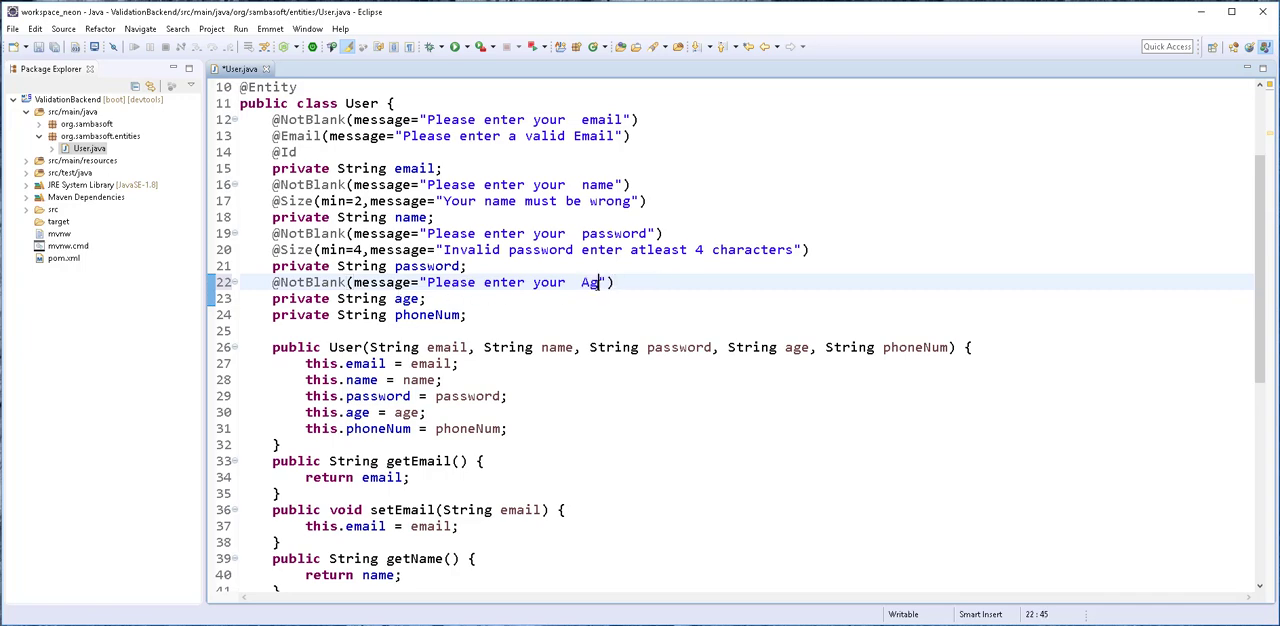
text(e)
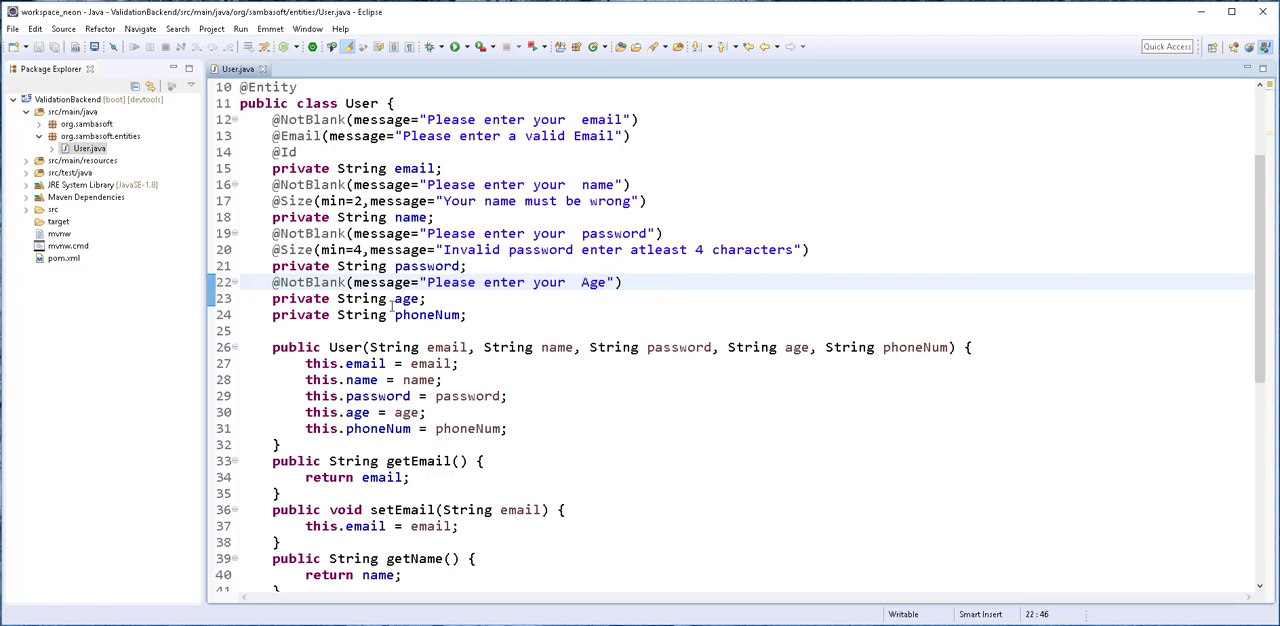
mouse_move(654, 284)
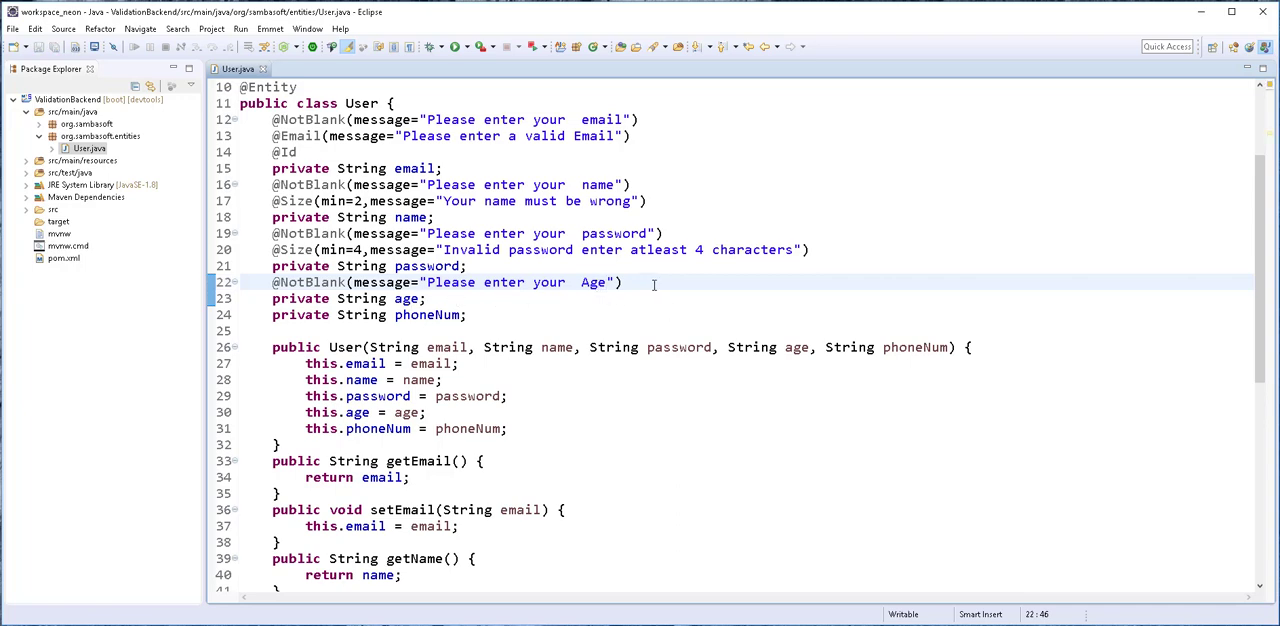
text(@)
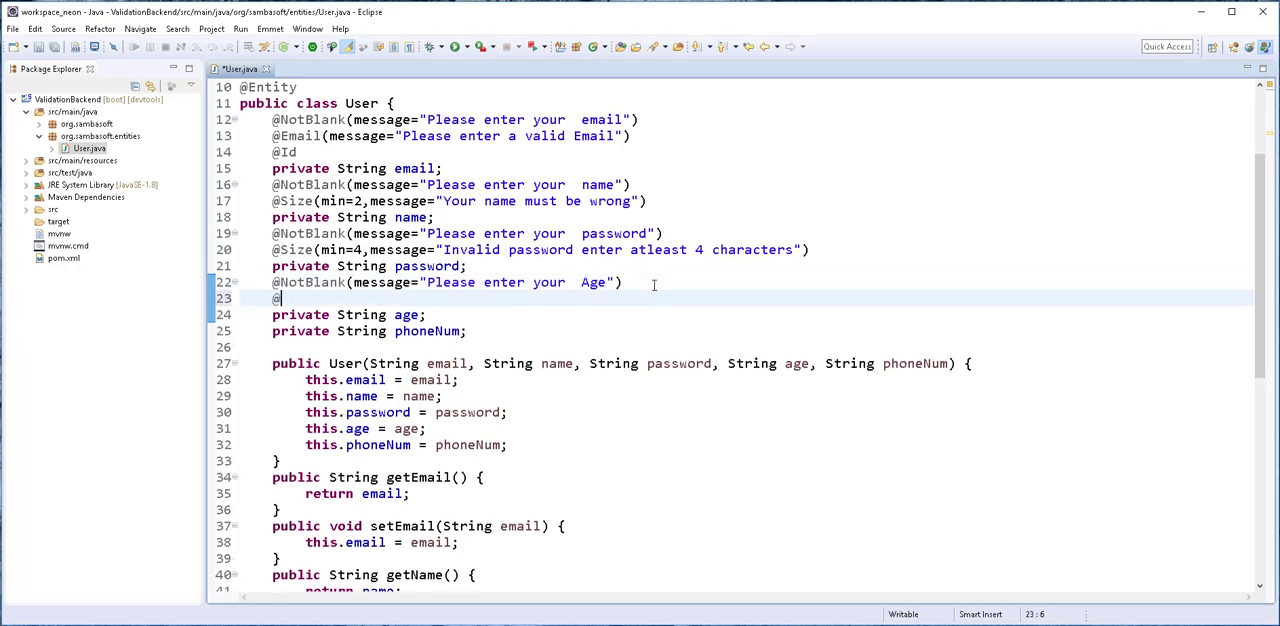
text(path)
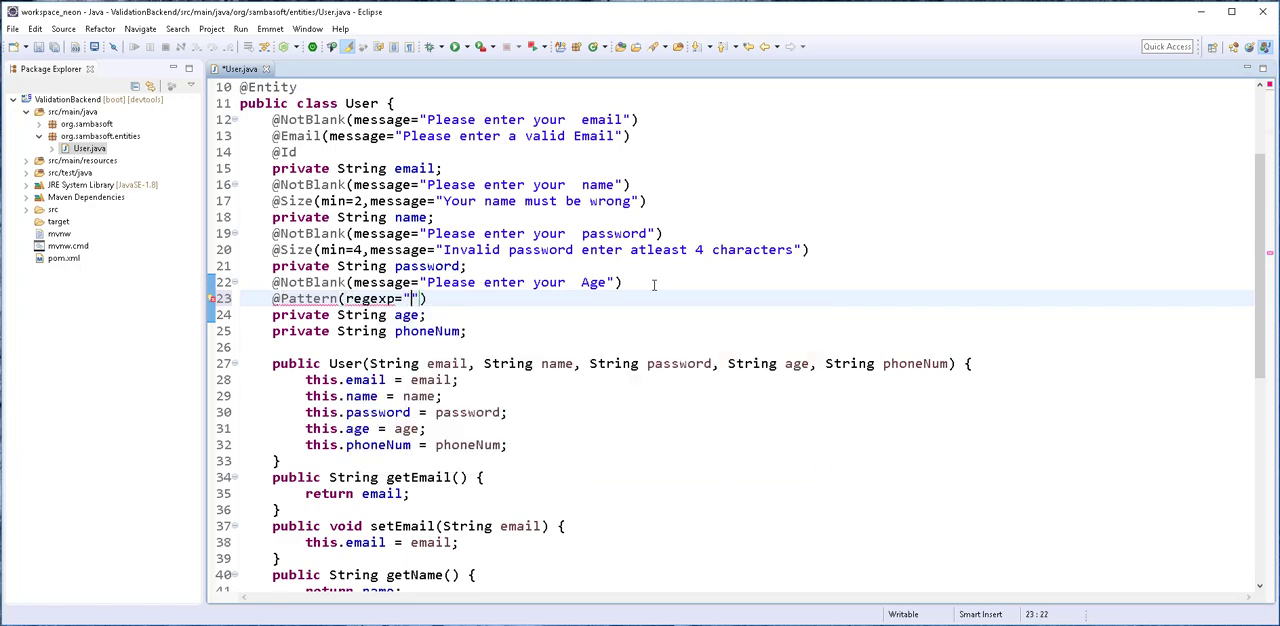
text([)
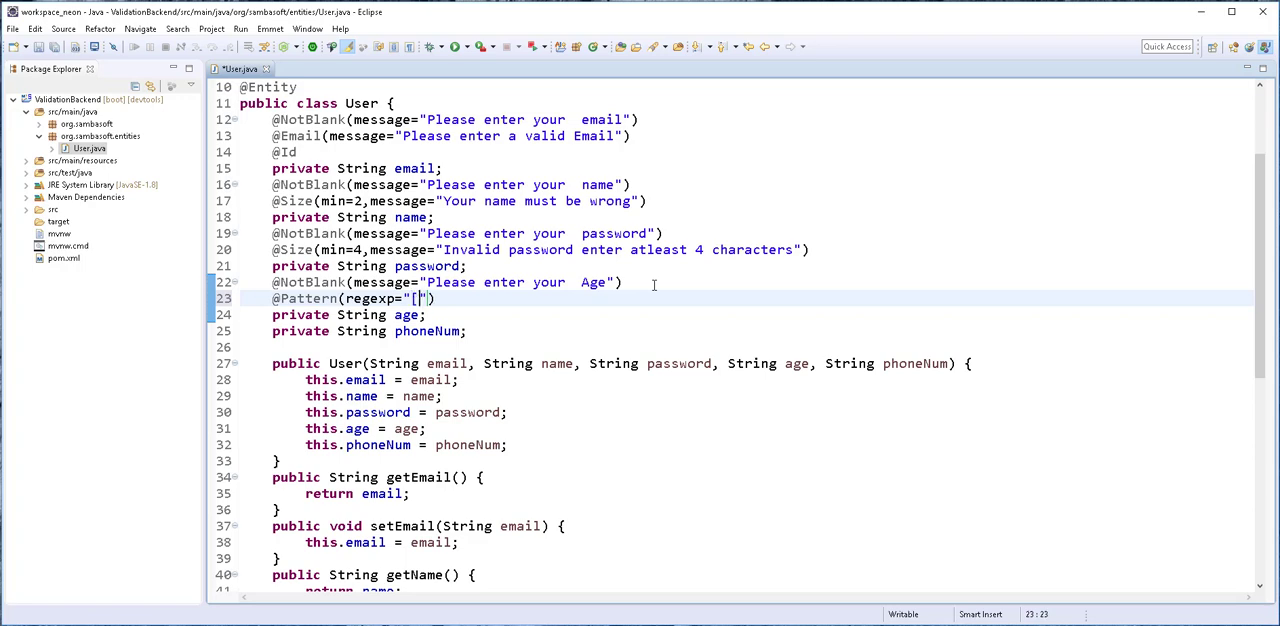
text(])
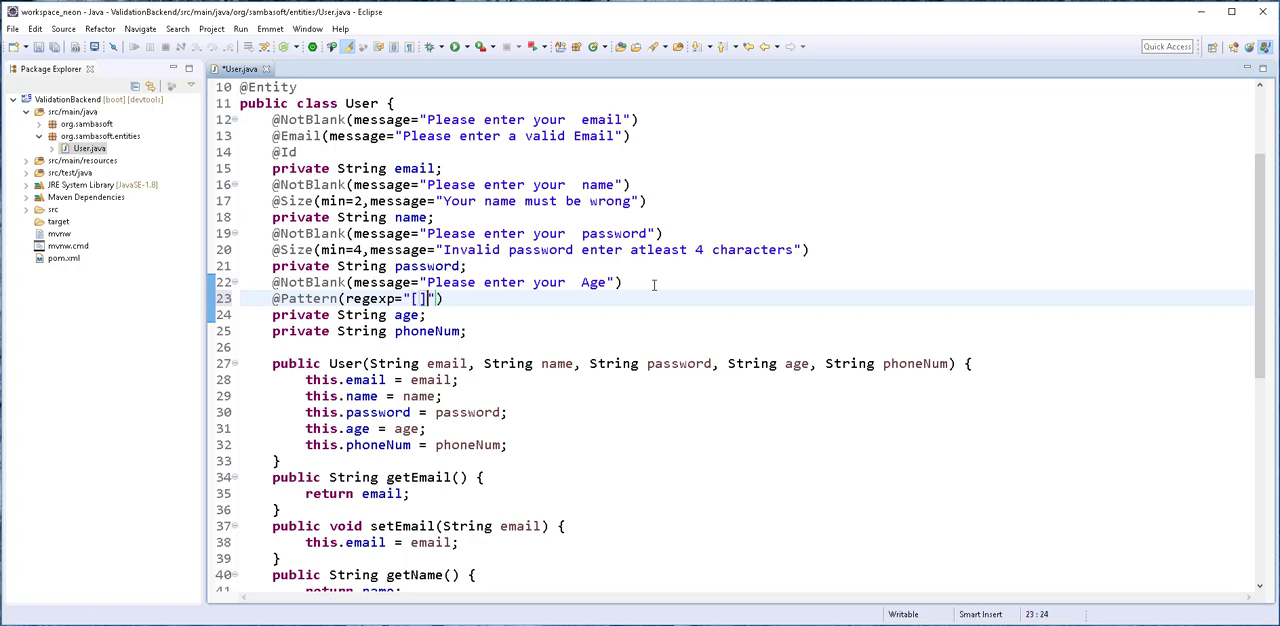
key(Left)
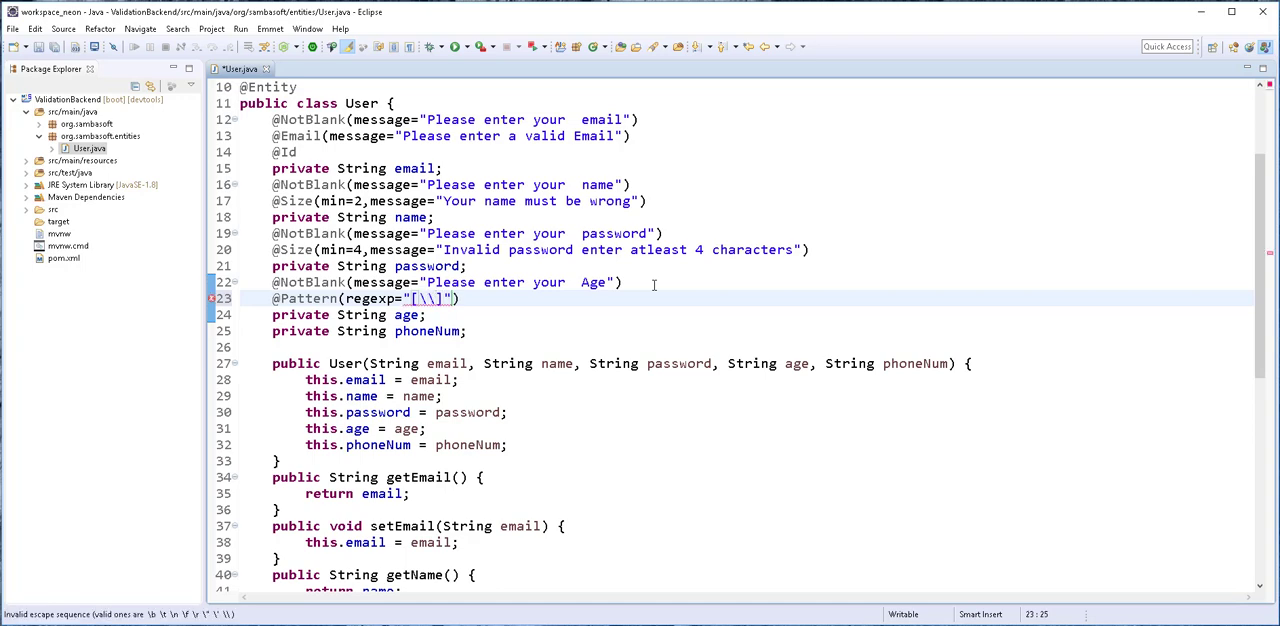
text(d)
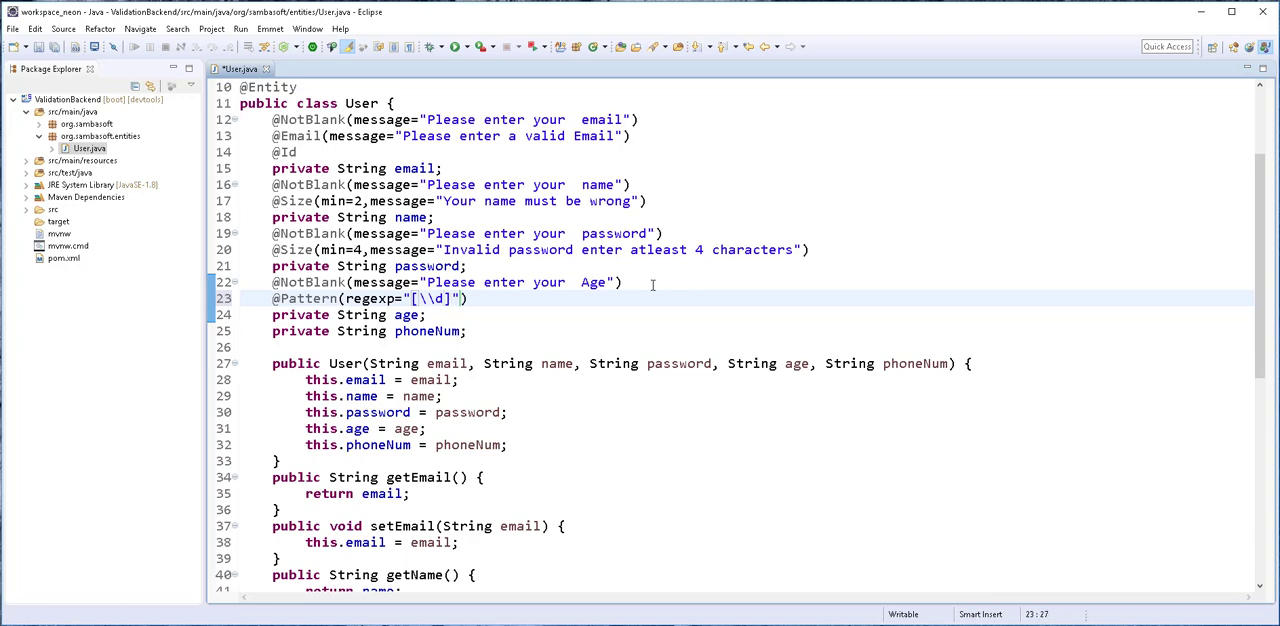
text({)
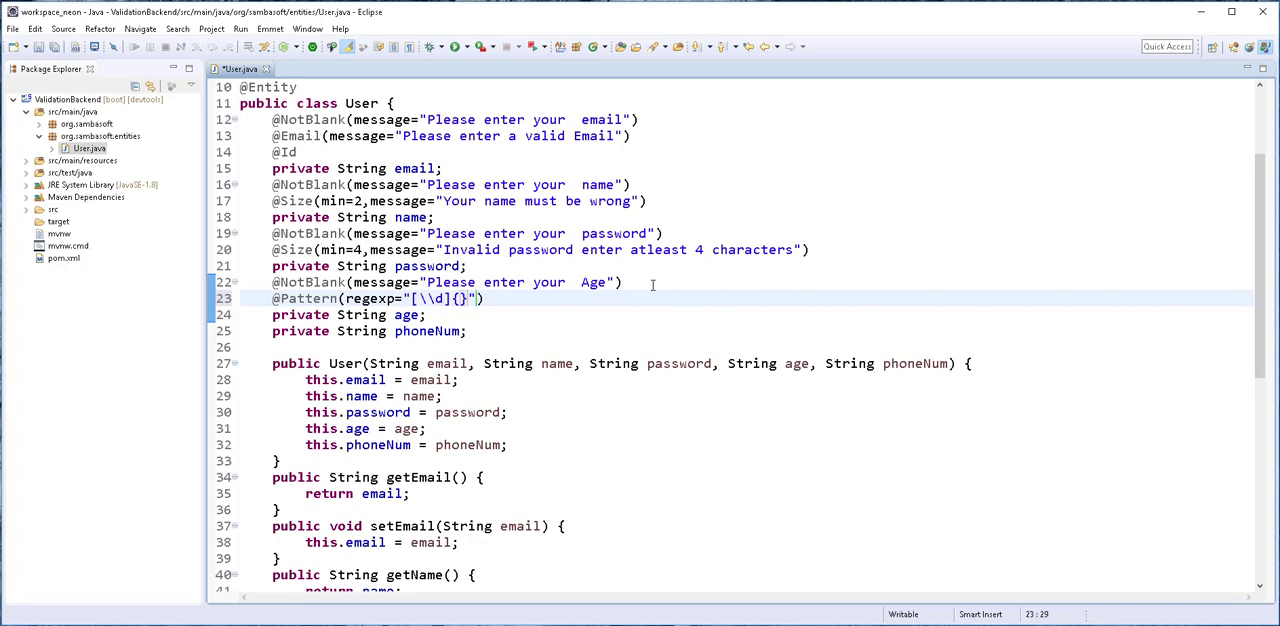
text(2)
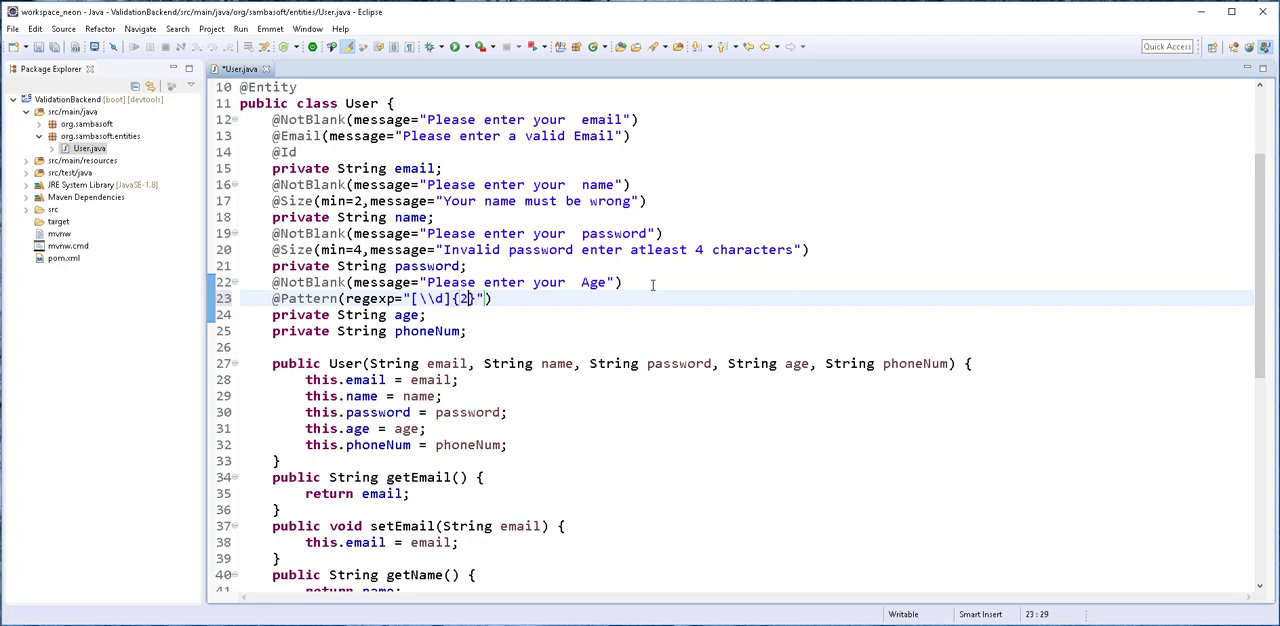
key(ctrl+s)
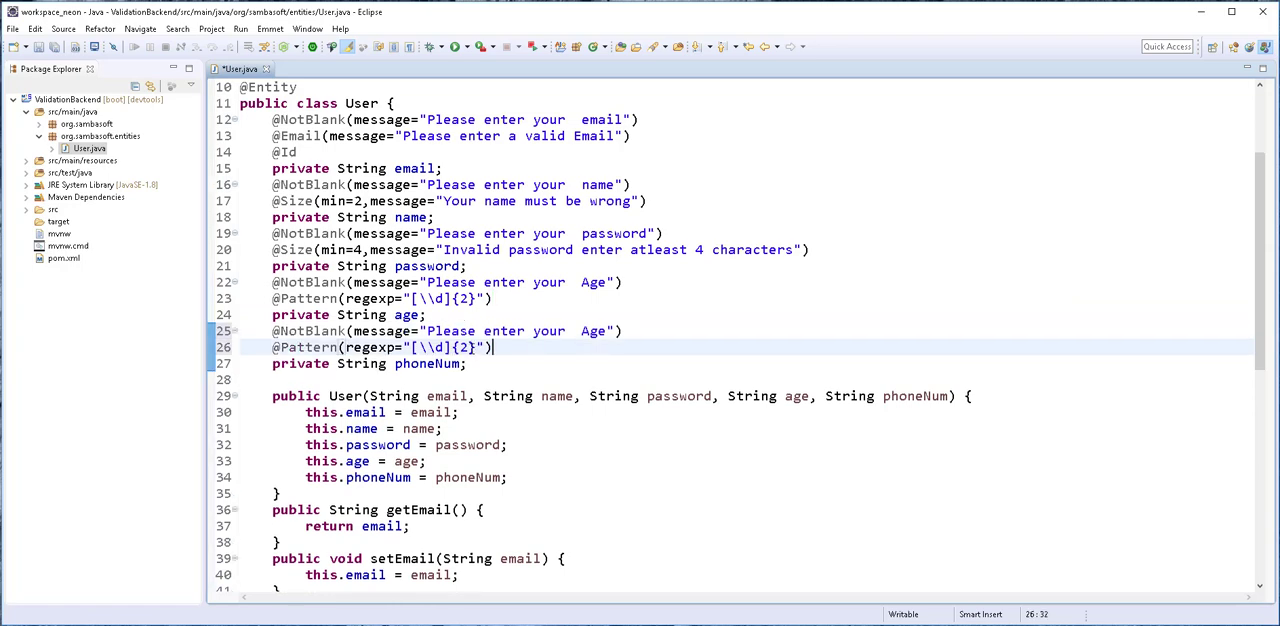
Step: Give phoneNum a {7} digit pattern and the message "Please enter your phone Number"
key(BackSpace)
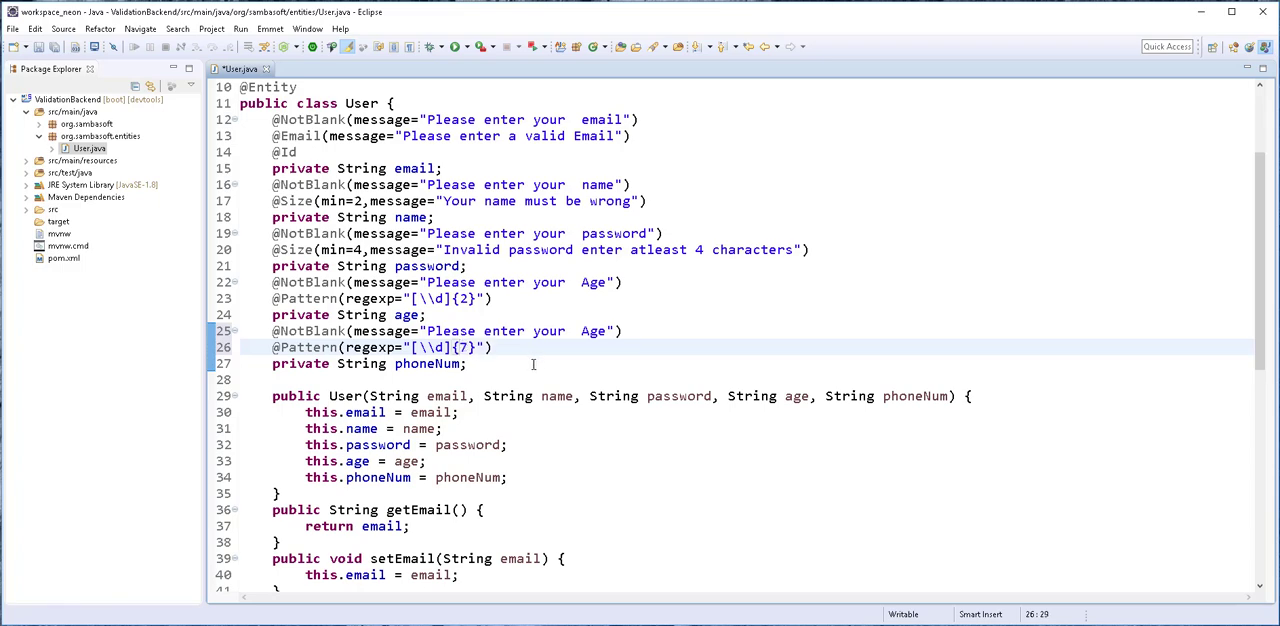
click(608, 332)
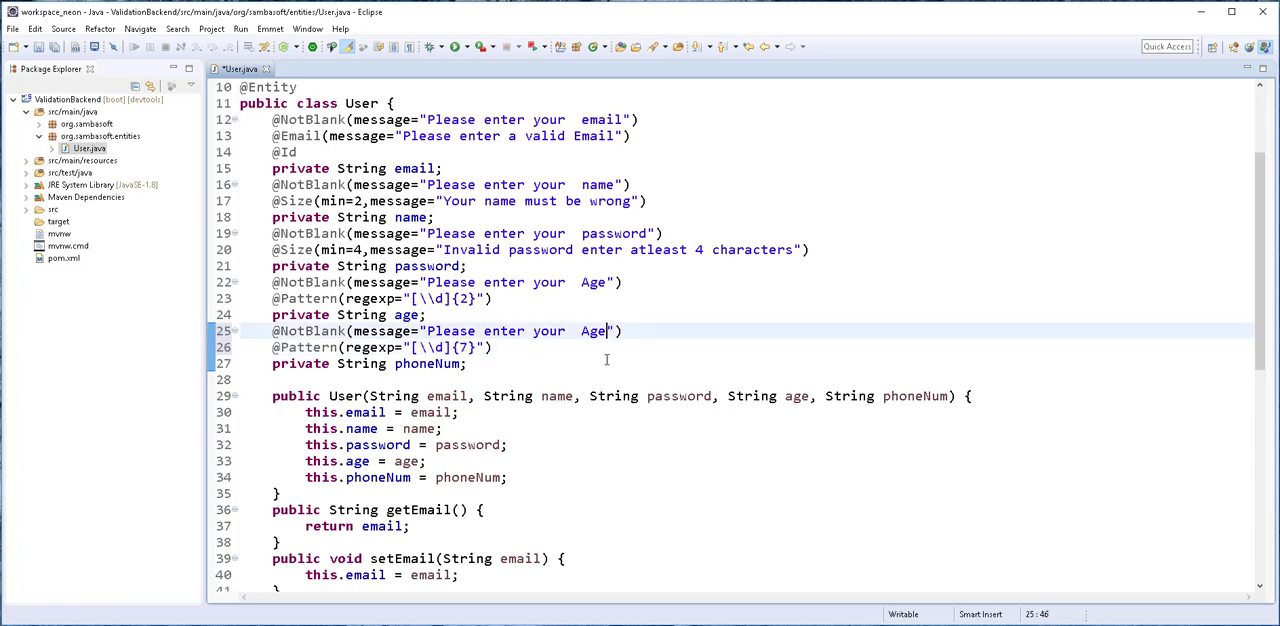
text(mobile Nu)
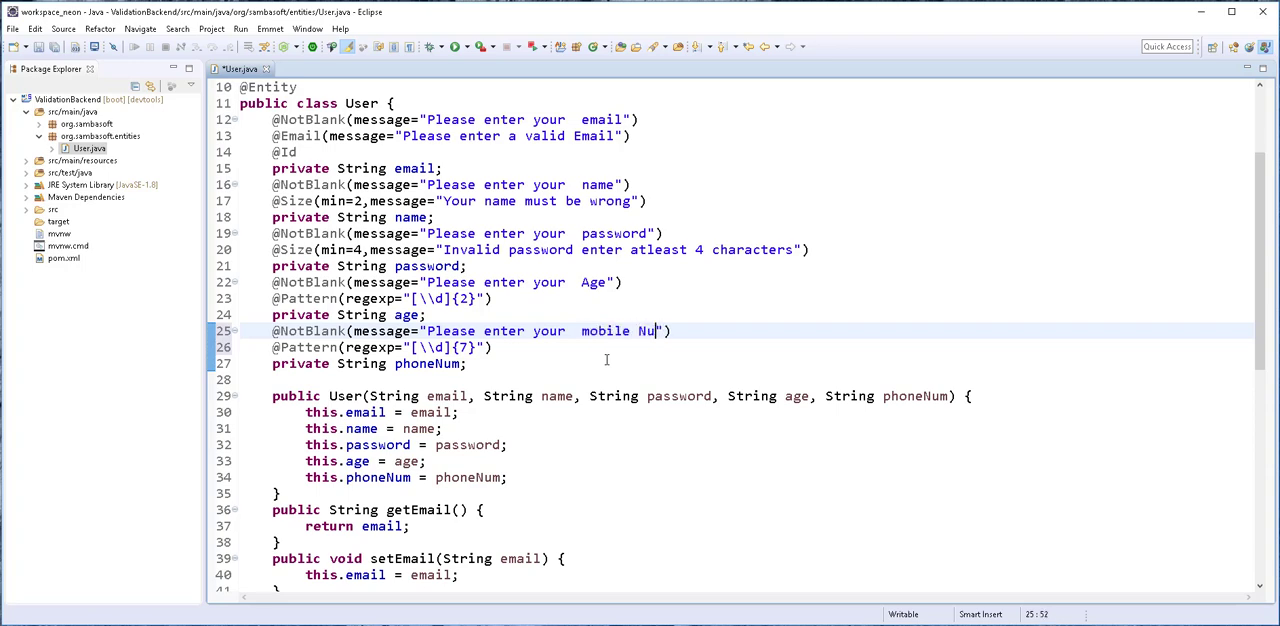
text(mb)
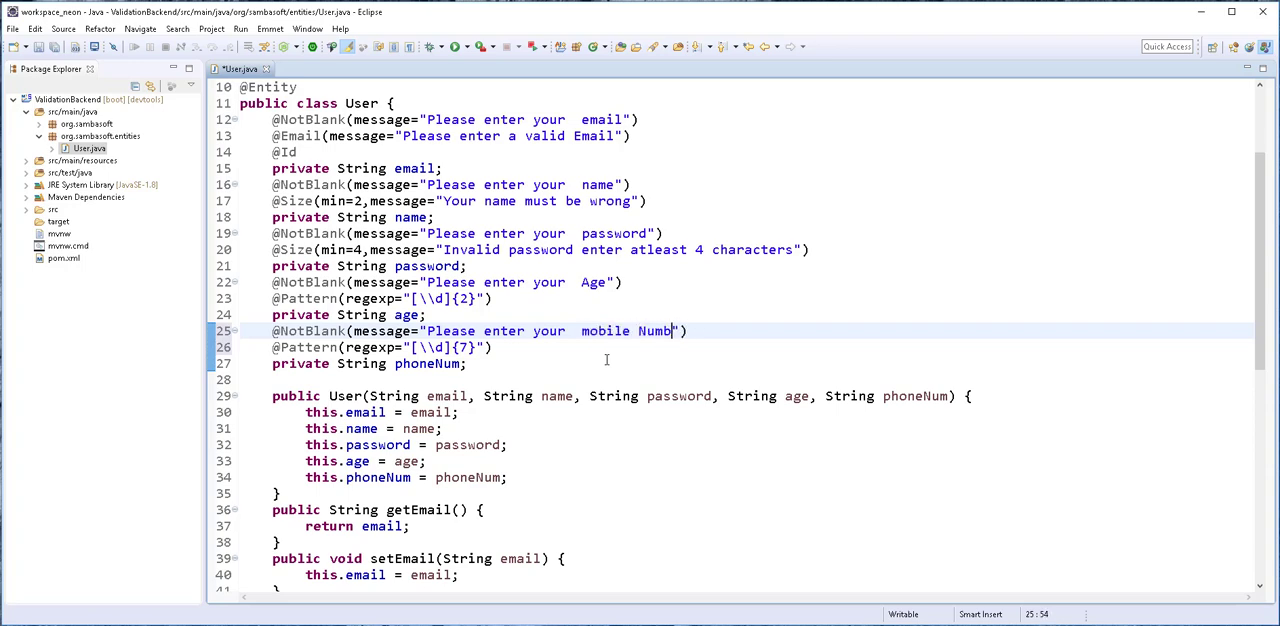
key(BackSpace)
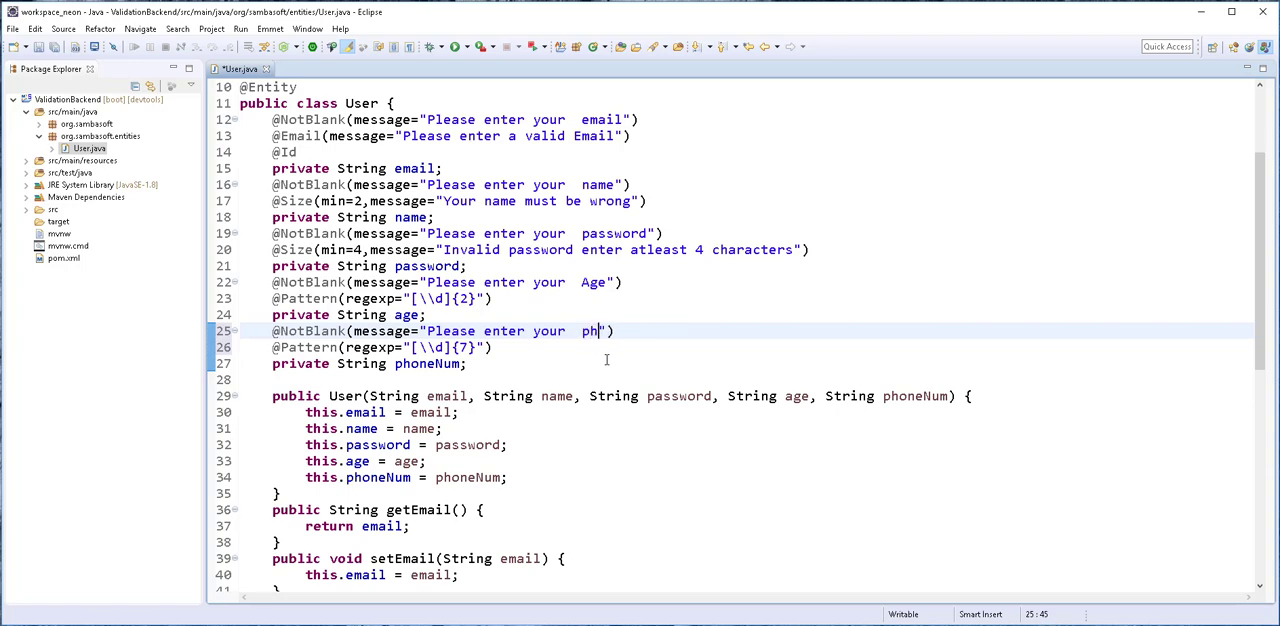
text(one Numb)
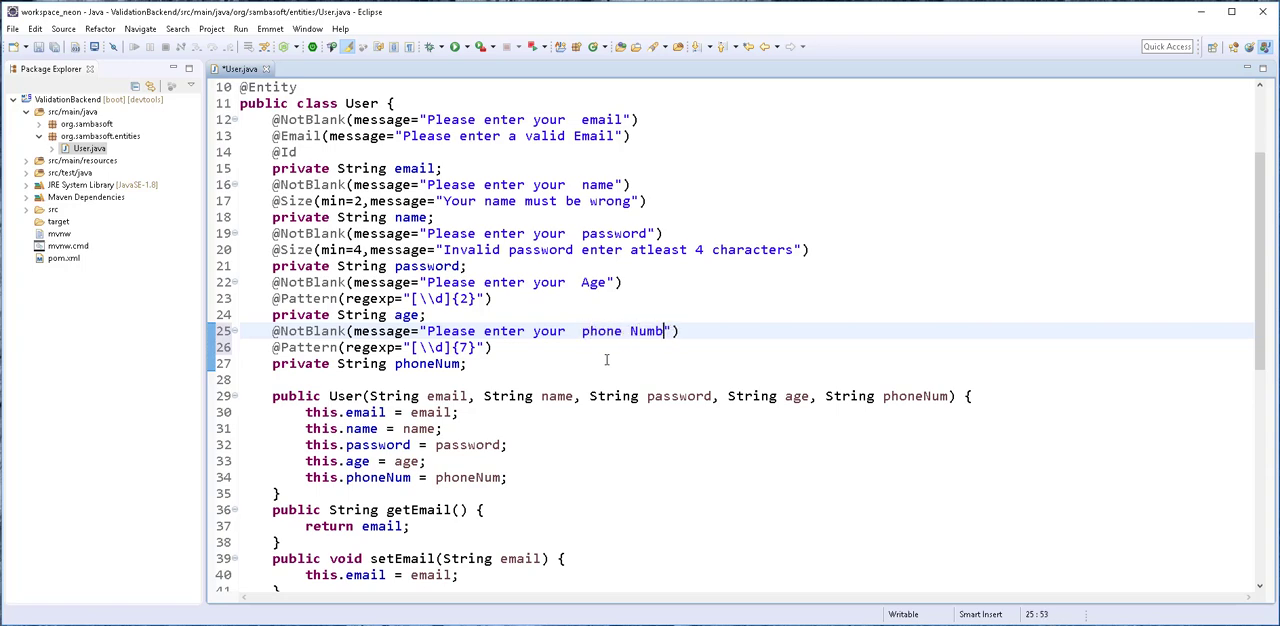
text(er)
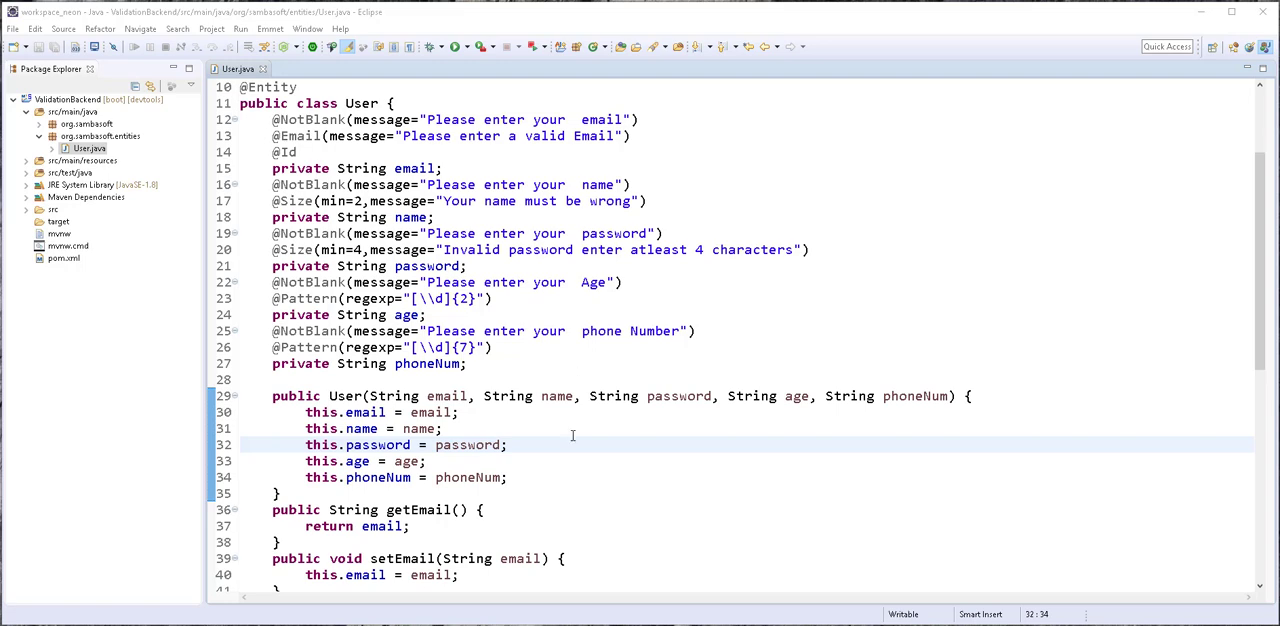
mouse_move(664, 468)
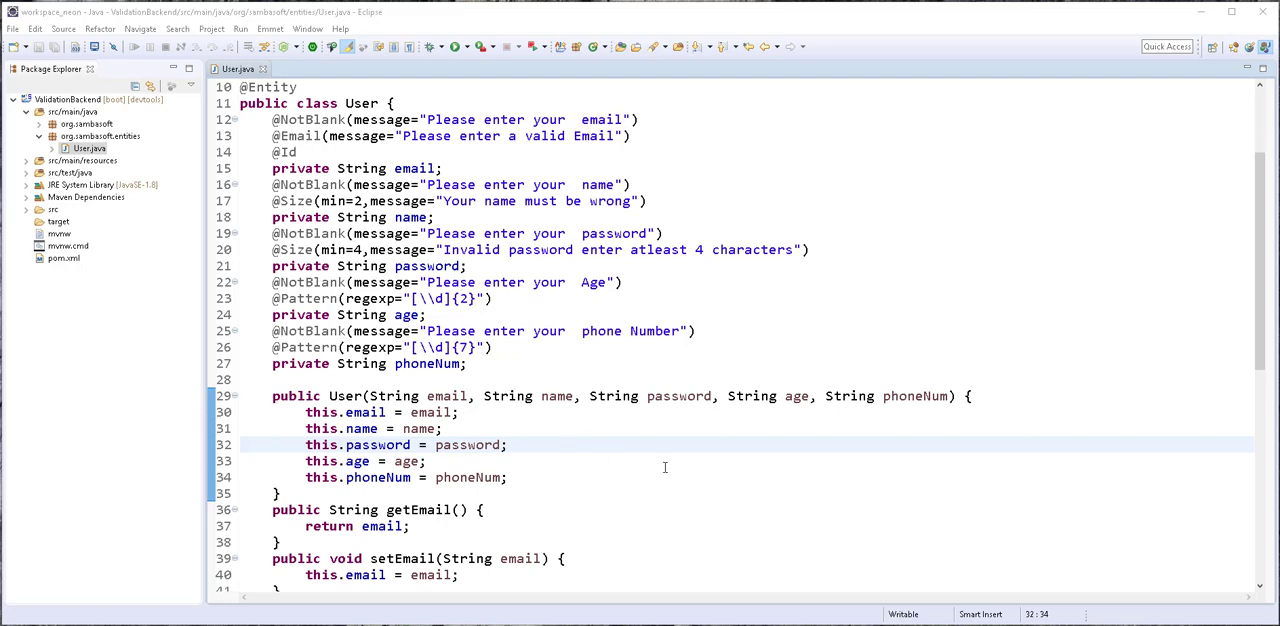